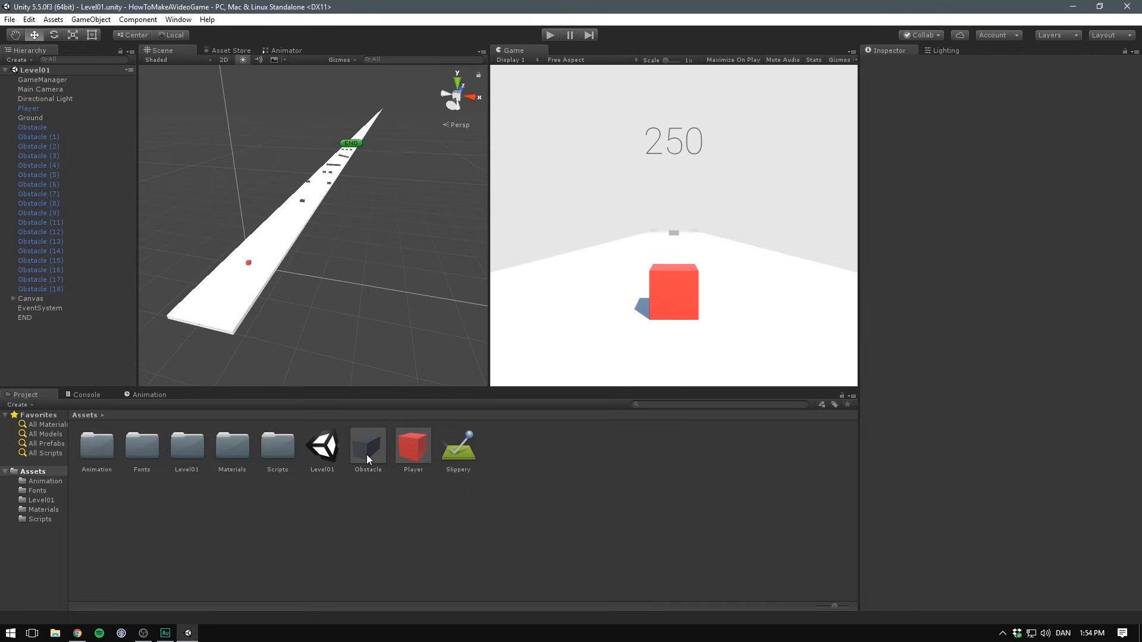
mouse_move(338, 502)
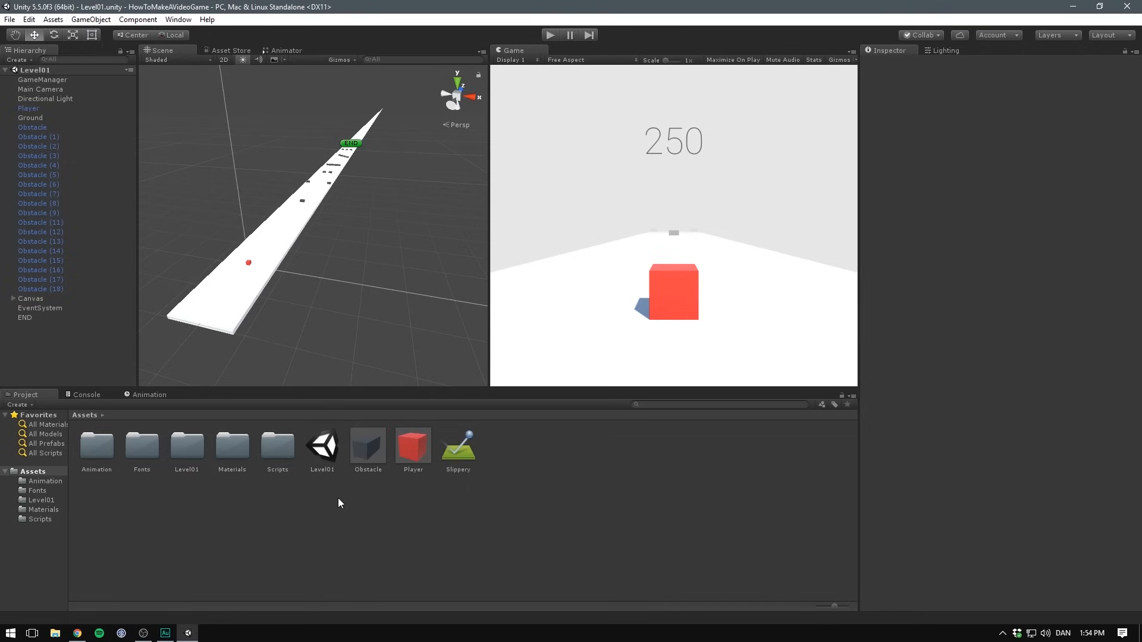
mouse_move(316, 452)
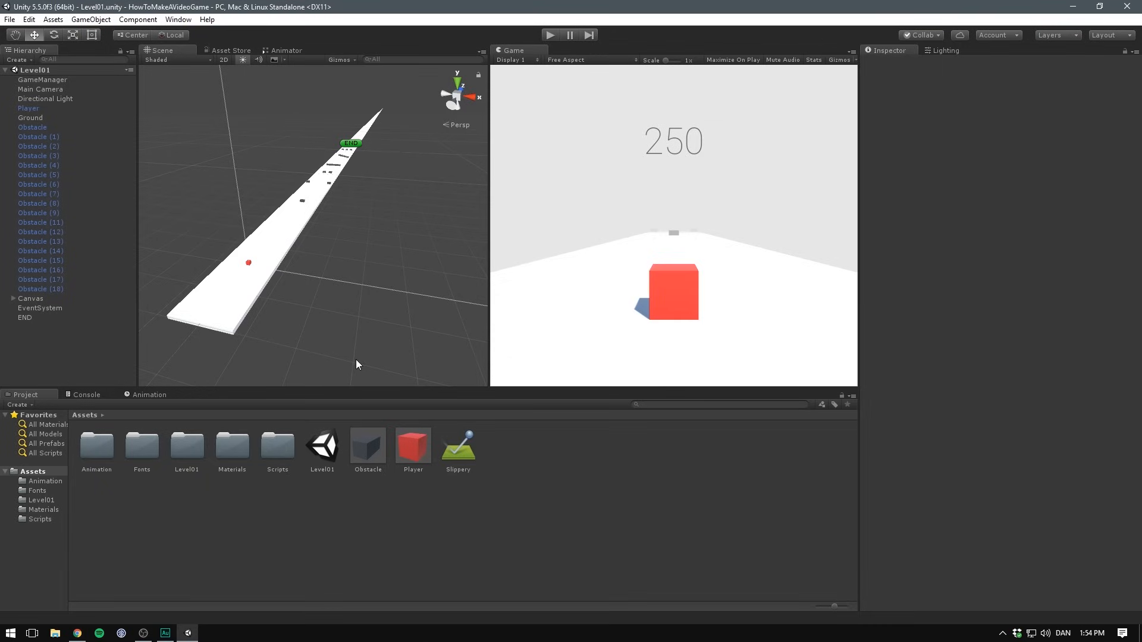
mouse_move(364, 484)
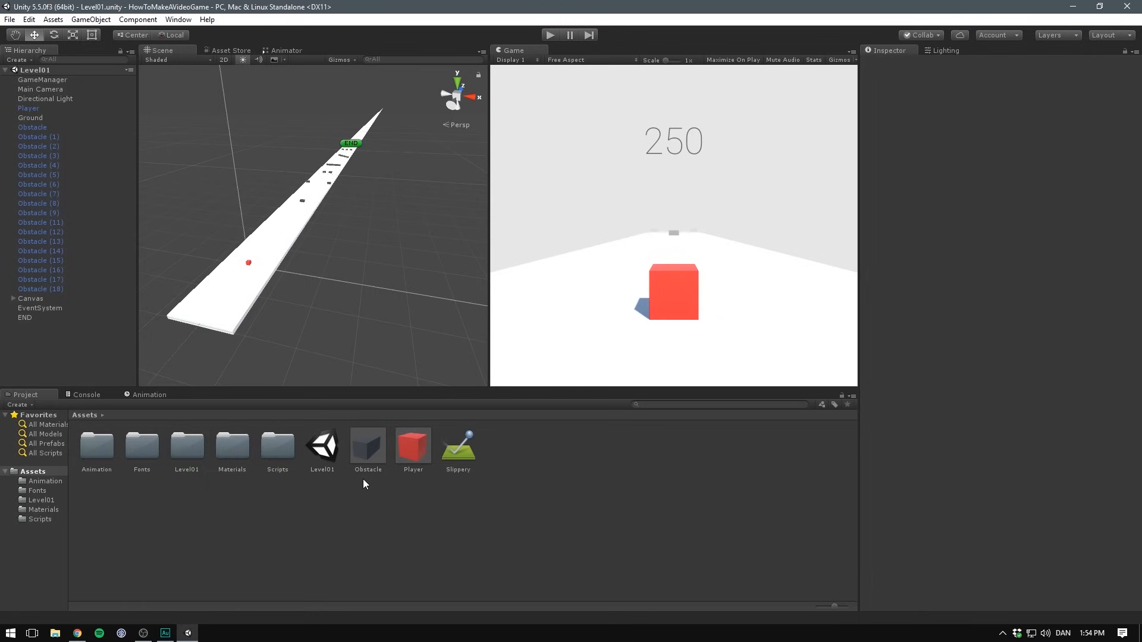
mouse_move(228, 363)
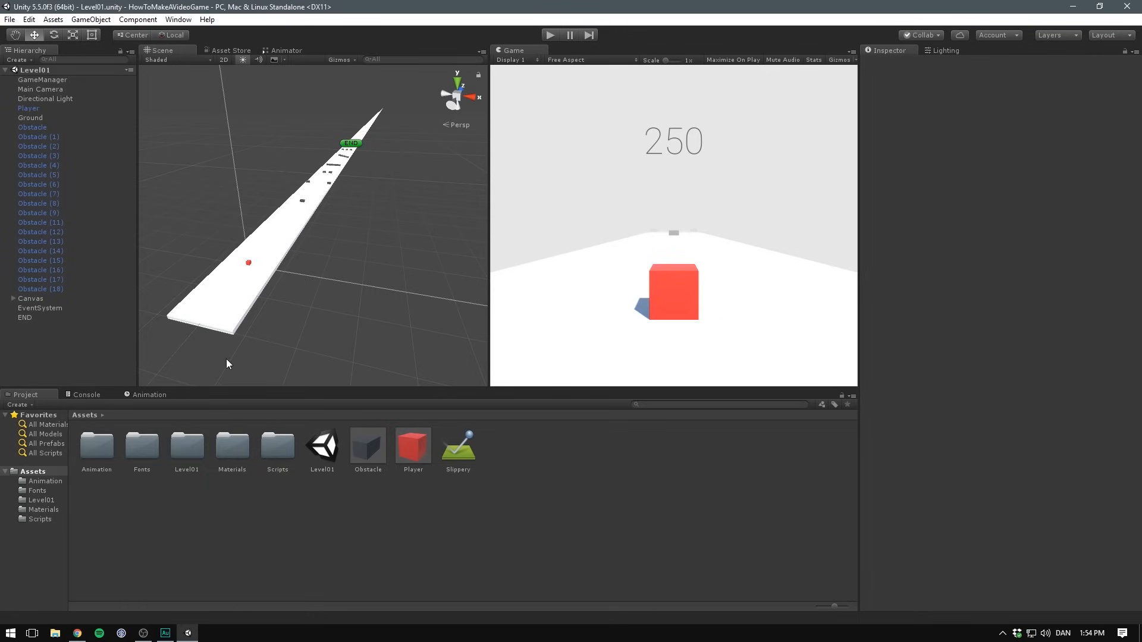
mouse_move(145, 258)
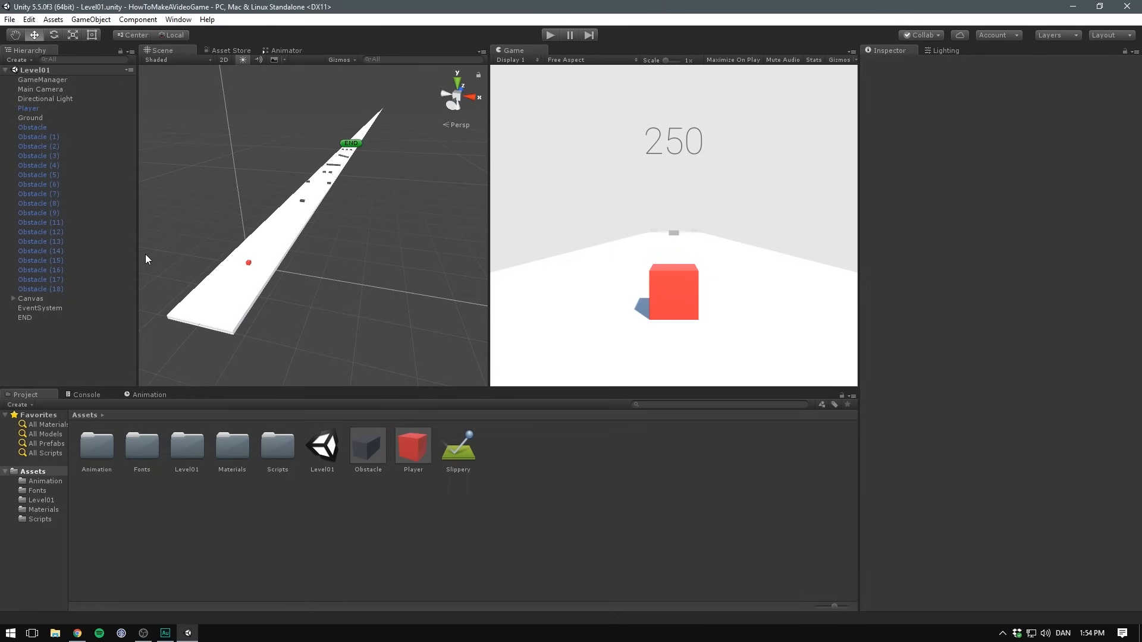
- Select the Player object to show its components in the Inspector
left_click(29, 108)
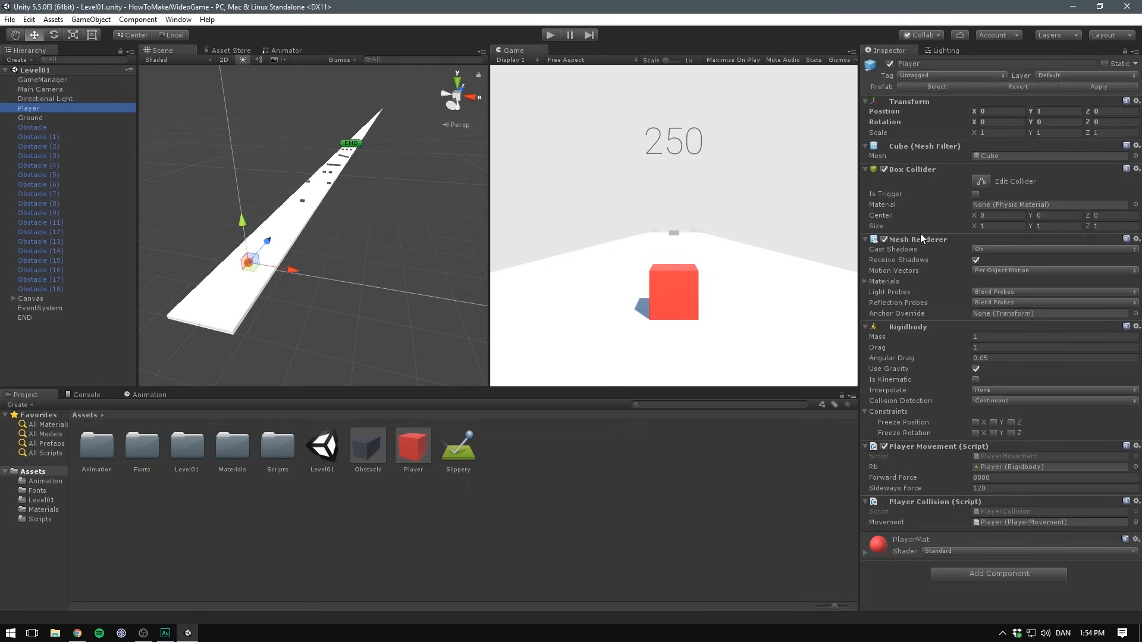
mouse_move(587, 465)
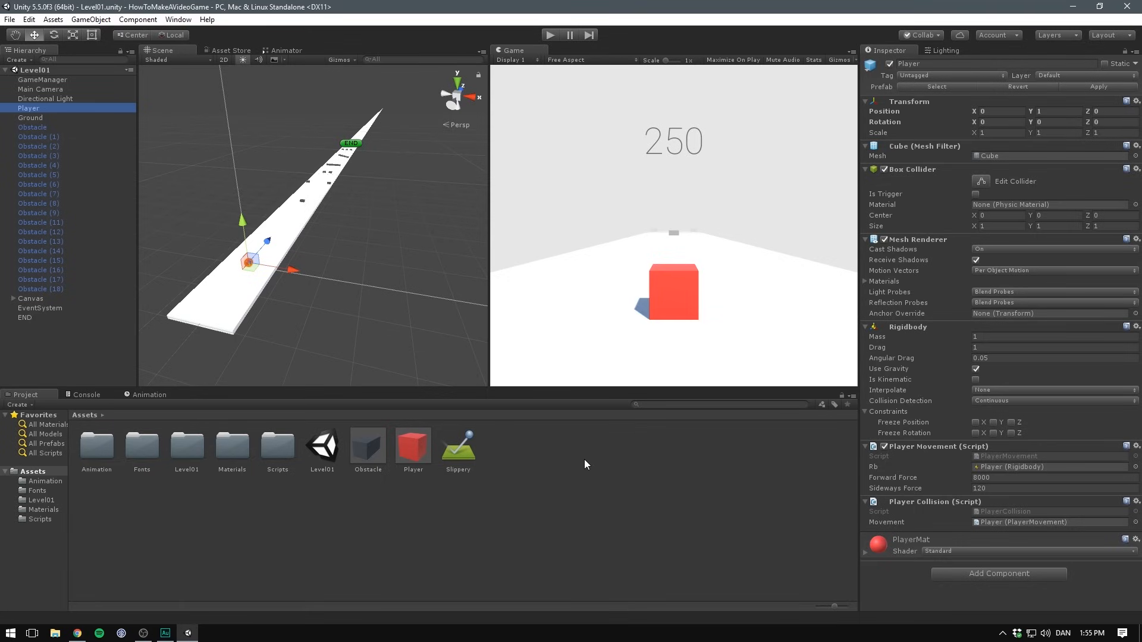
mouse_move(466, 496)
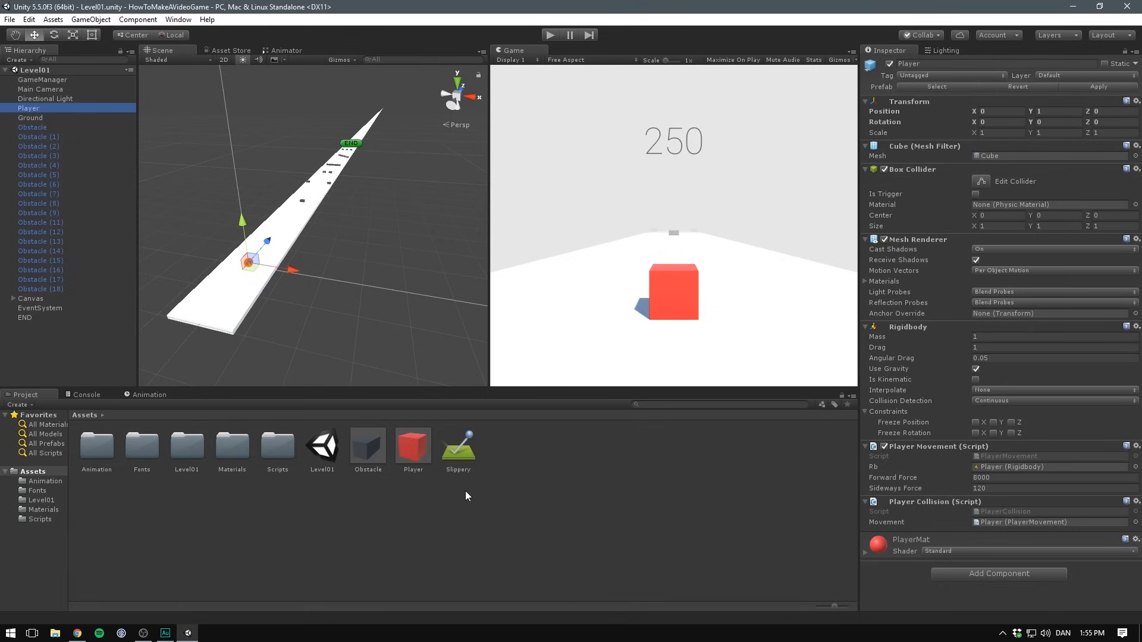
mouse_move(73, 116)
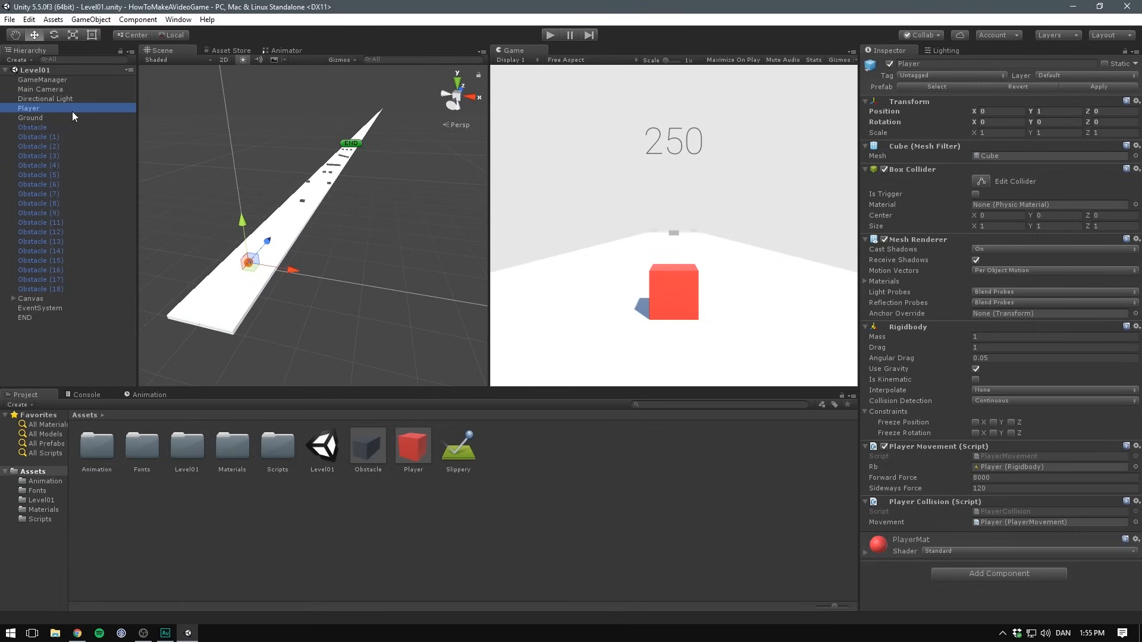
- Select Canvas in the Hierarchy to begin saving the level objects as prefabs
left_click(43, 80)
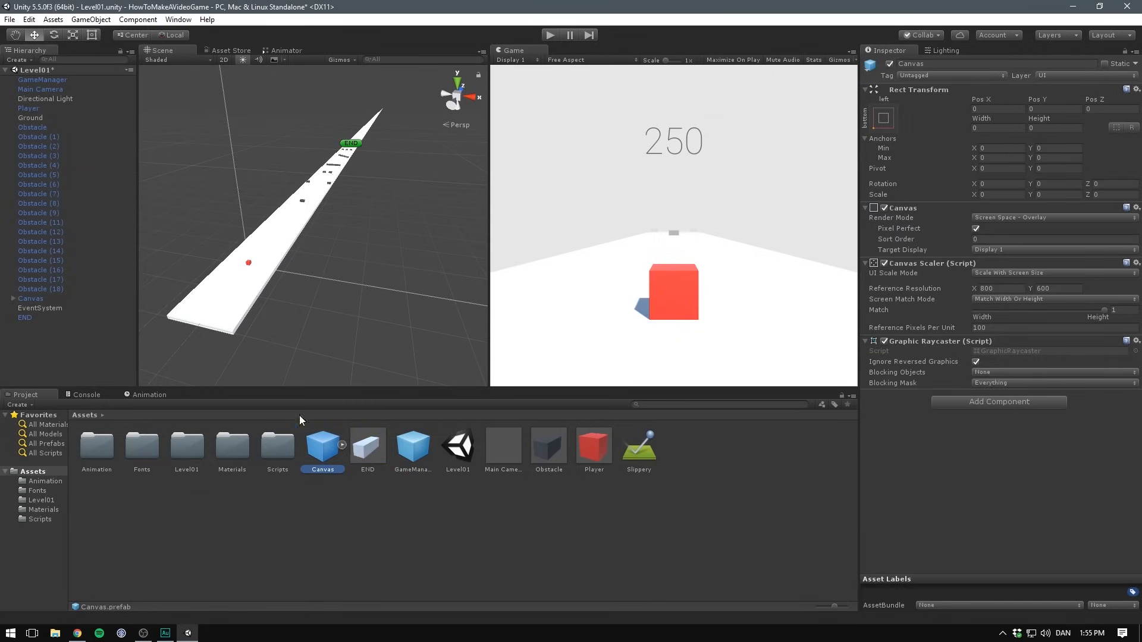
mouse_move(367, 504)
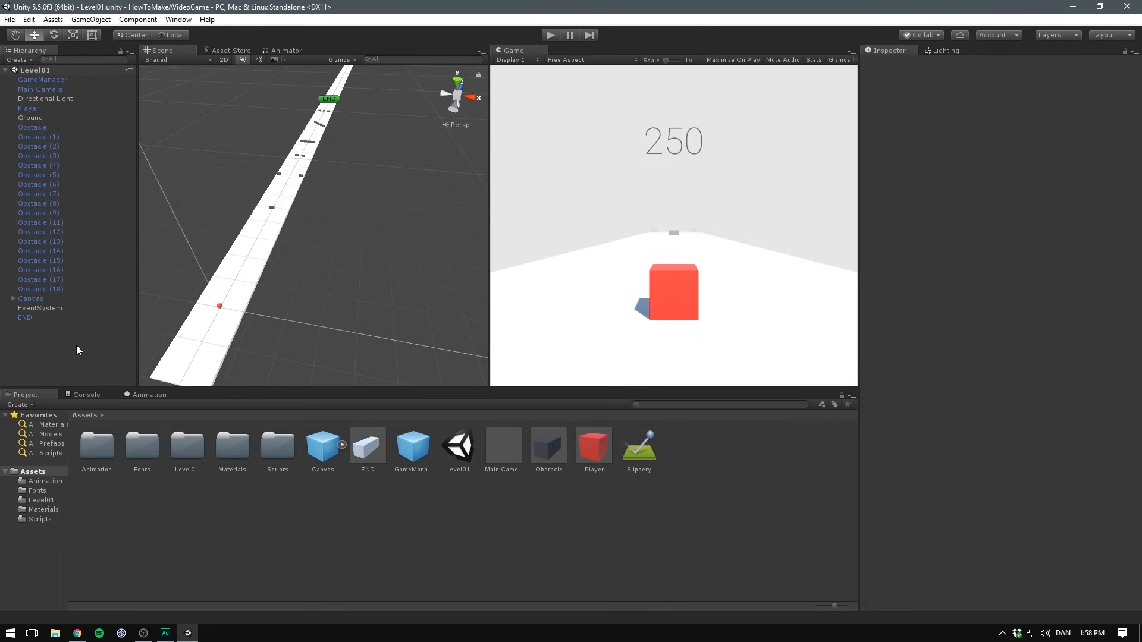
mouse_move(236, 165)
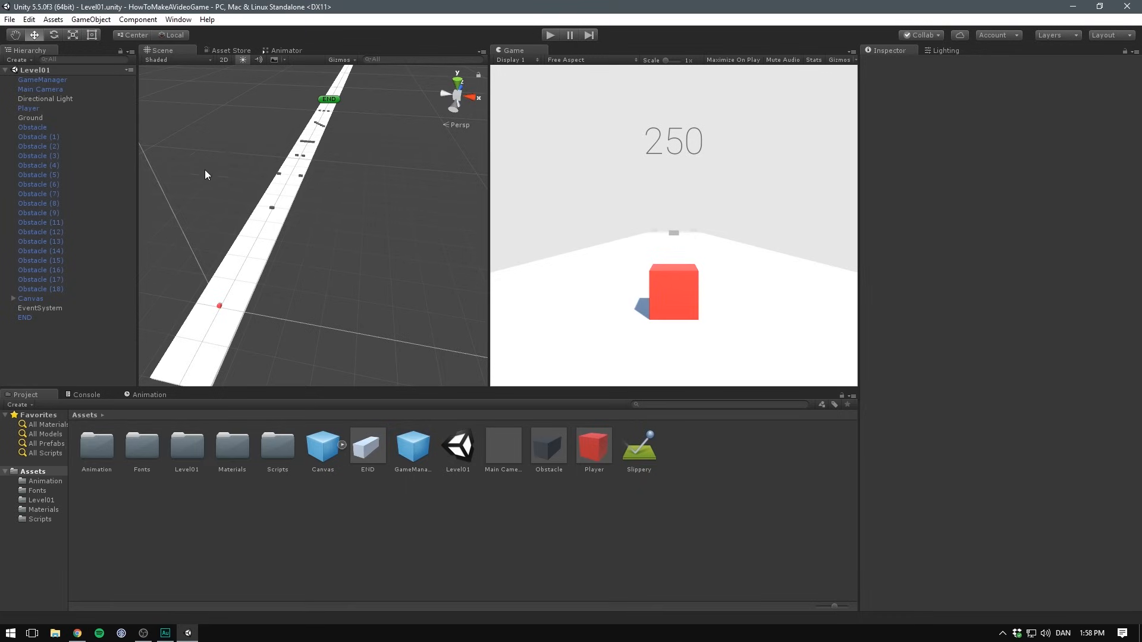
mouse_move(213, 216)
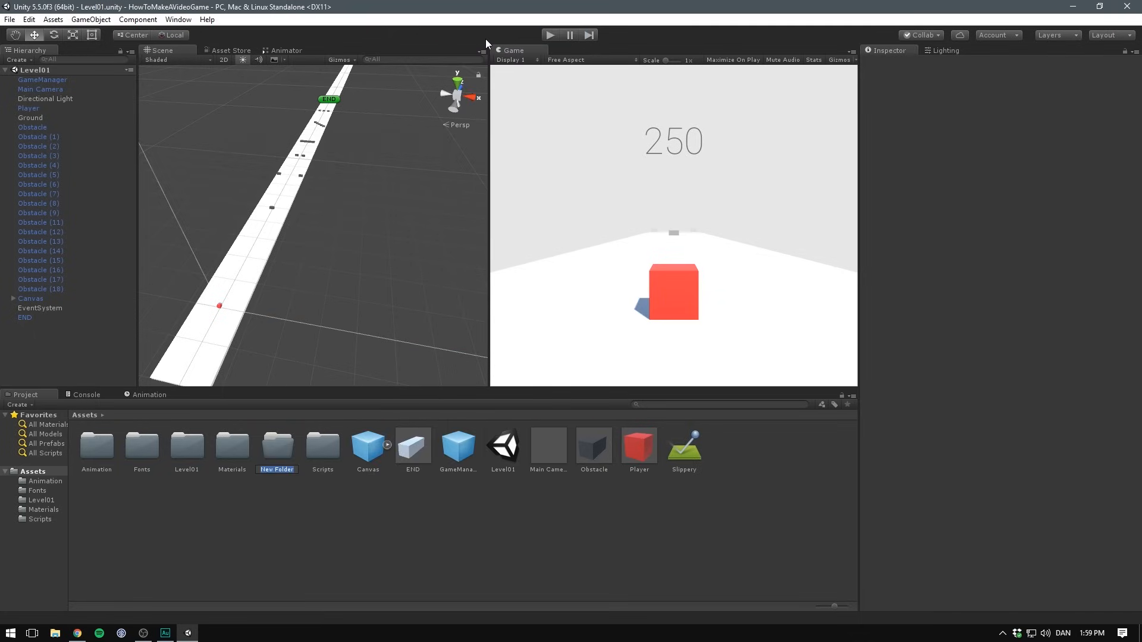
- Gather the prefabs into the Prefabs folder and duplicate Level01 as Level02 and Level03
left_click(368, 446)
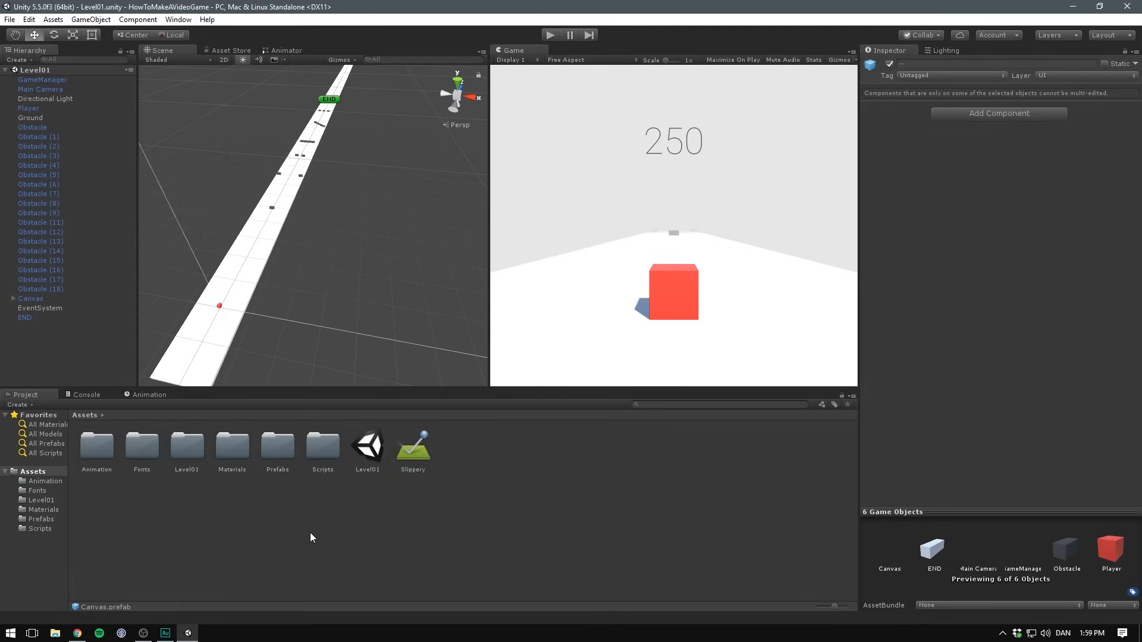
left_click(368, 446)
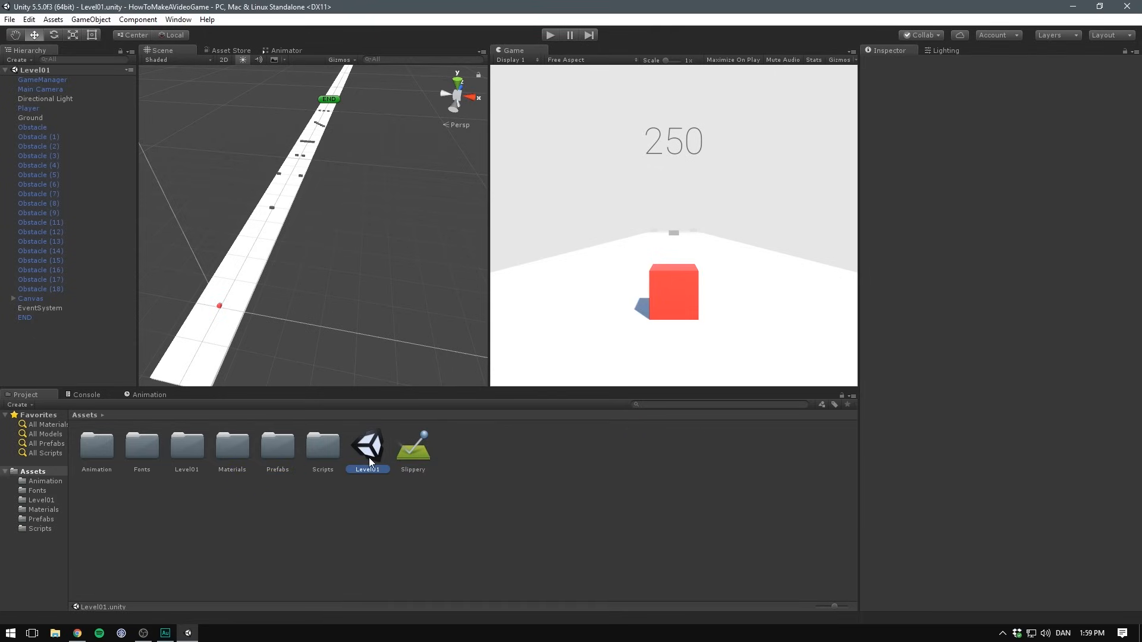
left_click(412, 444)
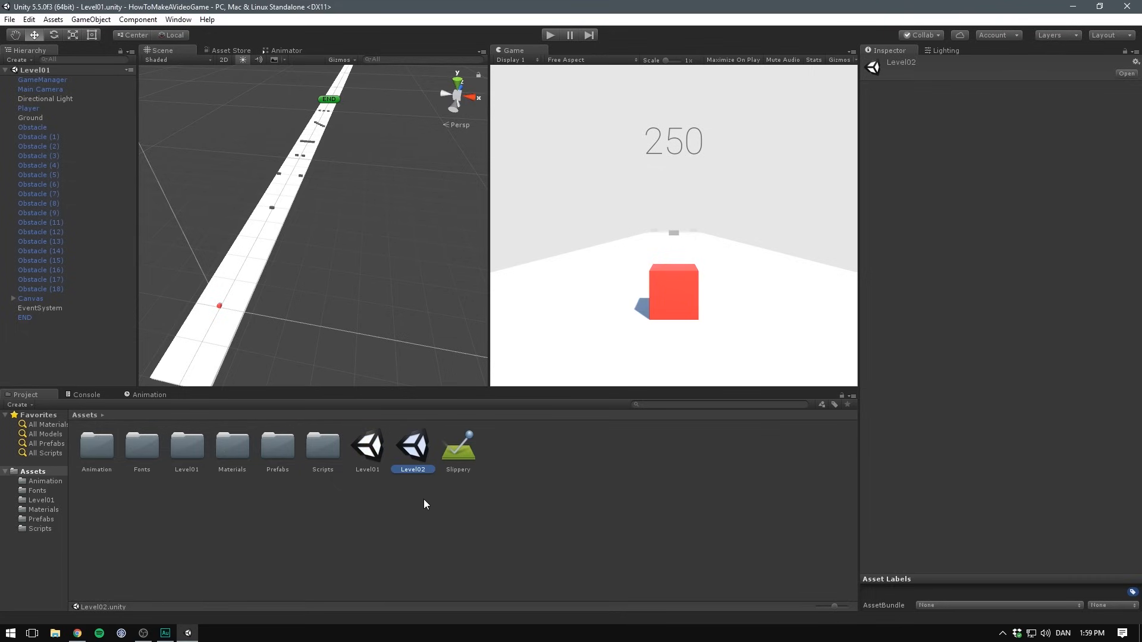
left_click(457, 444)
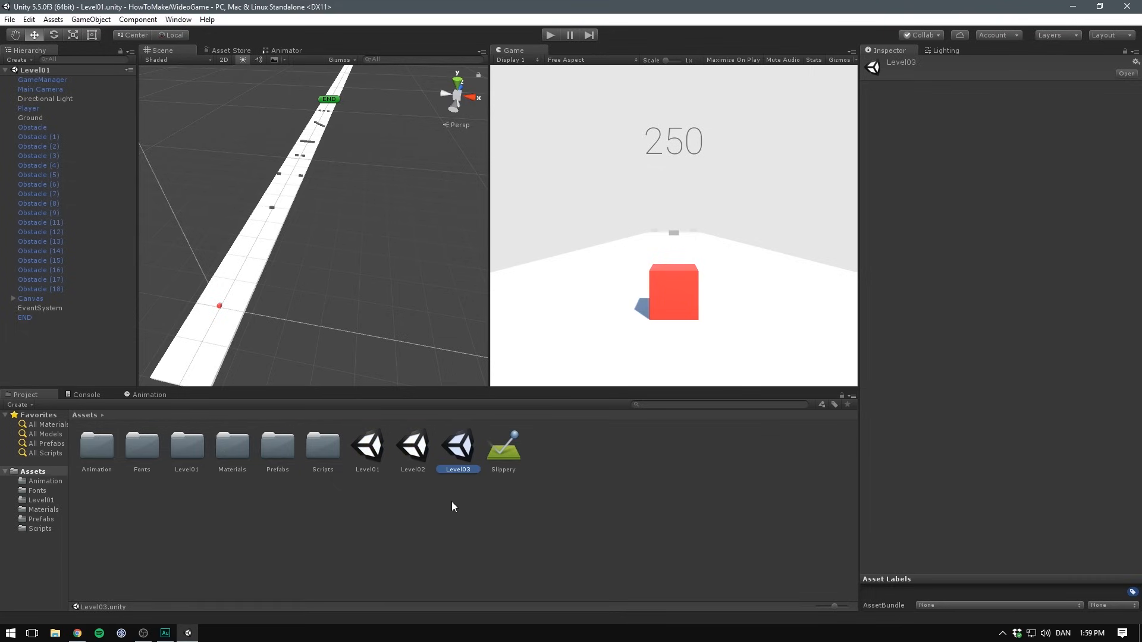
left_click(442, 507)
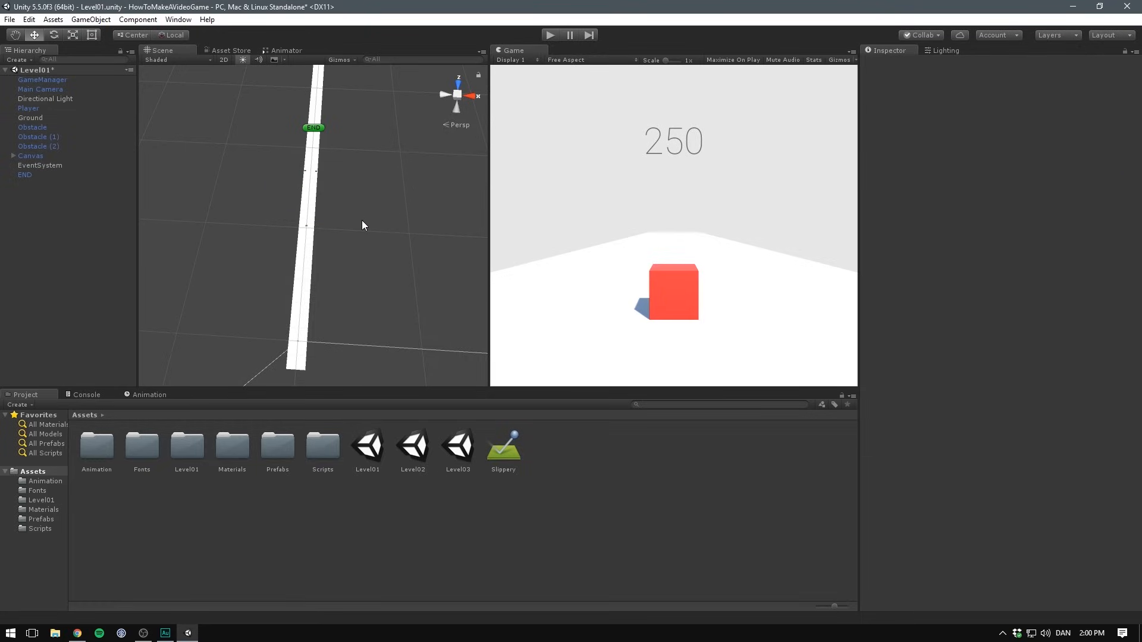
- Delete obstacles from Level02 leaving eight, then load Level03 with its full obstacle set
double_click(412, 444)
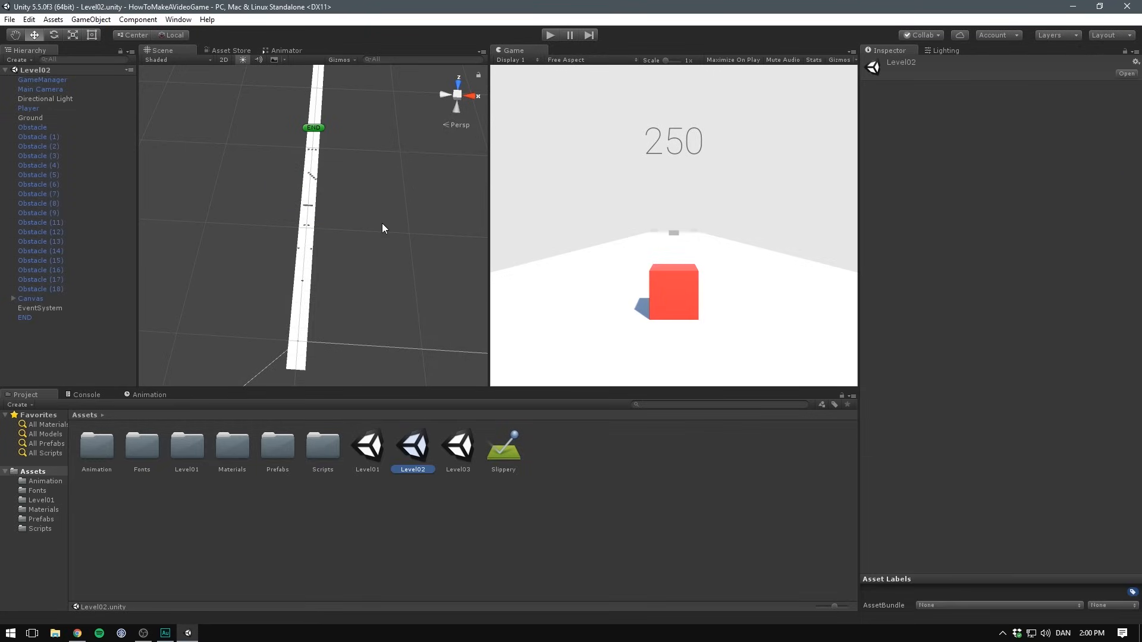
left_click(38, 145)
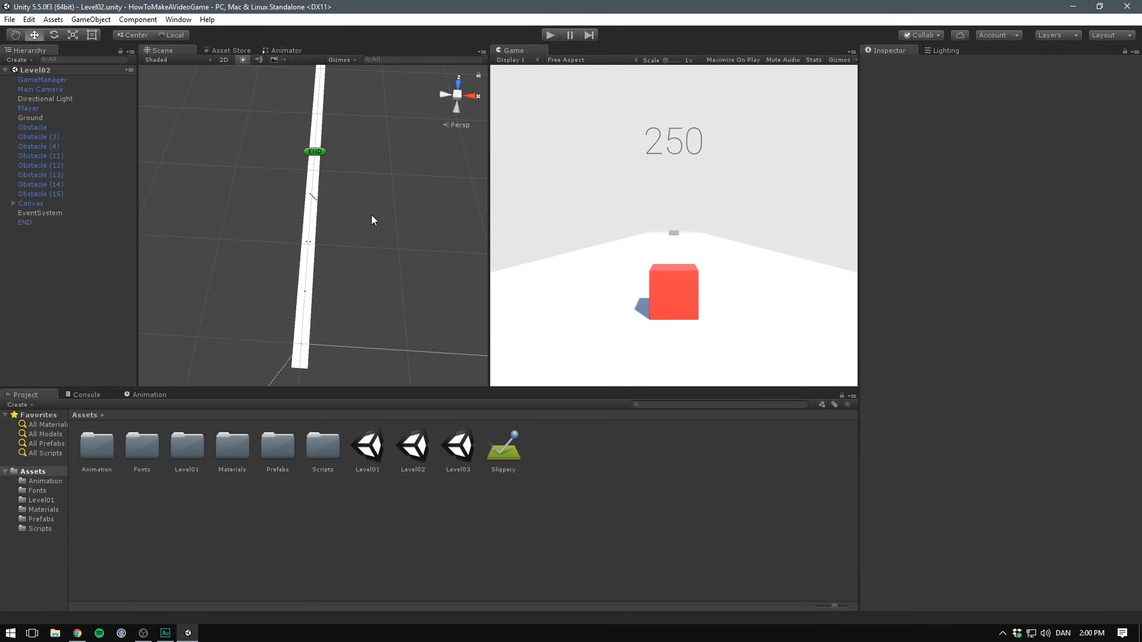
left_click(457, 446)
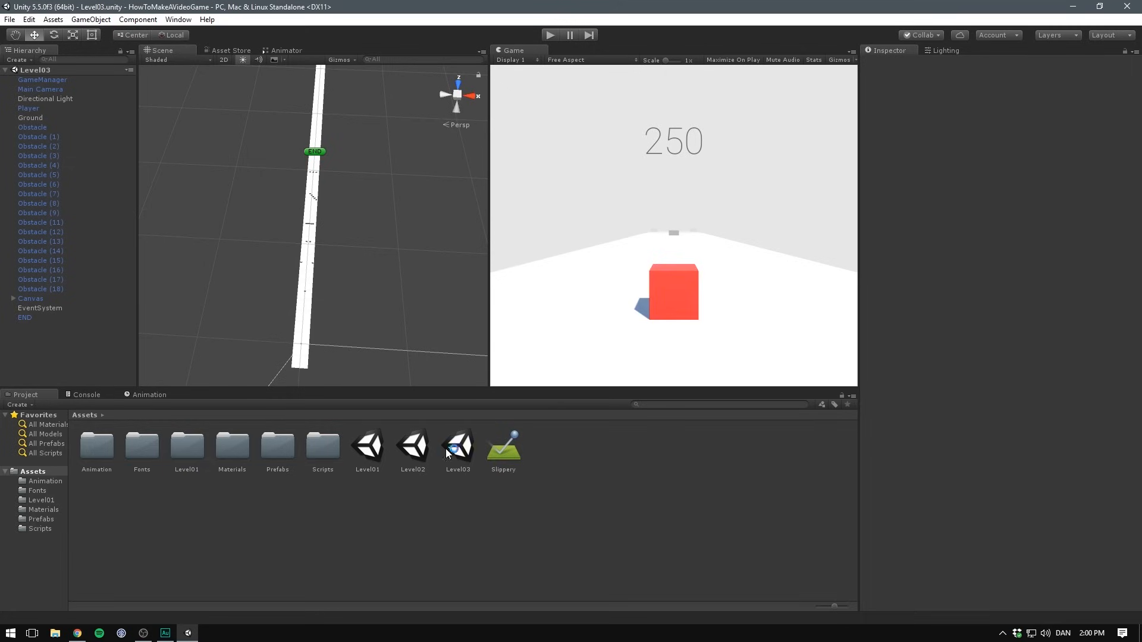
mouse_move(469, 452)
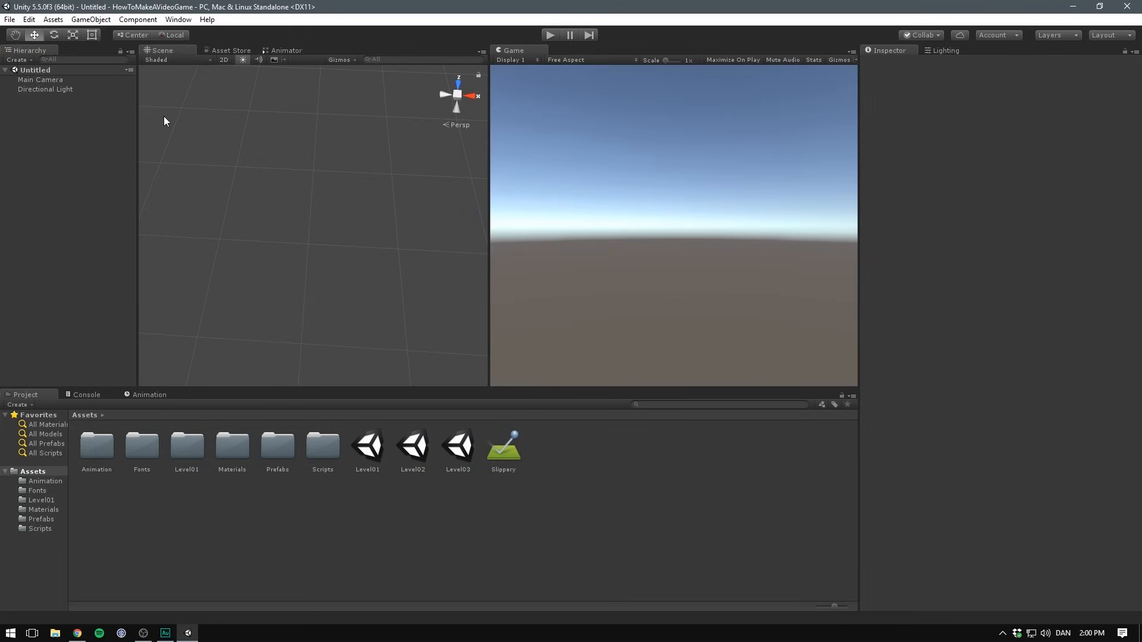
mouse_move(71, 170)
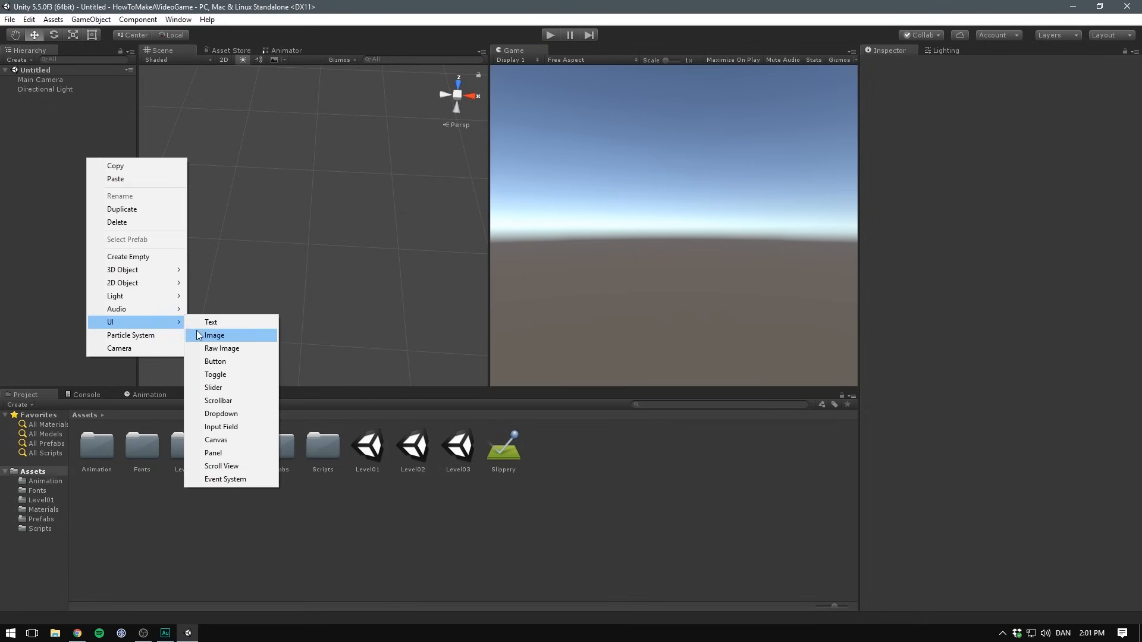
- Add a UI Panel to the new scene and view it flat in 2D for editing
left_click(213, 452)
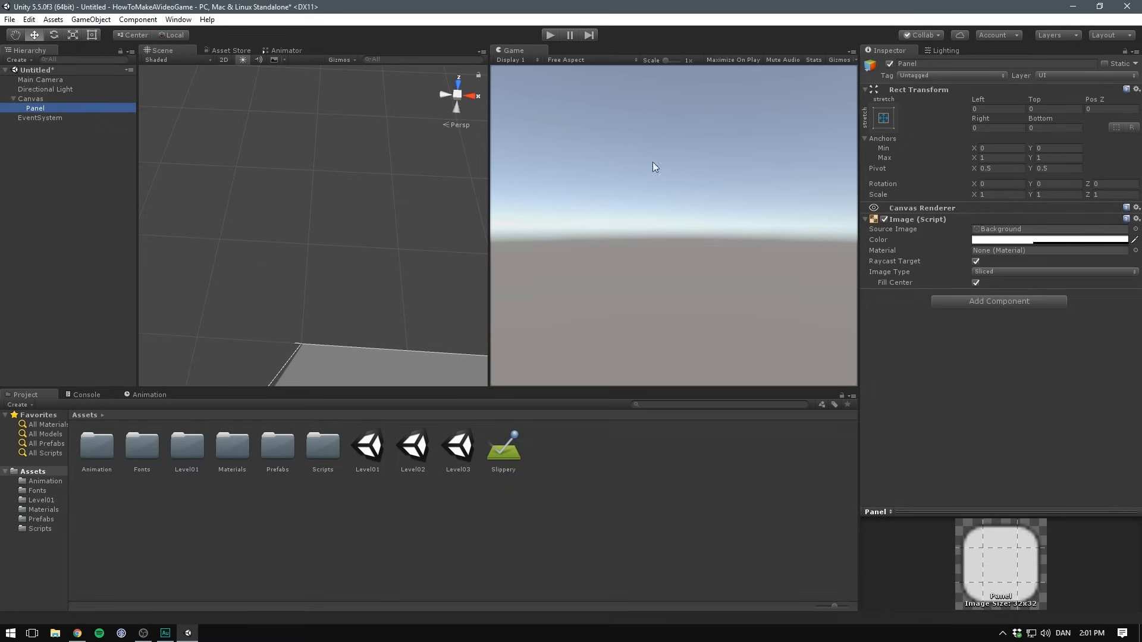
mouse_move(226, 65)
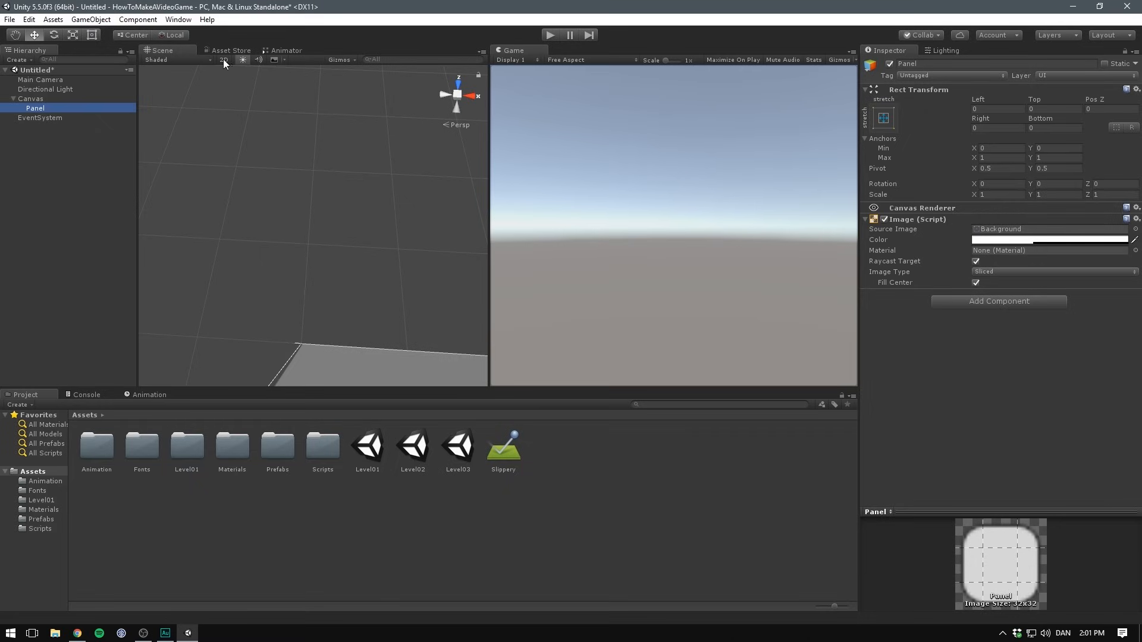
left_click(224, 59)
type("Credits")
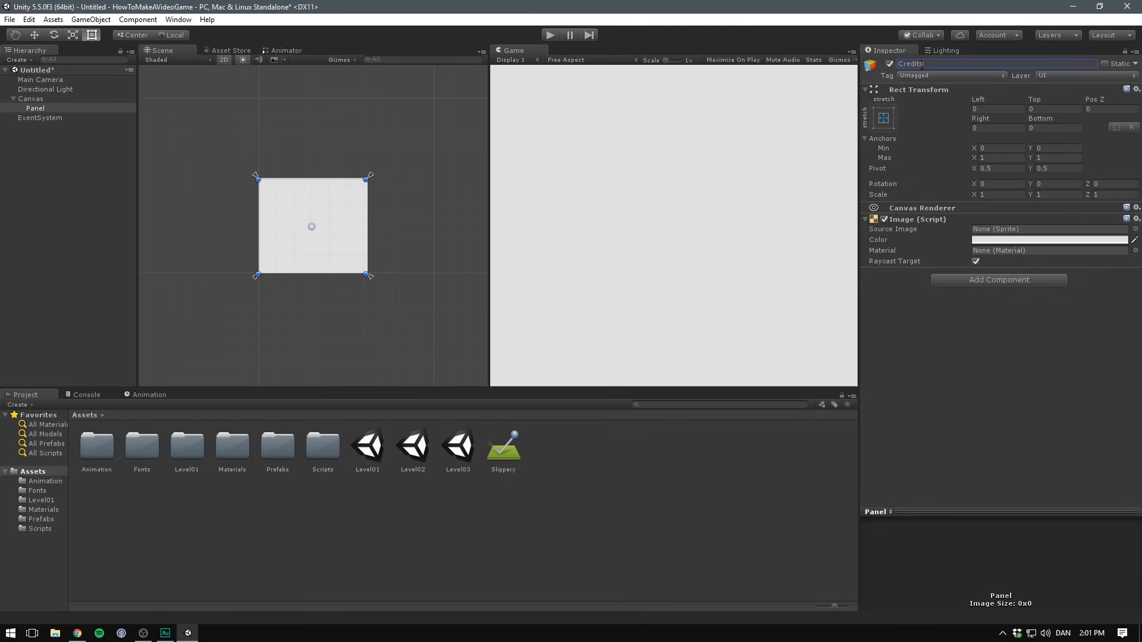
- Add a widened child Text to Credits reading THANKS FOR PLAYING! at font size 50
right_click(37, 108)
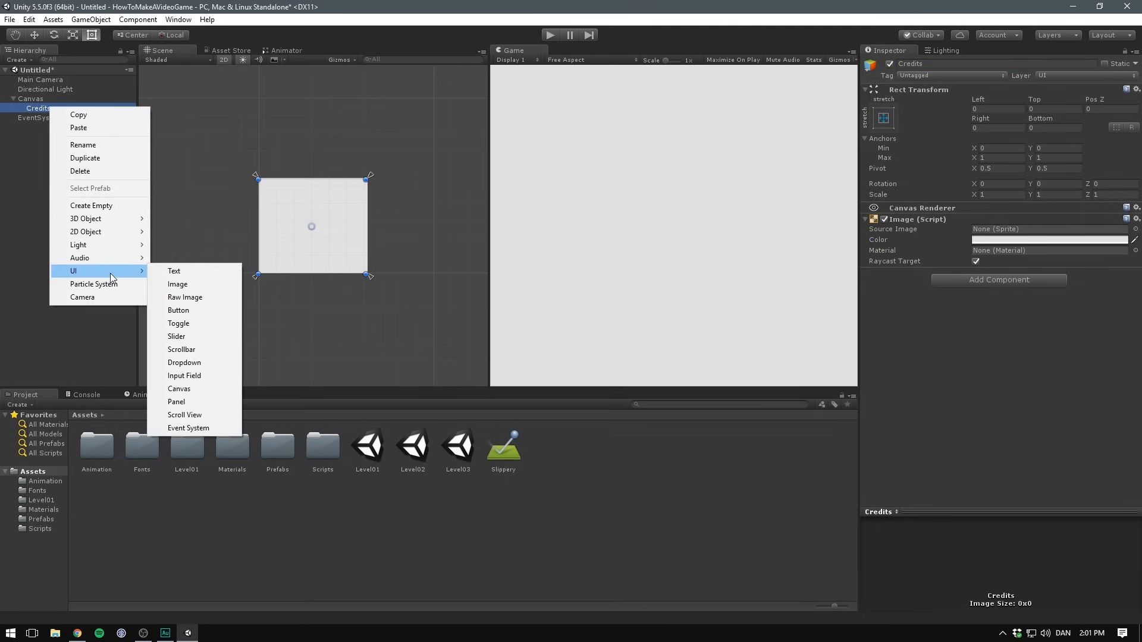
left_click(173, 271)
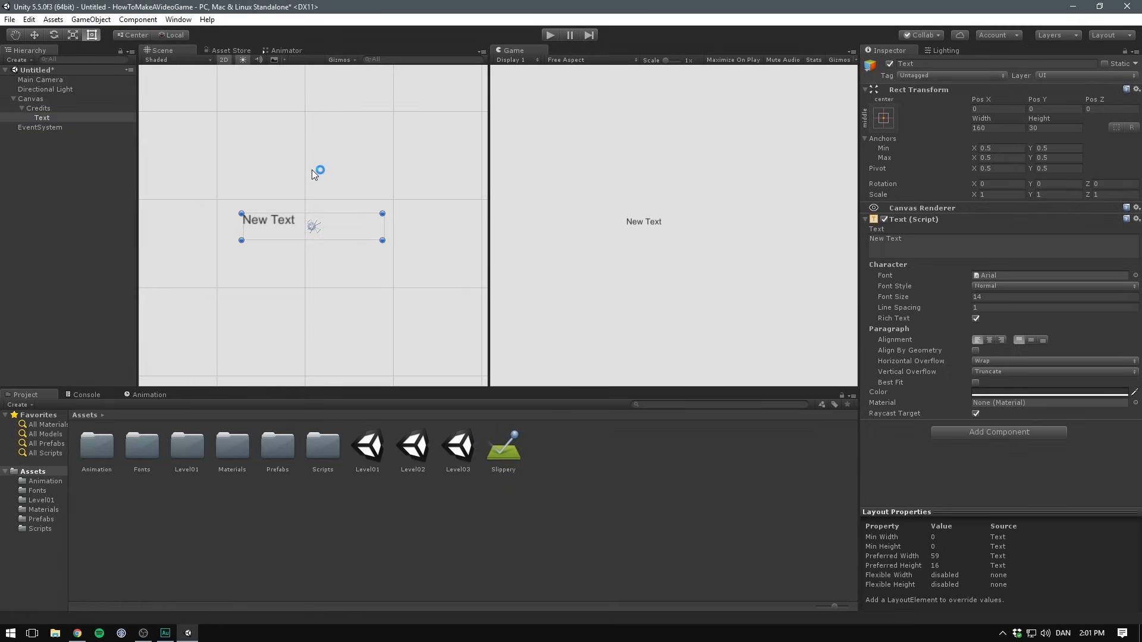
left_click_drag(382, 239, 390, 243)
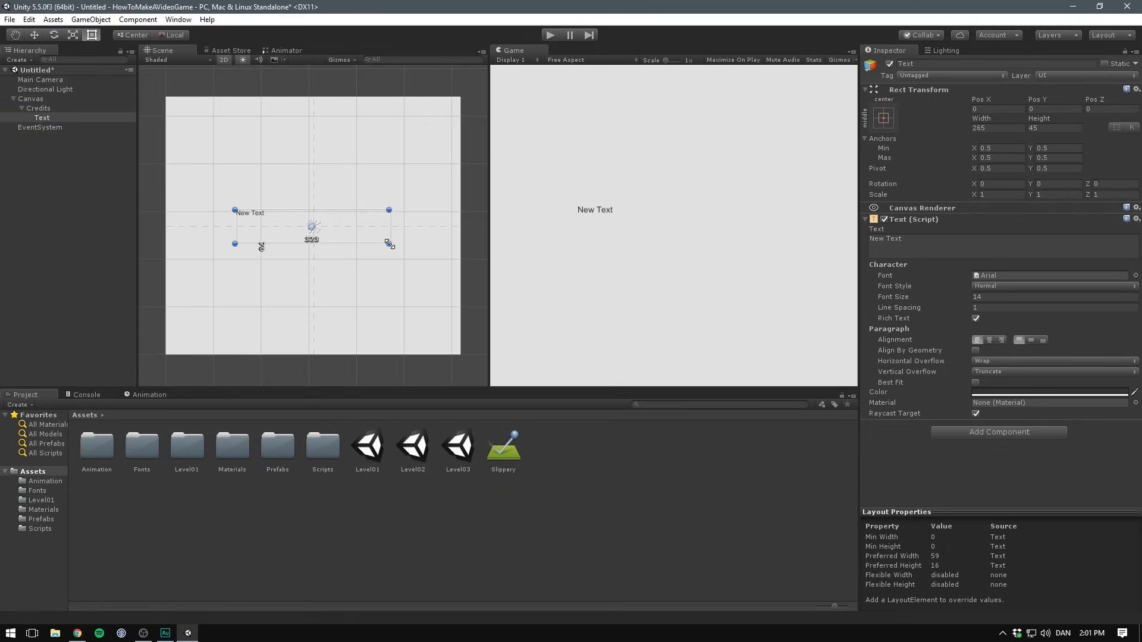
left_click_drag(388, 243, 429, 275)
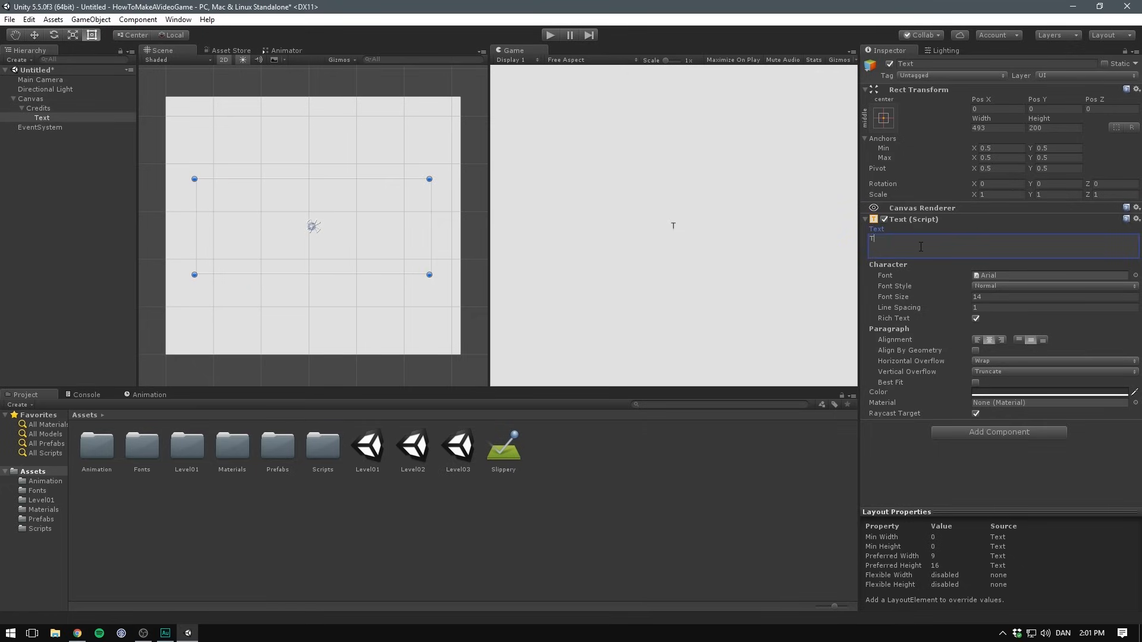
type("THANKS FOR PLAYING!")
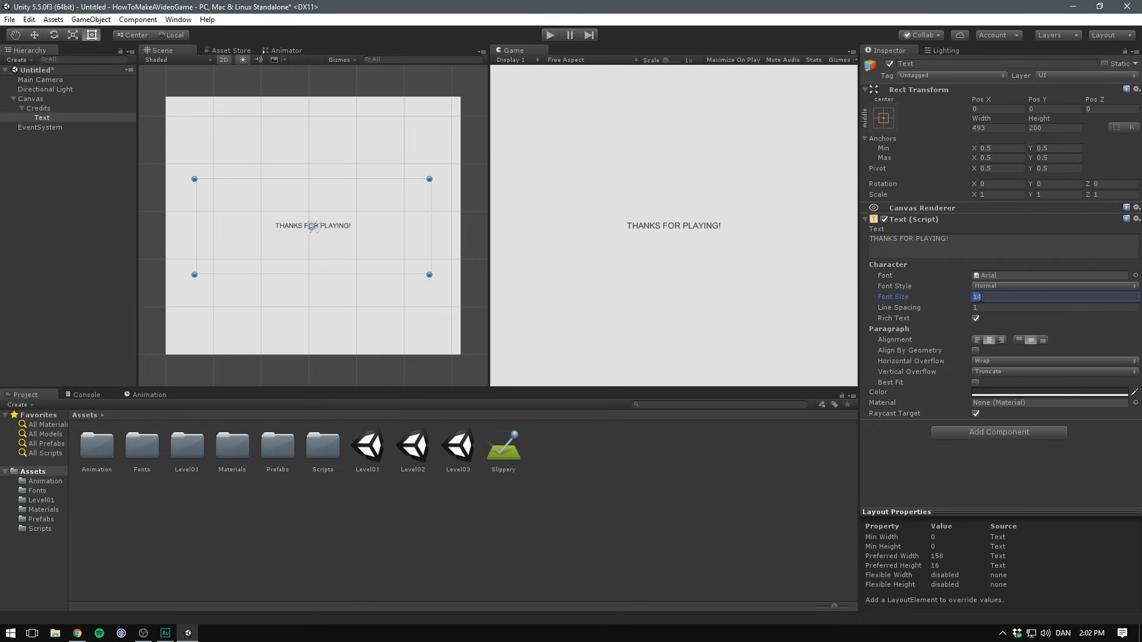
type("50")
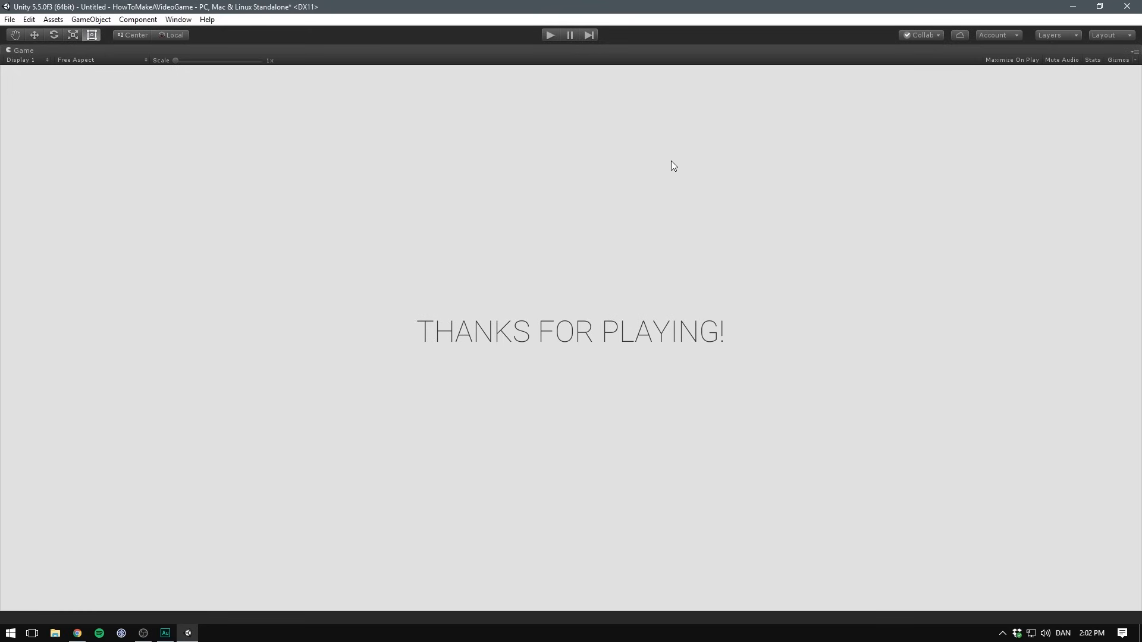
mouse_move(711, 175)
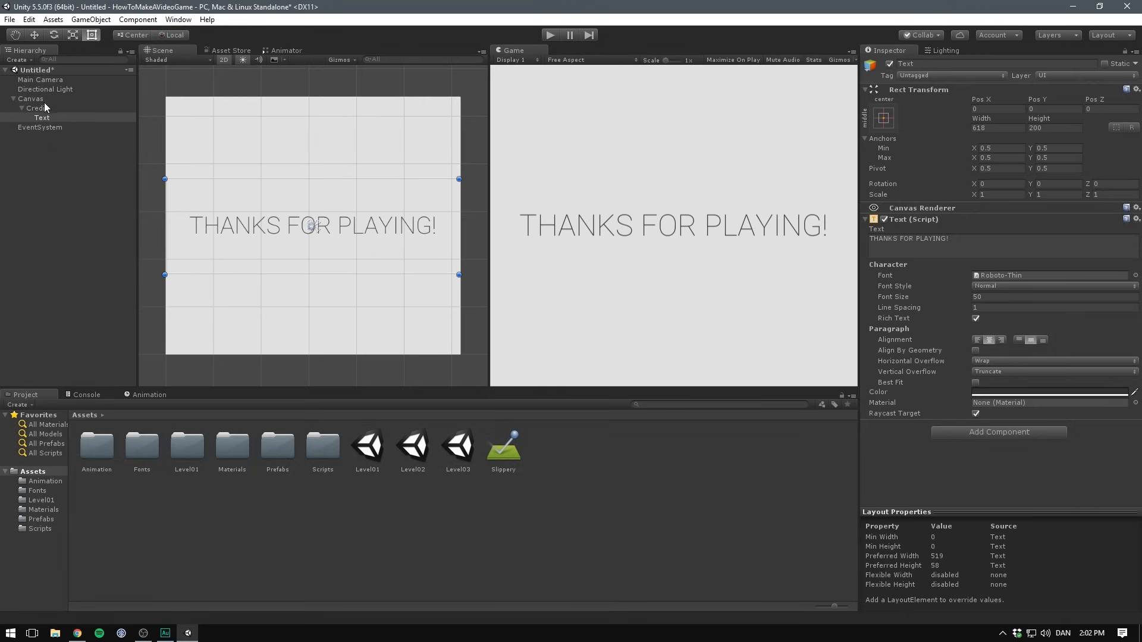
- Set Canvas to Scale With Screen Size at 800×600 and move the heading text near the top
left_click(31, 99)
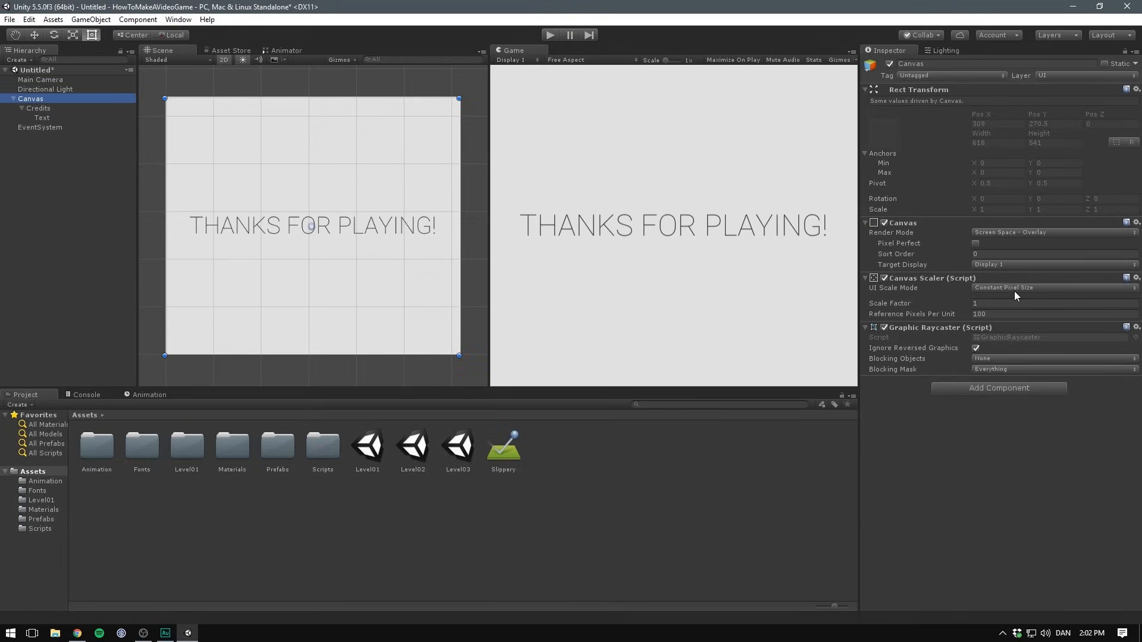
left_click(1052, 286)
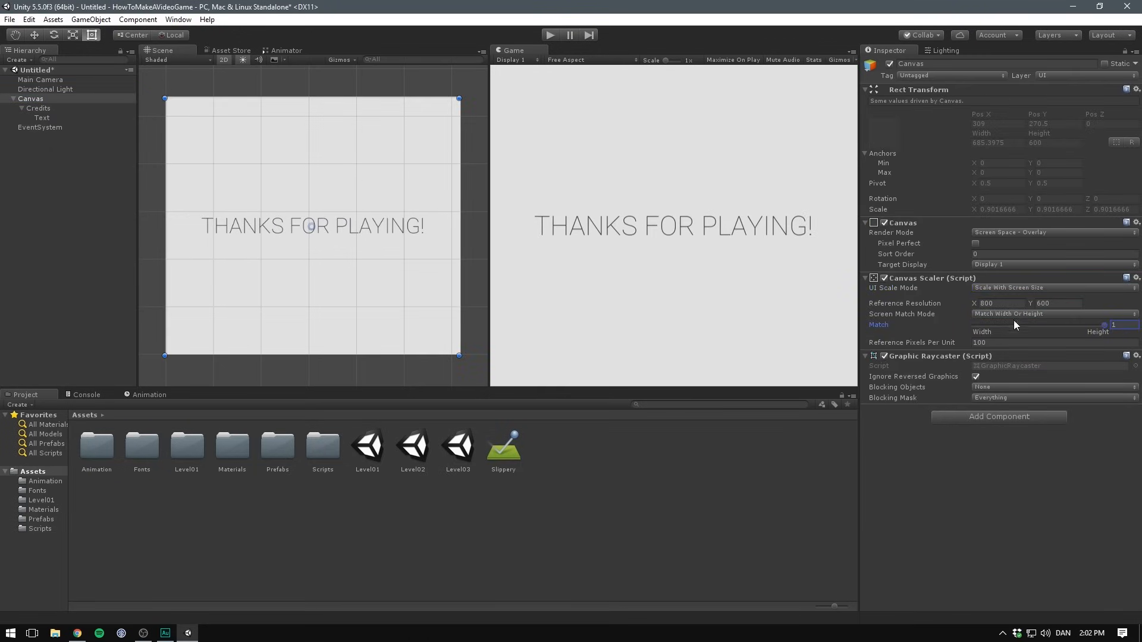
left_click(42, 118)
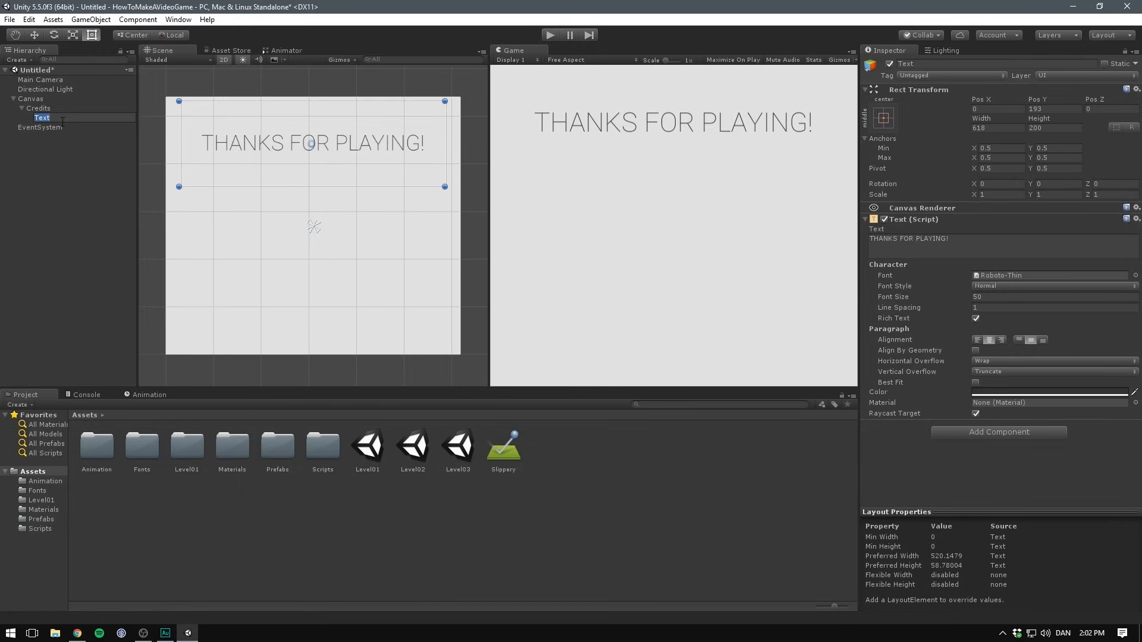
- Rename the heading Thanks and create MADE BY: and size-50 BRACKEYS credit lines beneath it
type("Thanks")
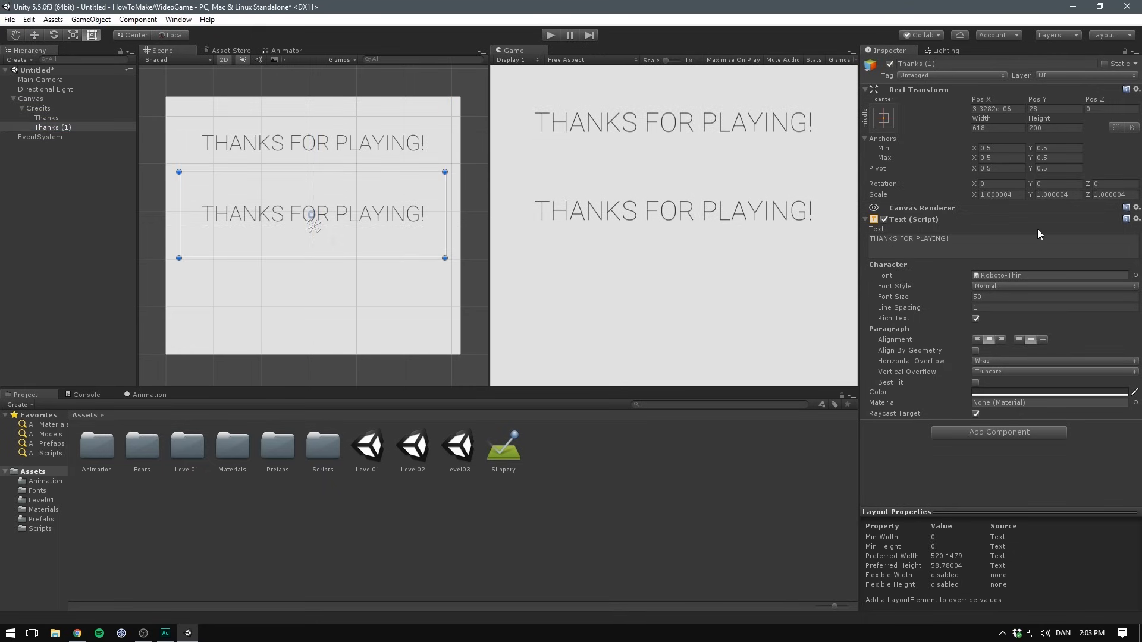
type("MADE BY:")
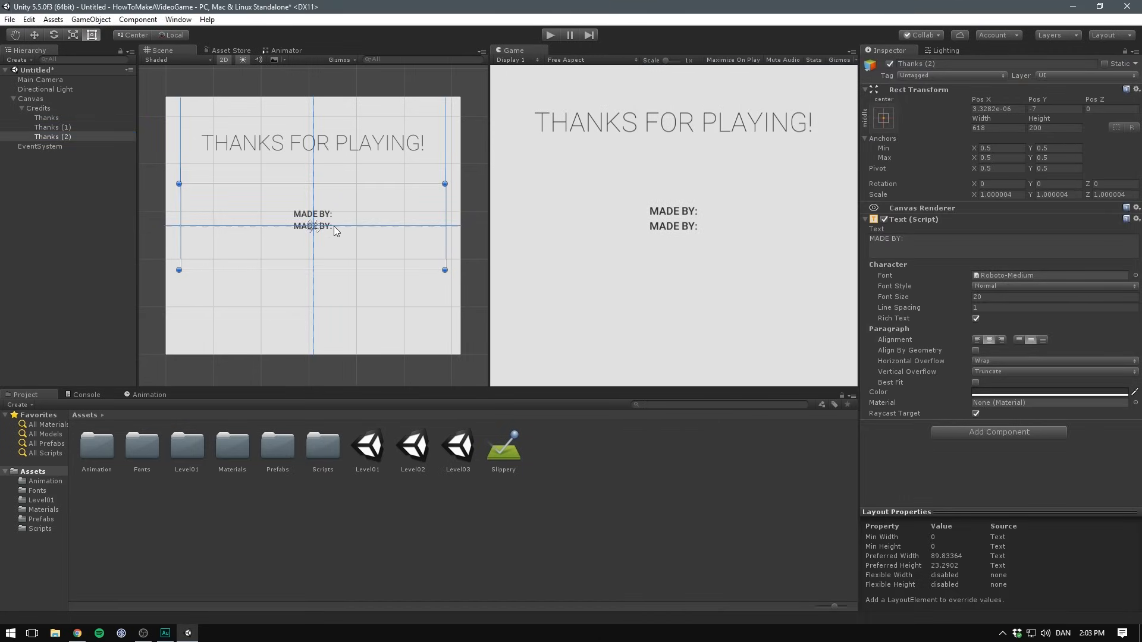
type("BRACKEYS")
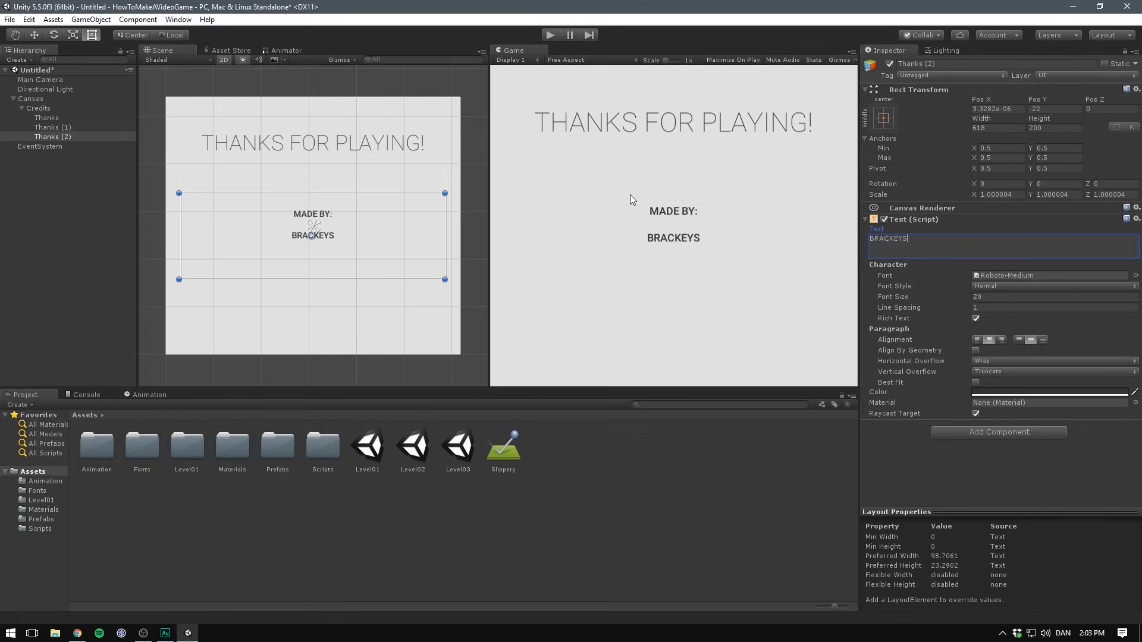
type("50")
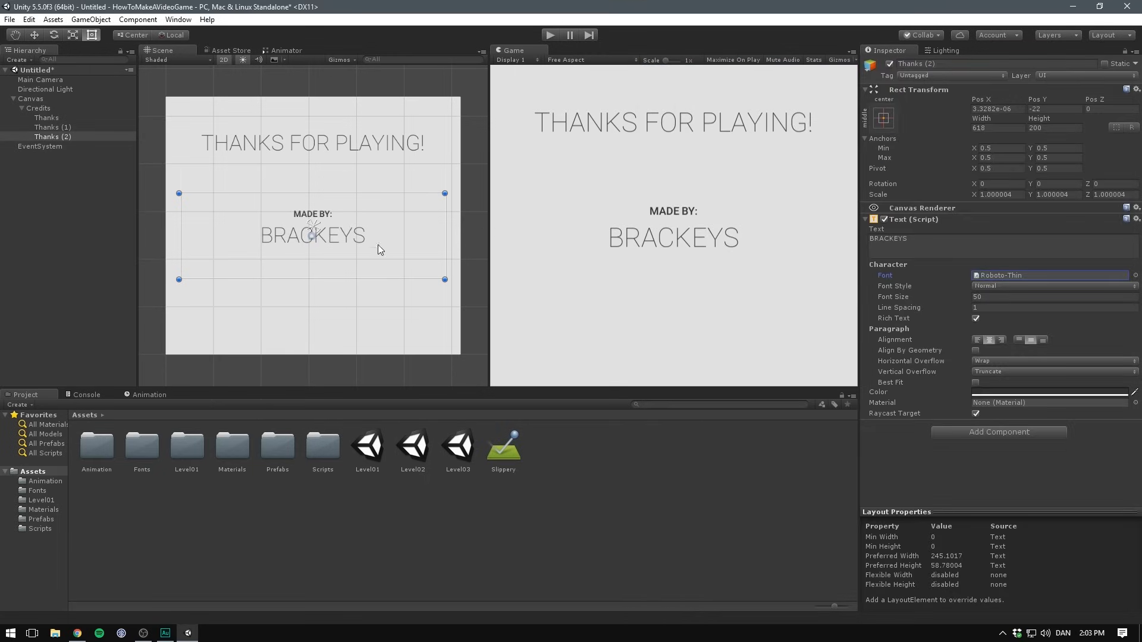
- Select both credit lines together and position them below the heading
left_click(51, 128)
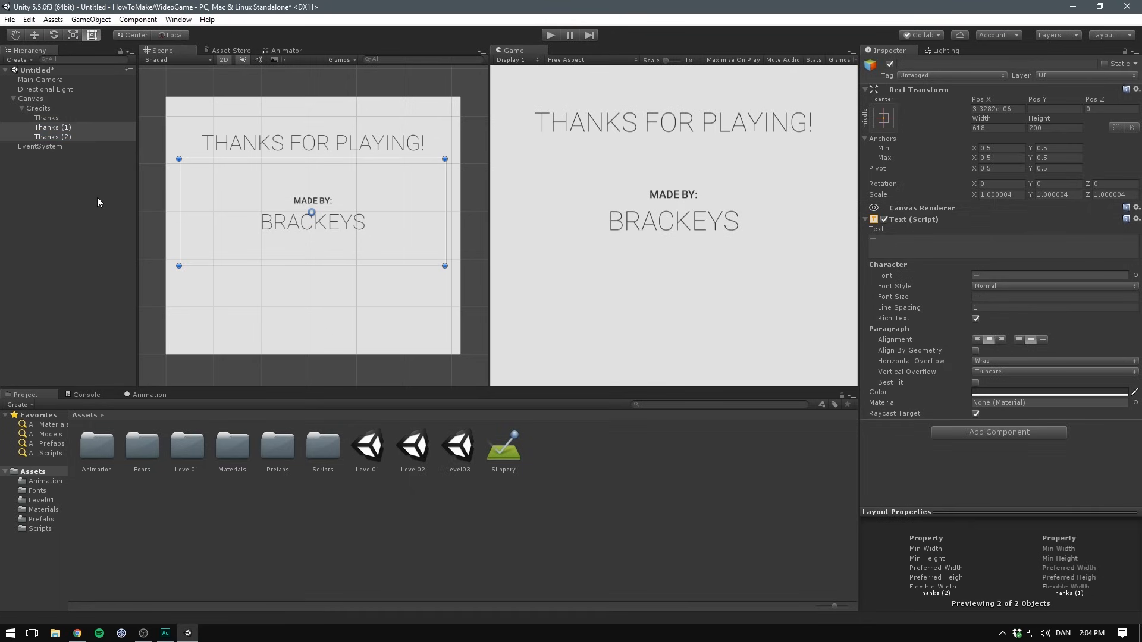
left_click(52, 127)
type("MadeBY")
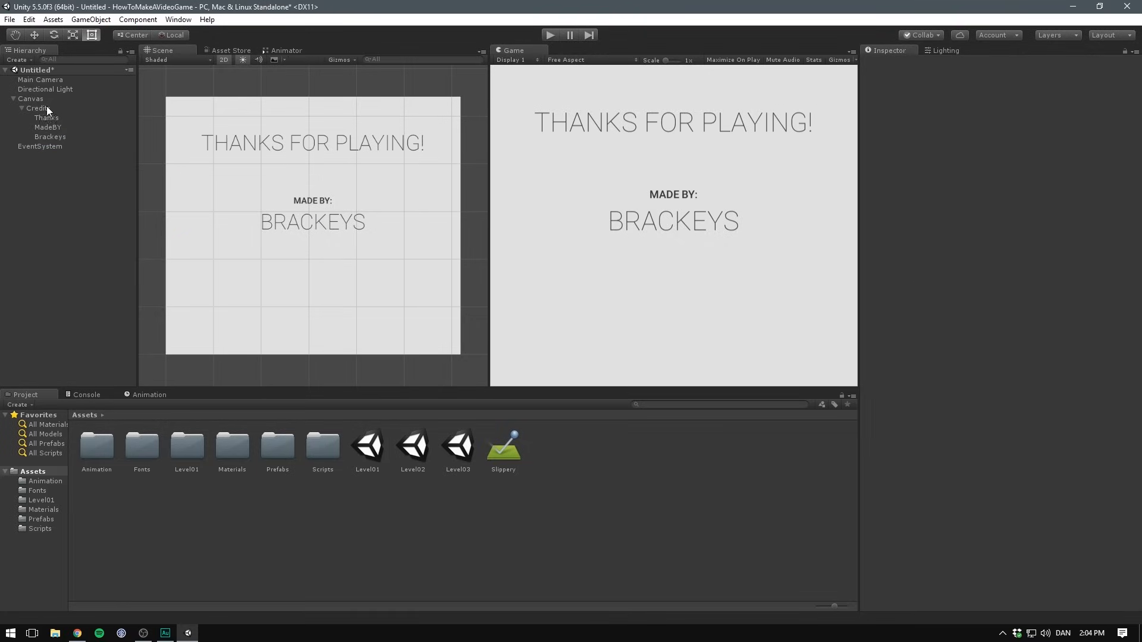
- Add a flat UI Button under Credits with a Shadow at Y -2 and alpha 128
right_click(38, 108)
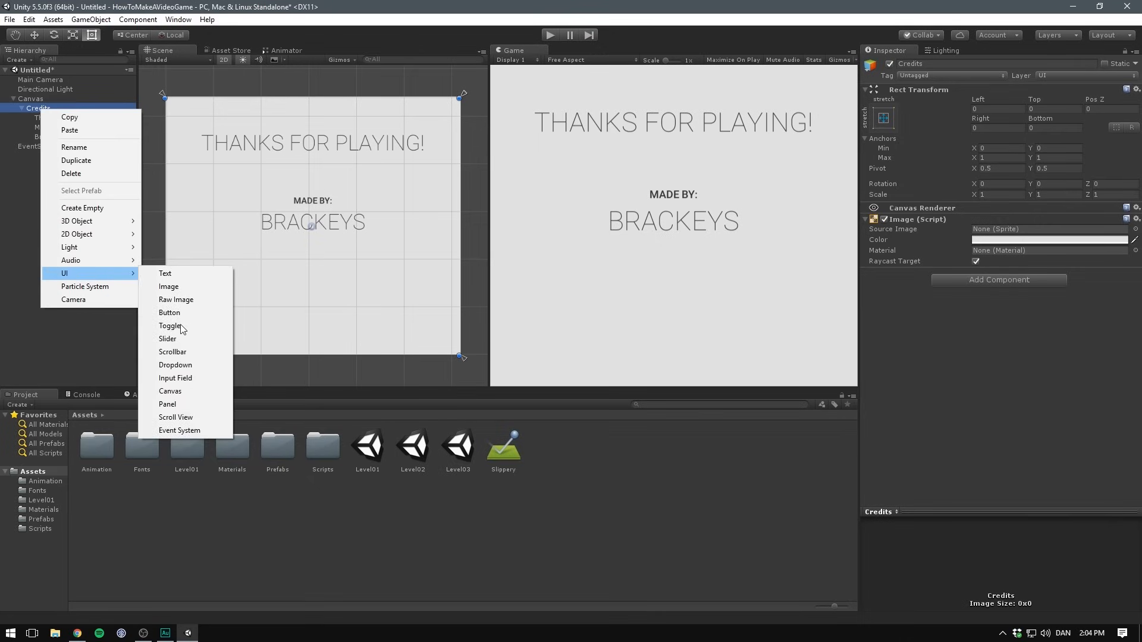
left_click(169, 313)
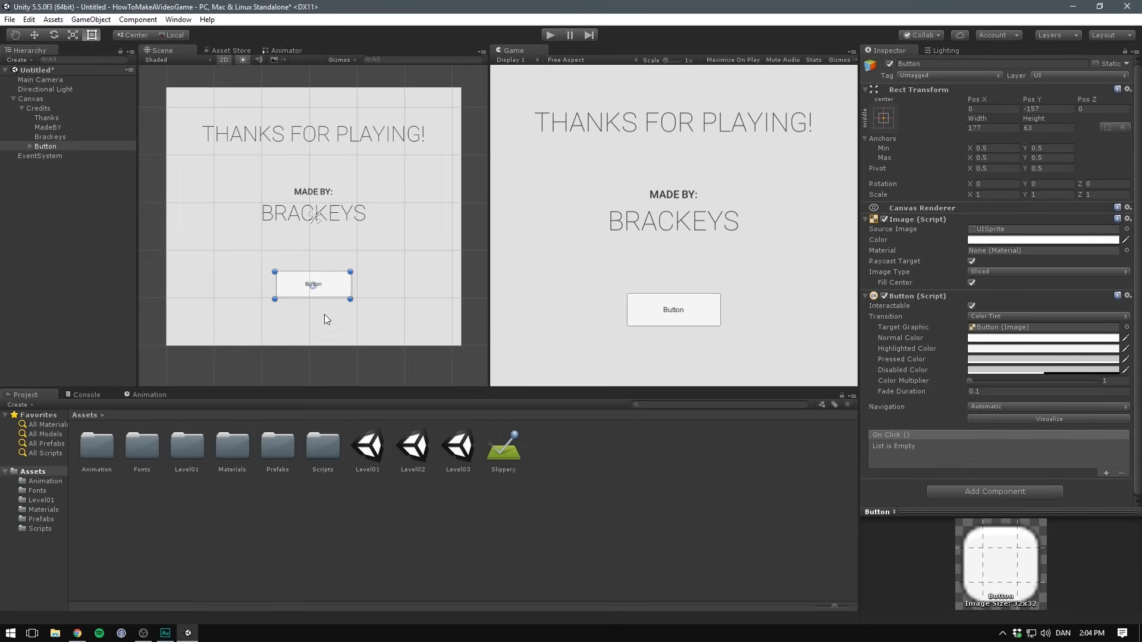
mouse_move(340, 270)
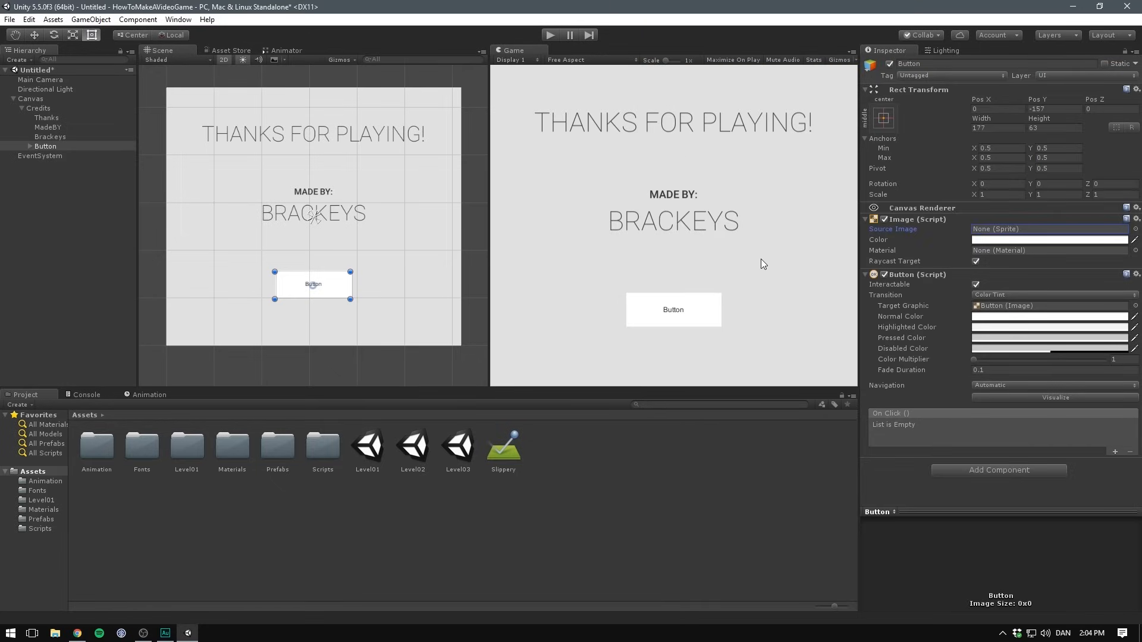
mouse_move(1017, 245)
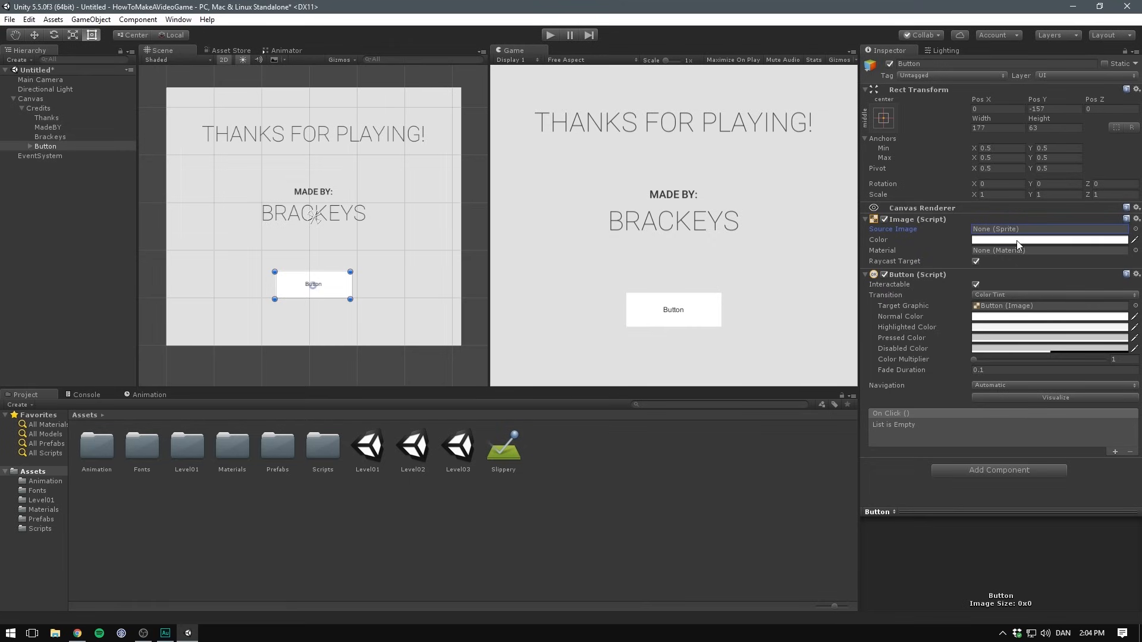
left_click(998, 470)
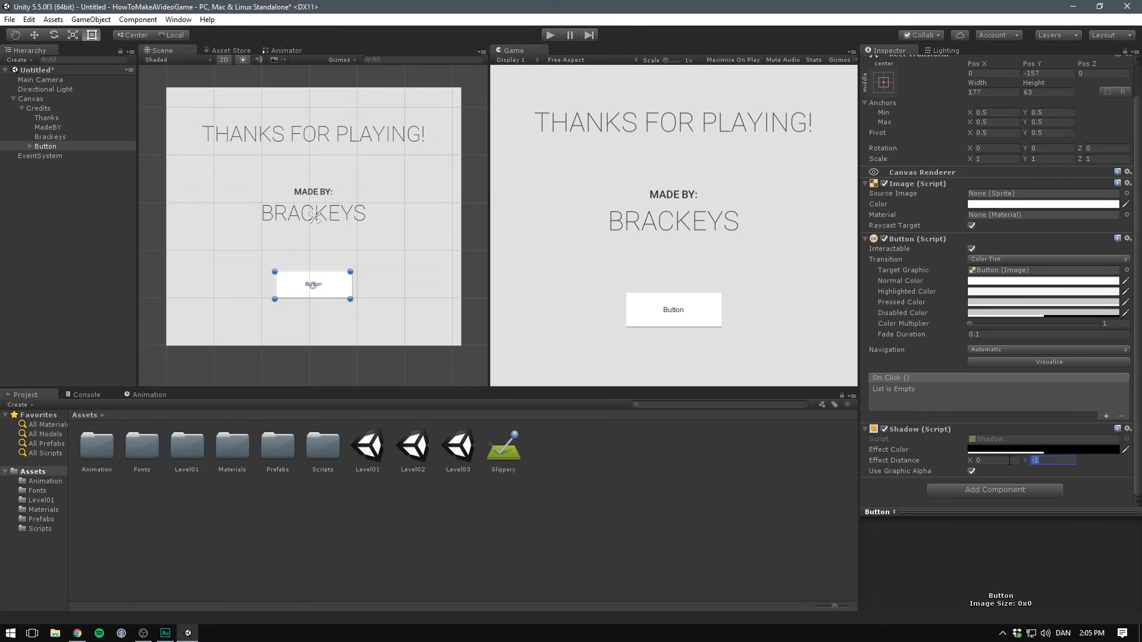
left_click(1044, 449)
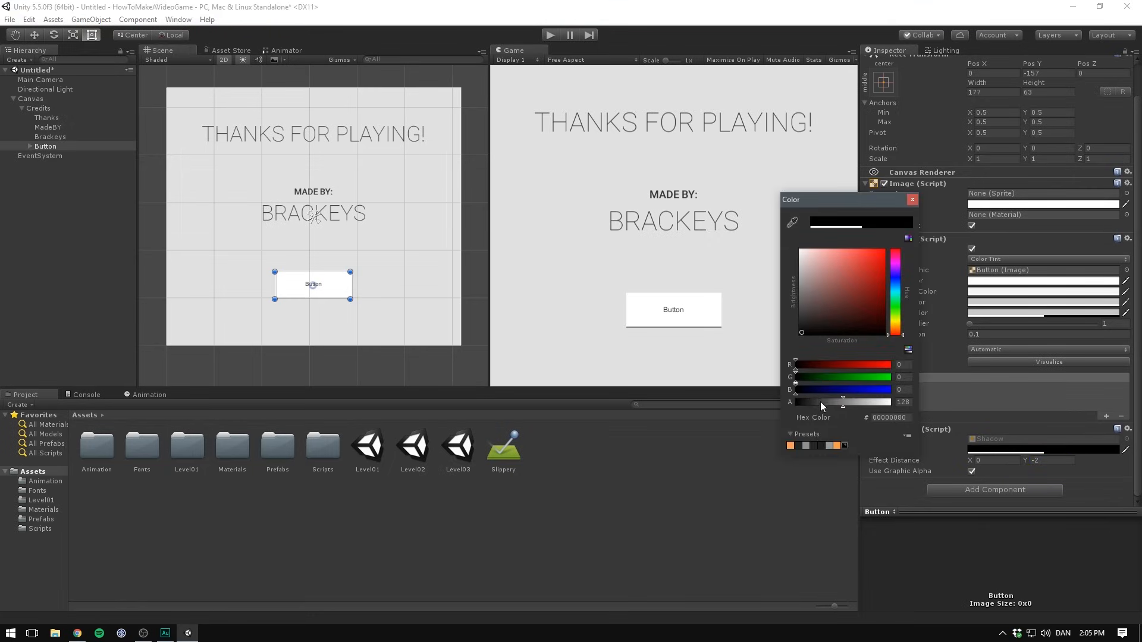
left_click(911, 199)
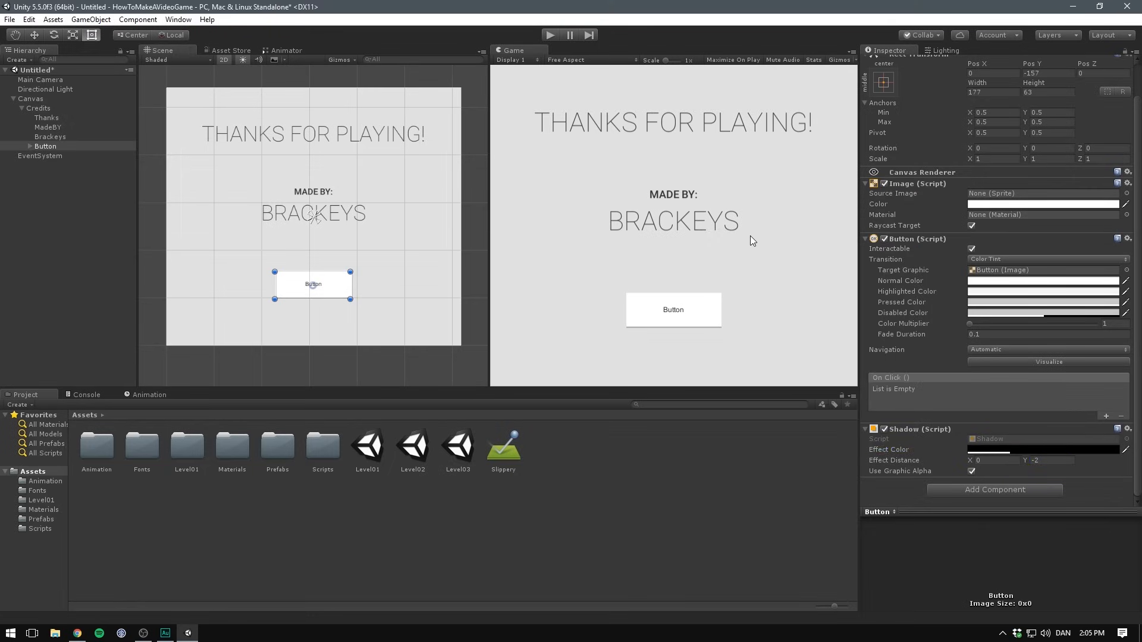
mouse_move(582, 331)
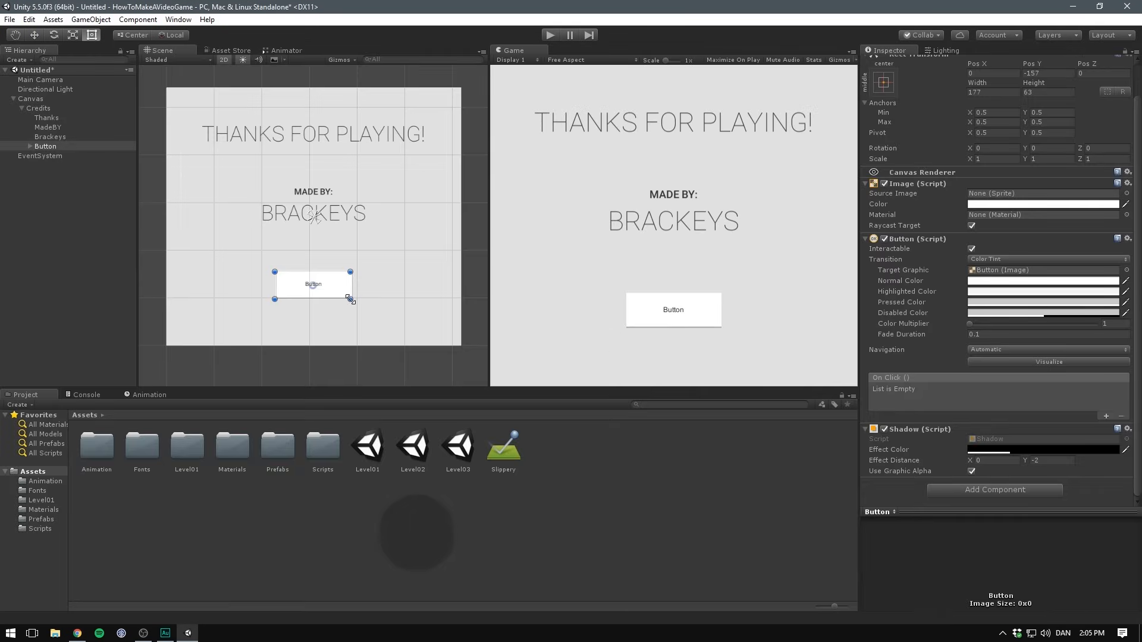
- Relabel the button text QUIT in Roboto-Regular at font size 20
left_click(50, 156)
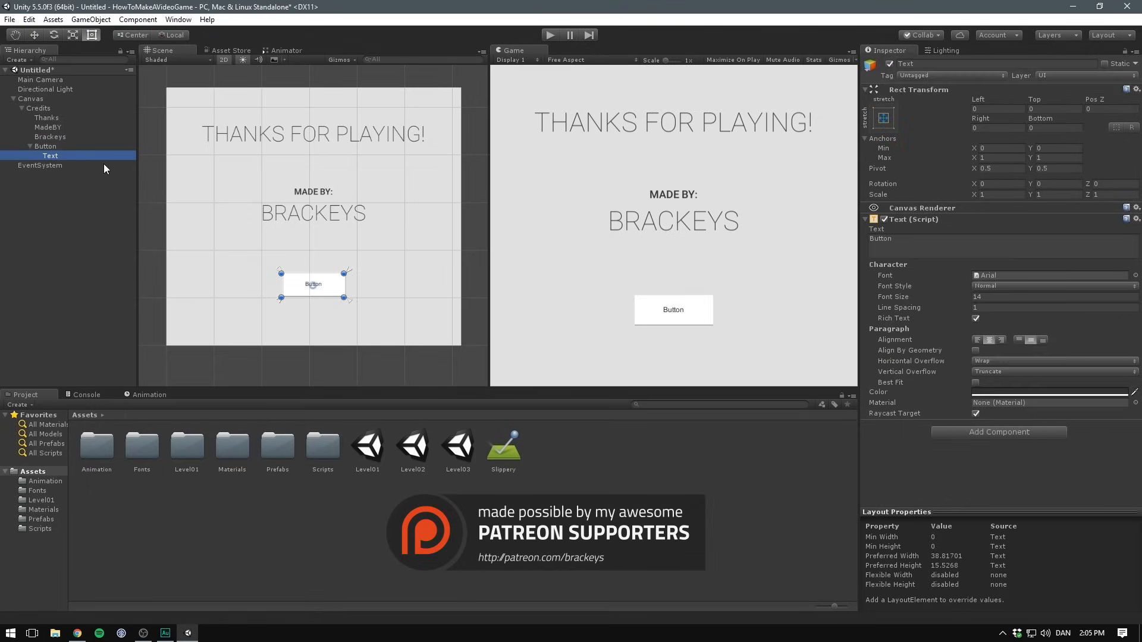
type("Q")
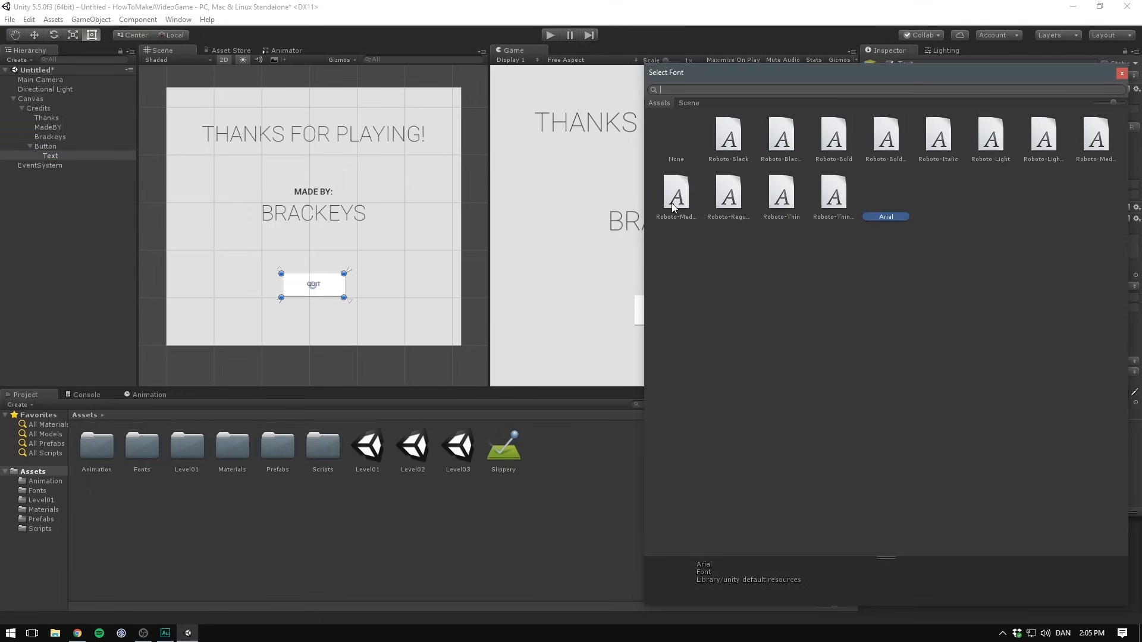
left_click(728, 194)
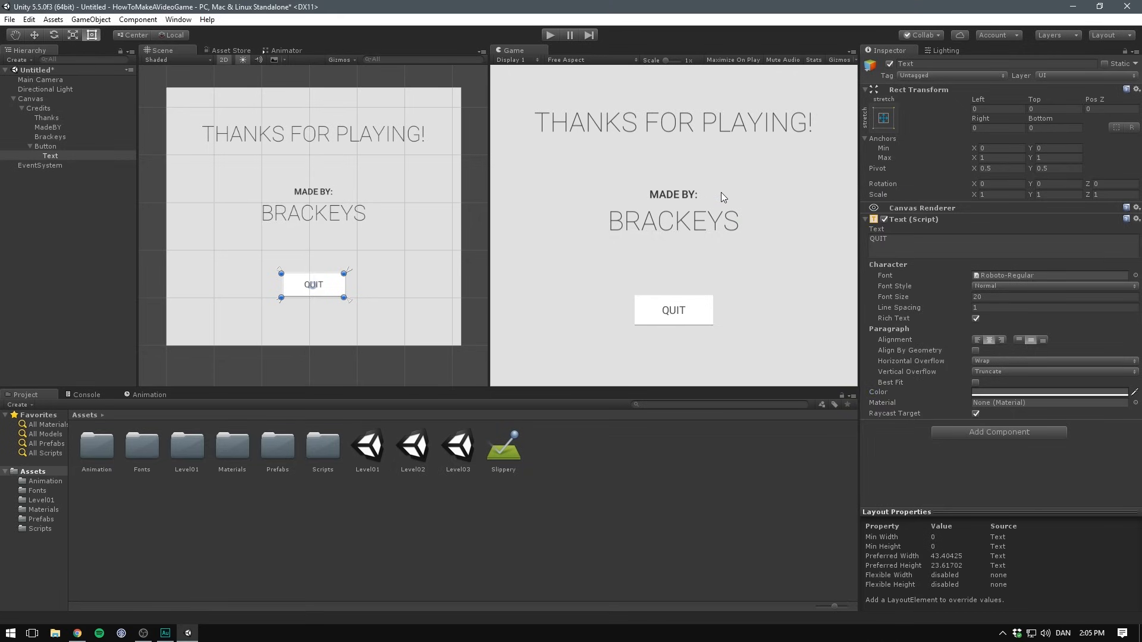
mouse_move(650, 292)
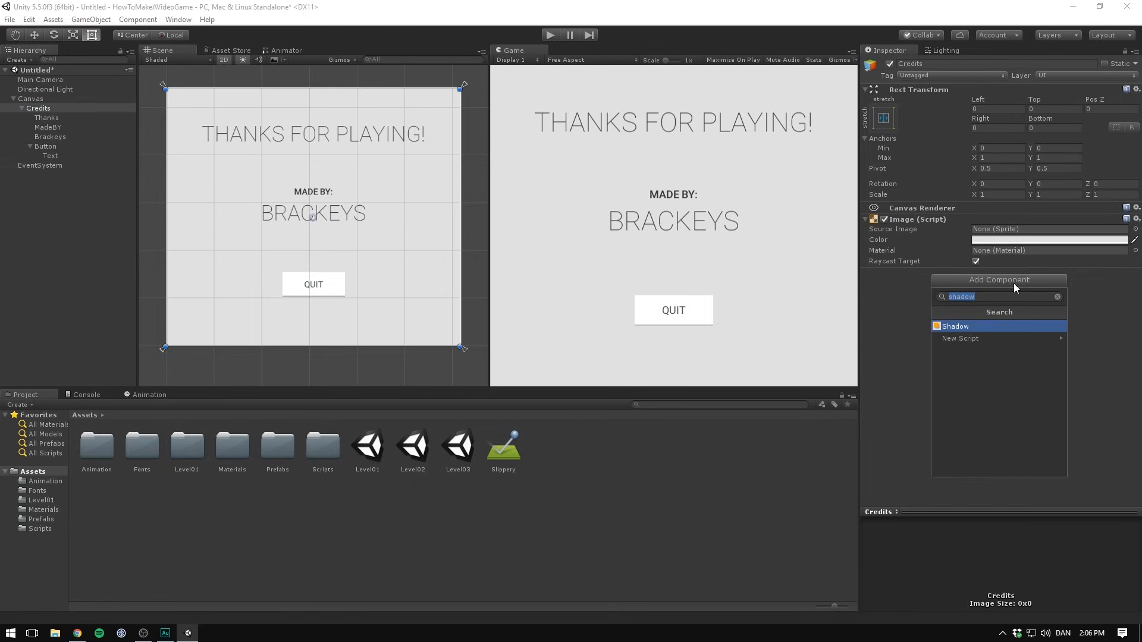
- Create a new Credits script component on the Credits object
left_click(960, 338)
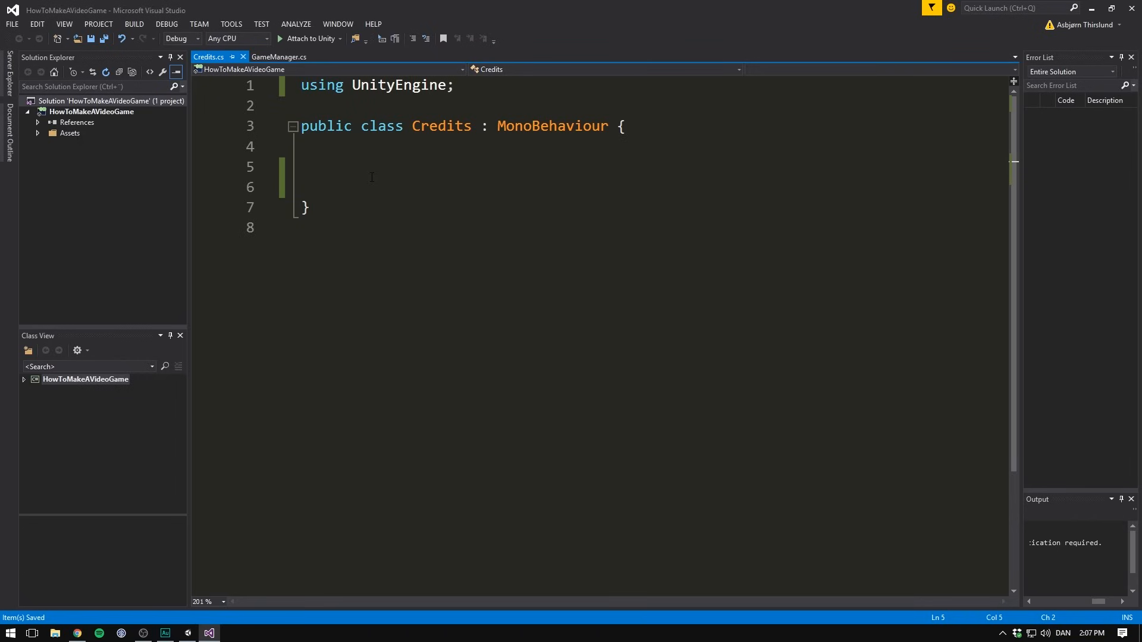
- Begin a void Quit method inside the Credits class in Credits.cs
type("void")
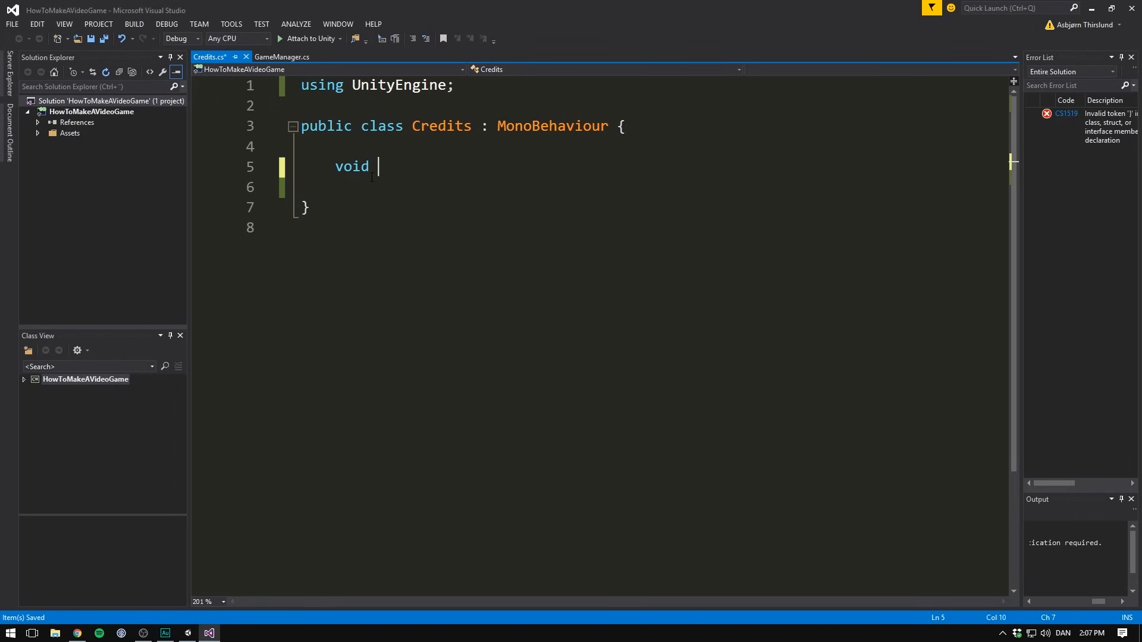
key("BackSpace")
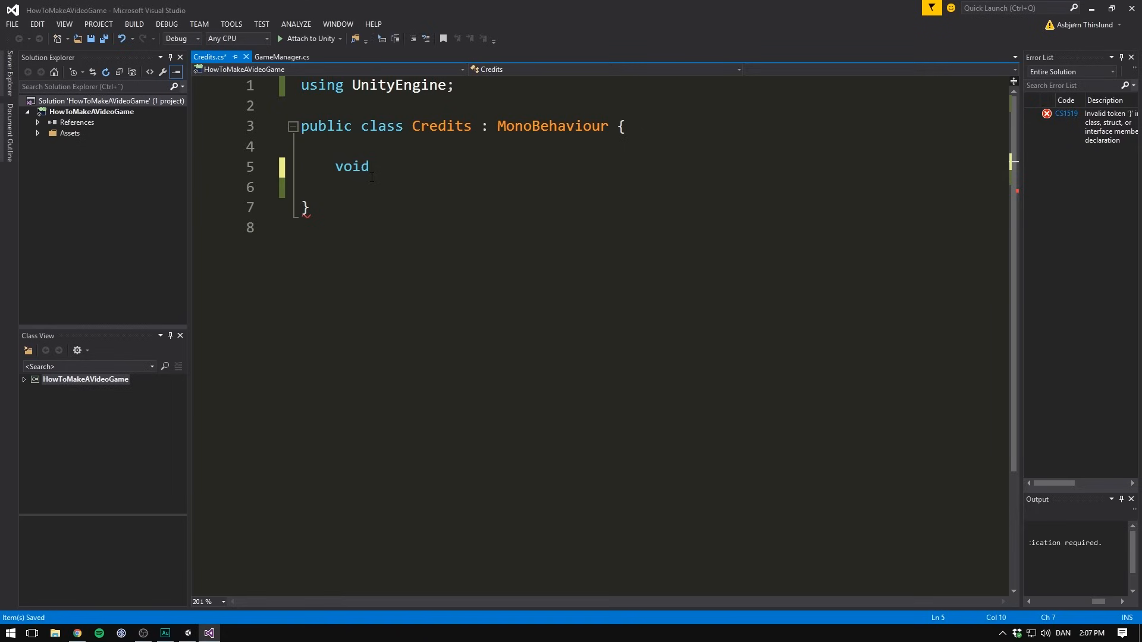
type("Quit")
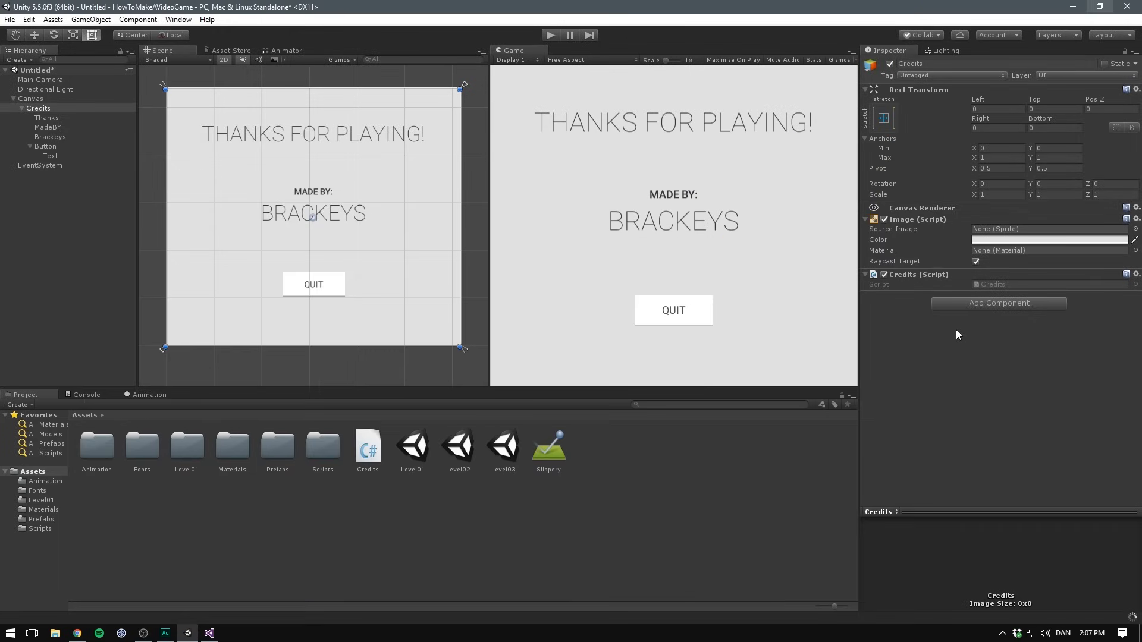
- Wire the QUIT button's On Click to the Credits object's public Quit () function
left_click(46, 146)
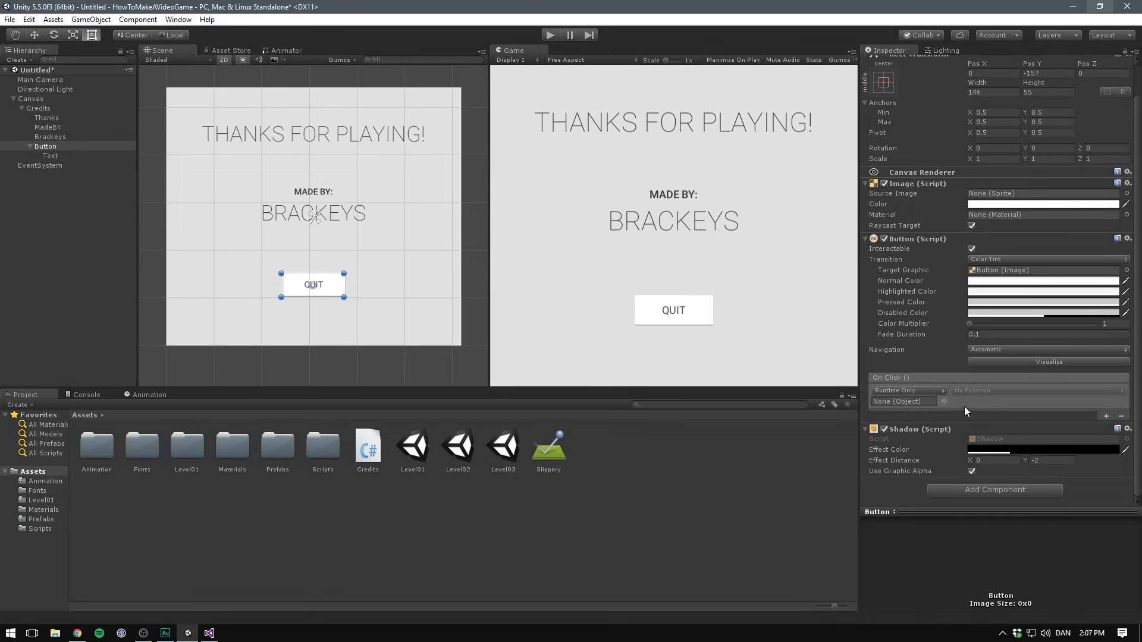
mouse_move(916, 404)
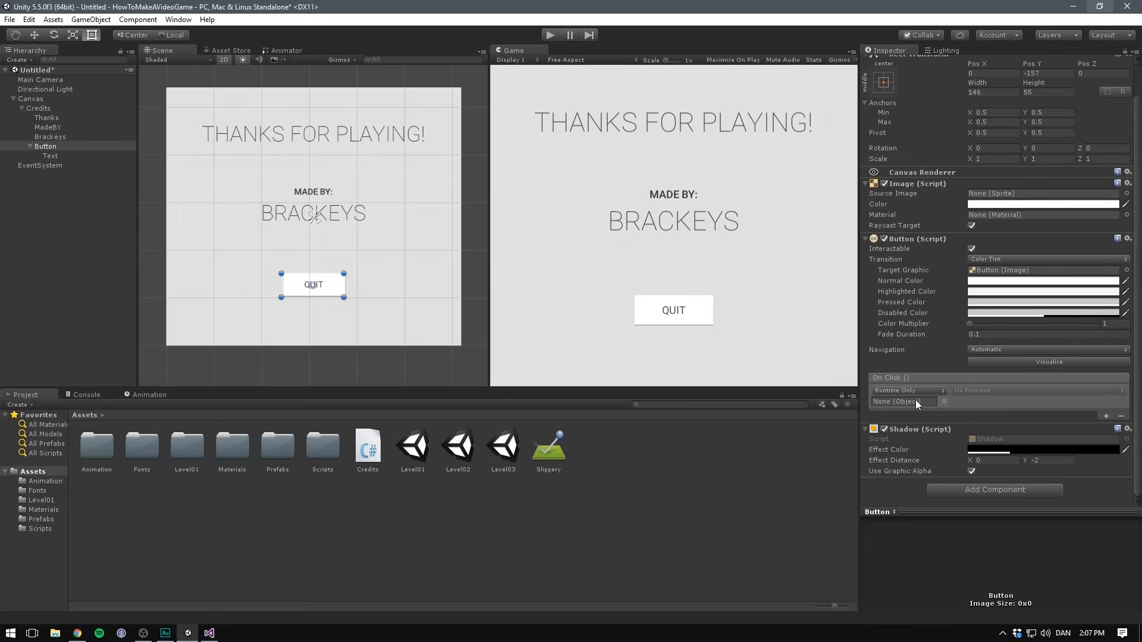
left_click(903, 401)
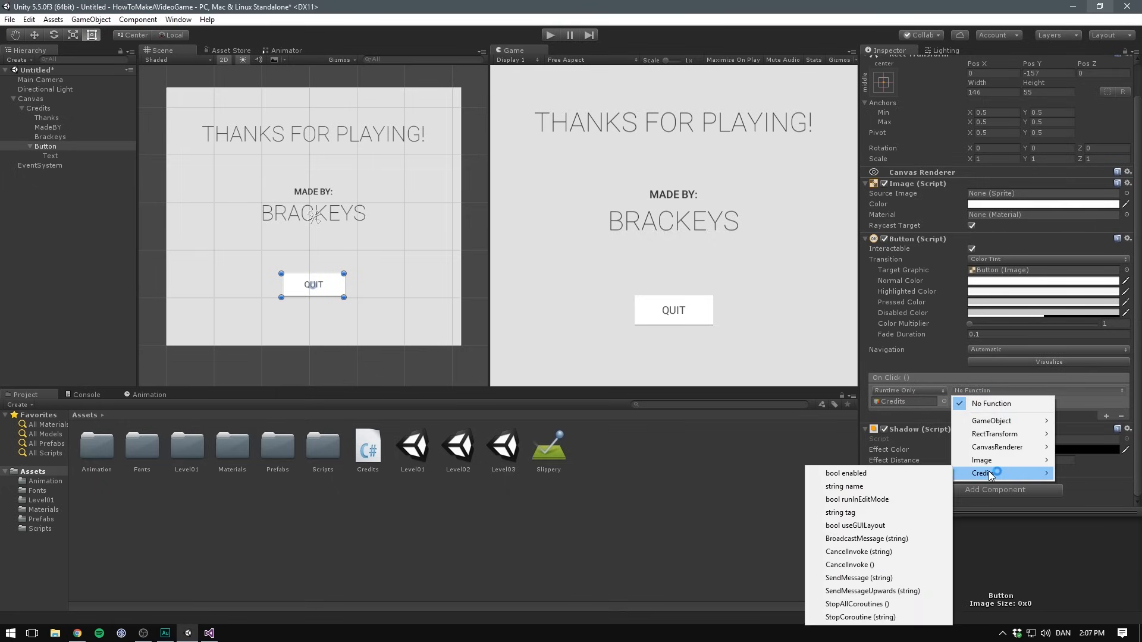
mouse_move(866, 538)
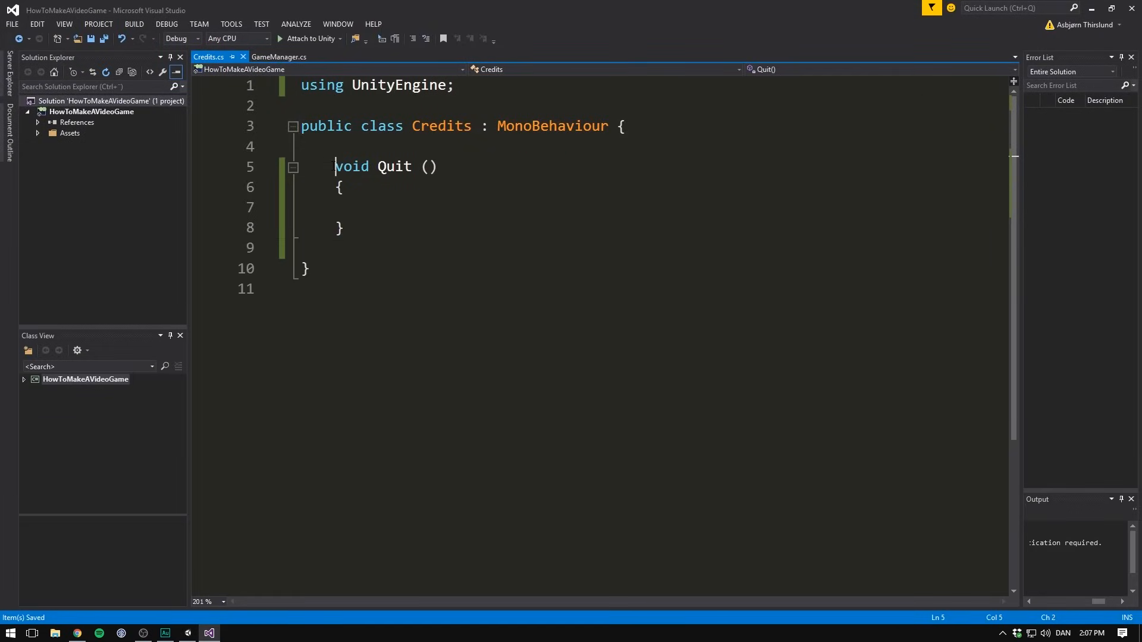
type("public")
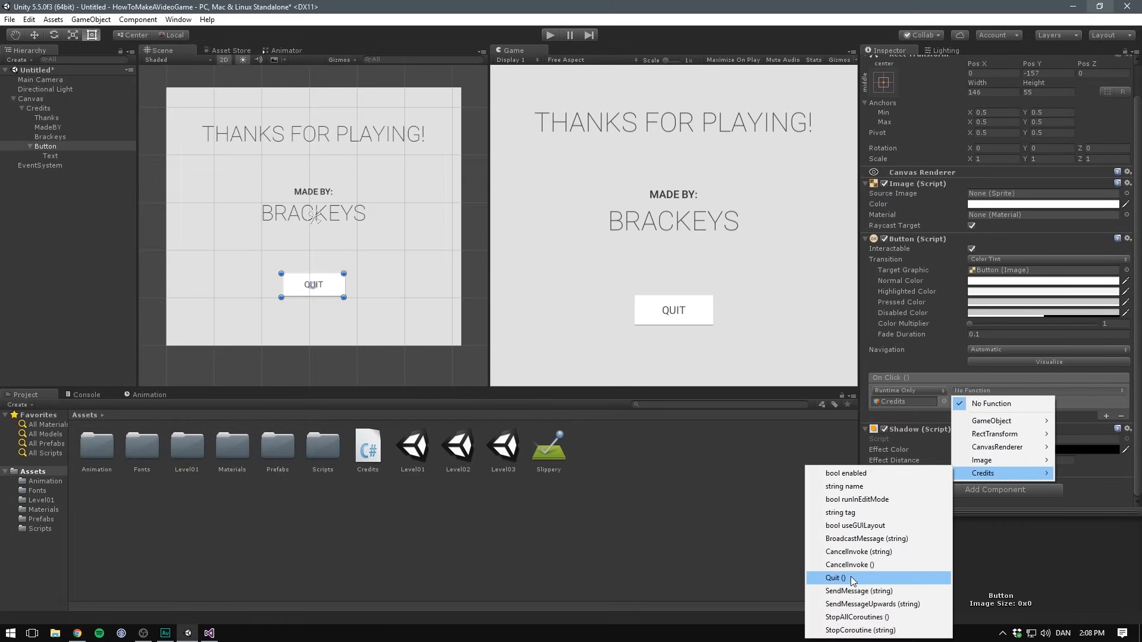
left_click(834, 578)
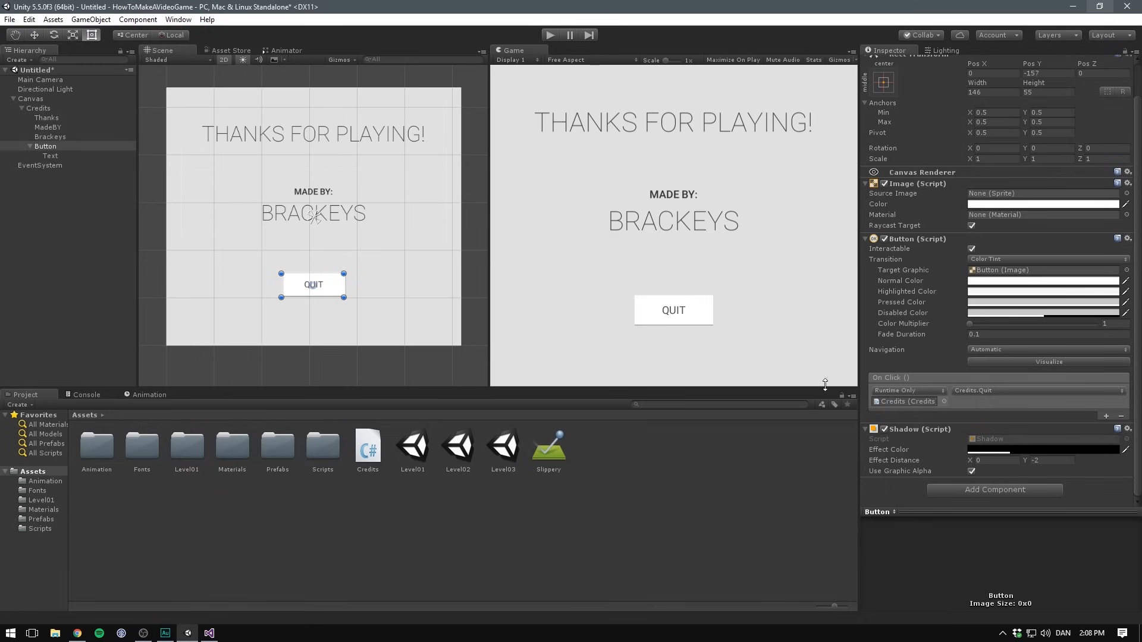
mouse_move(270, 560)
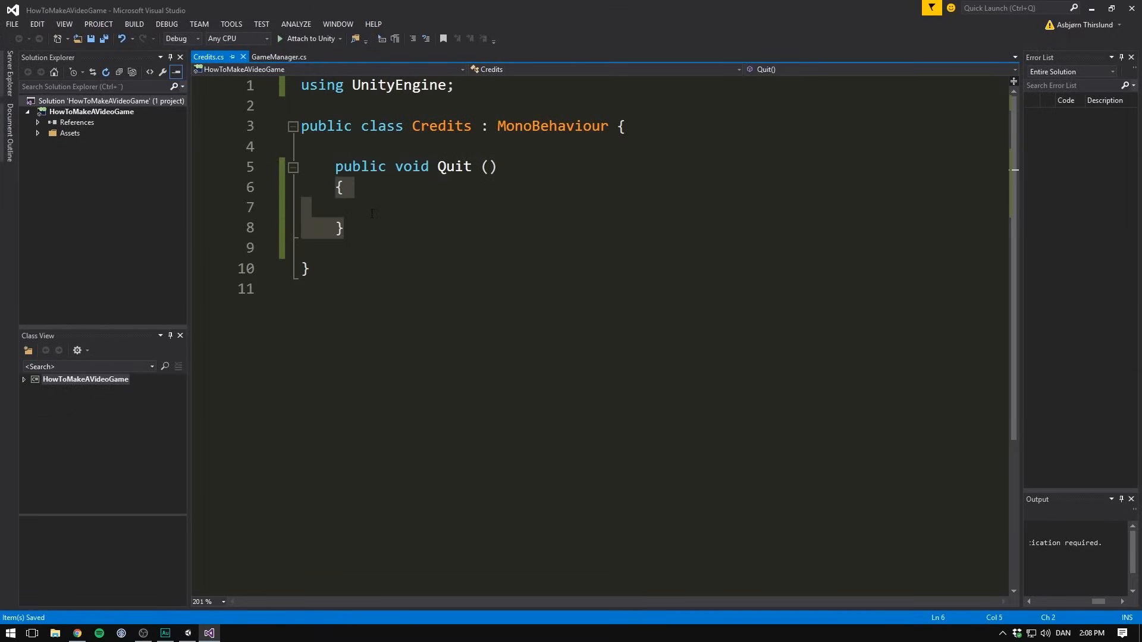
- Add Application.Quit(); inside the Quit method and save Credits.cs
left_click(404, 217)
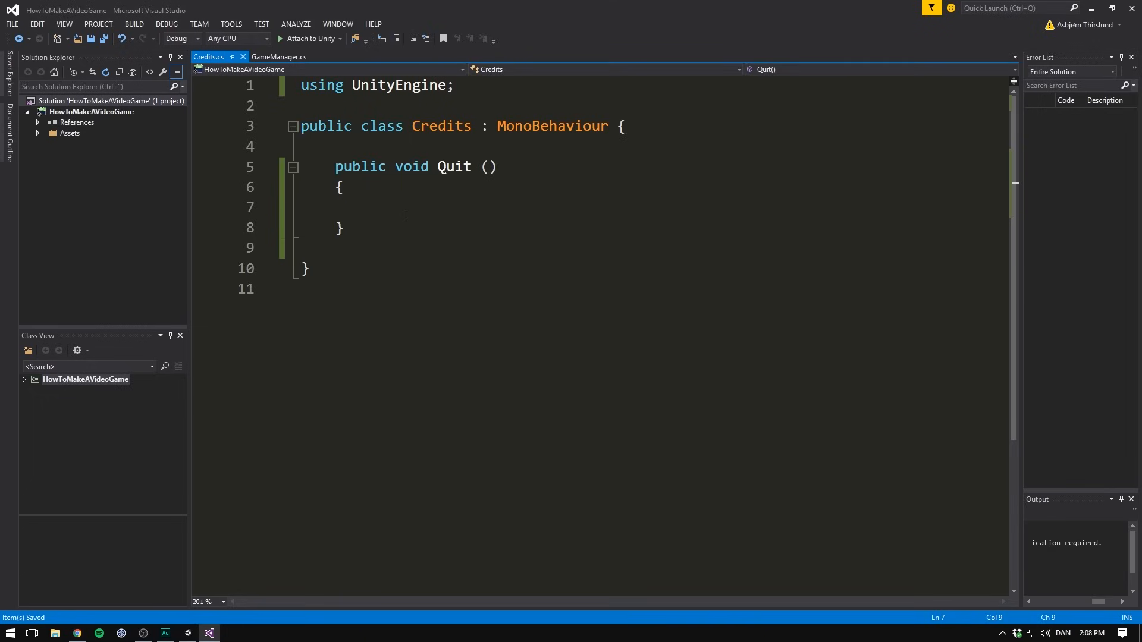
left_click(368, 207)
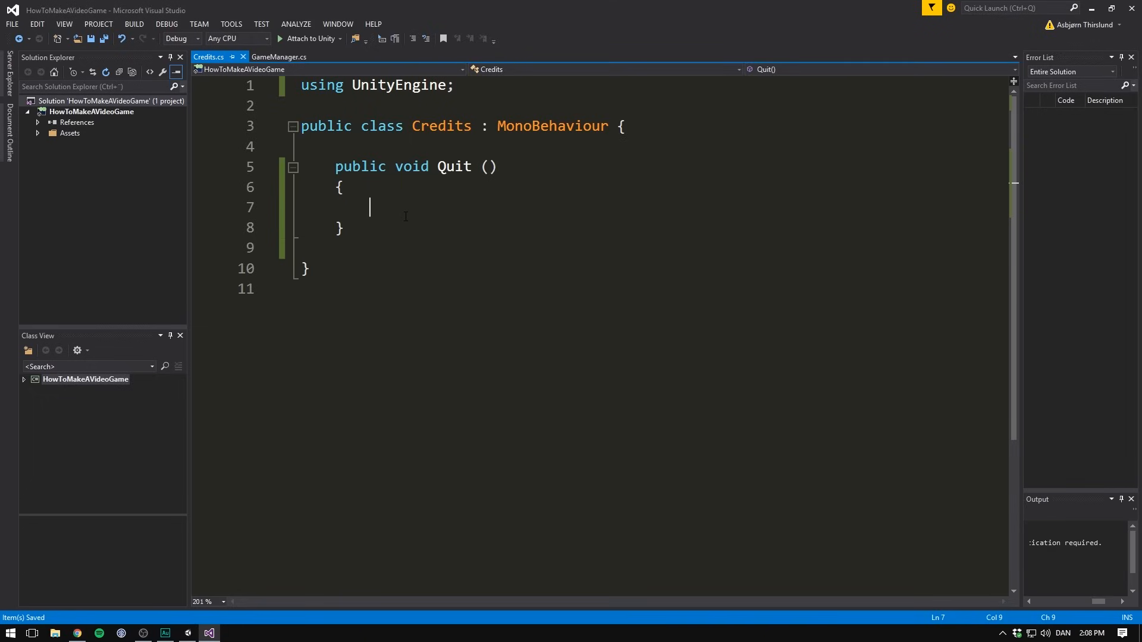
type("Application.")
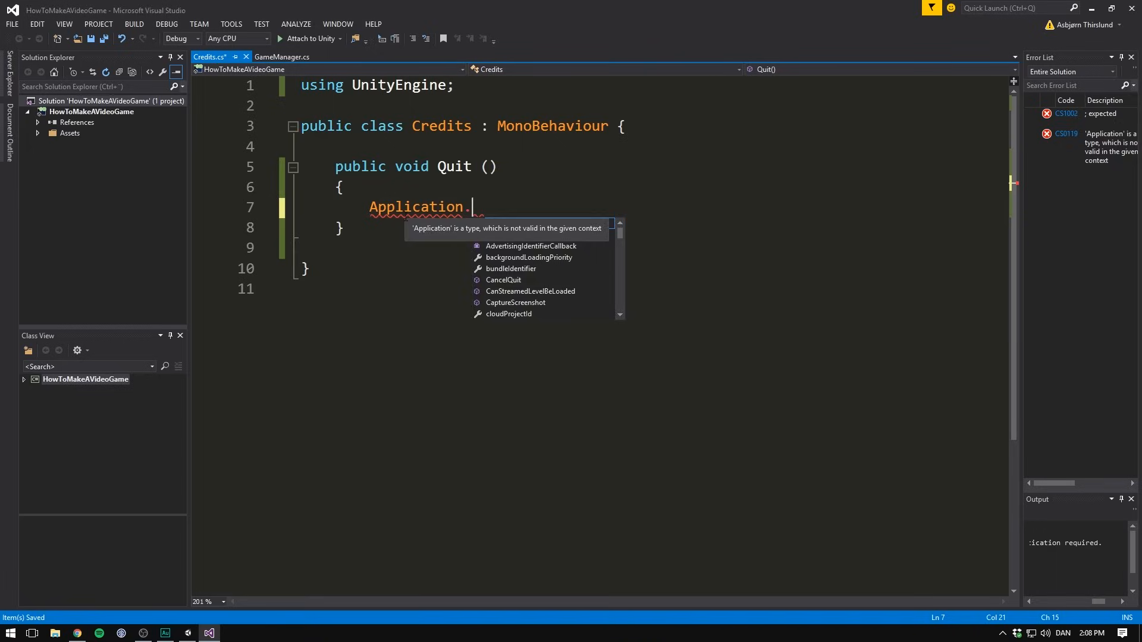
type("Quit();")
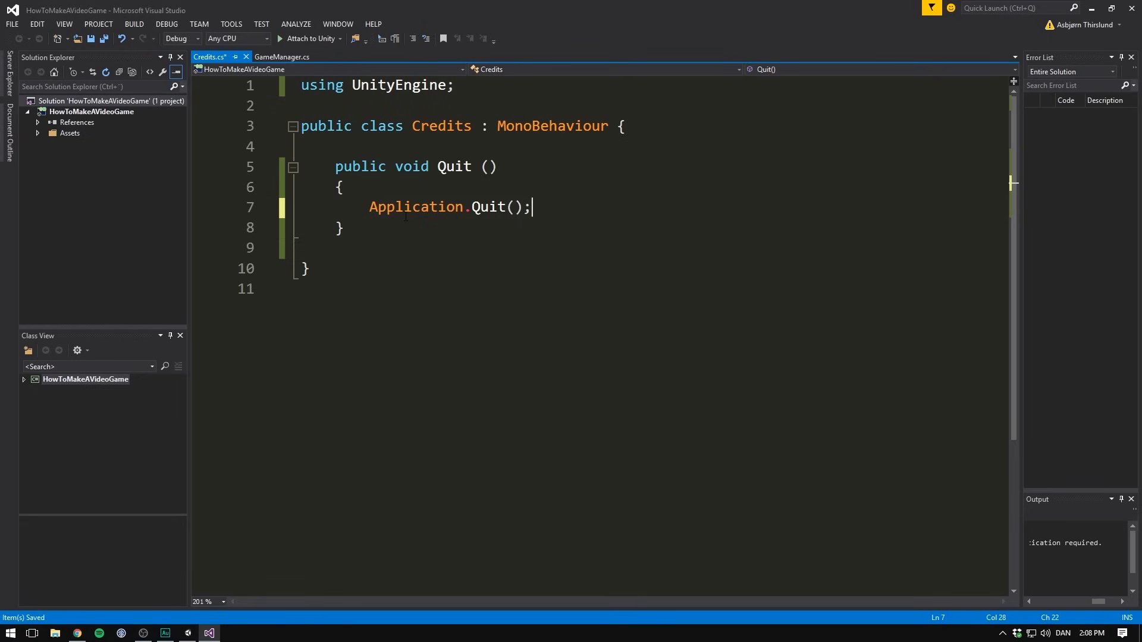
key("enter")
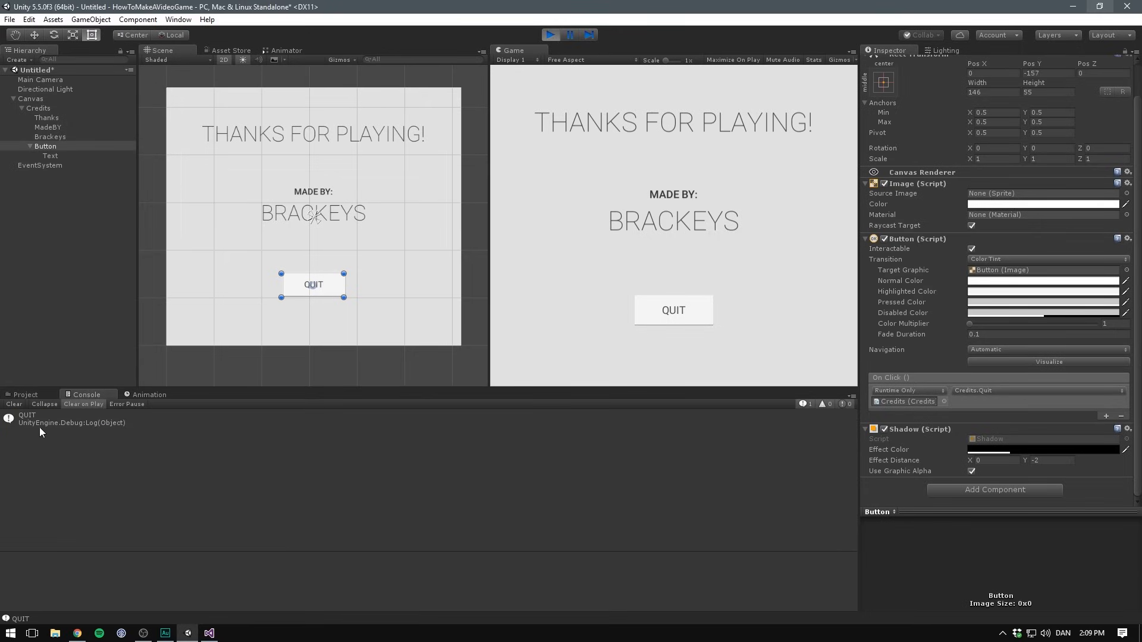
- Press QUIT twice in the running game to log QUIT messages, then return to the Project assets
left_click(672, 309)
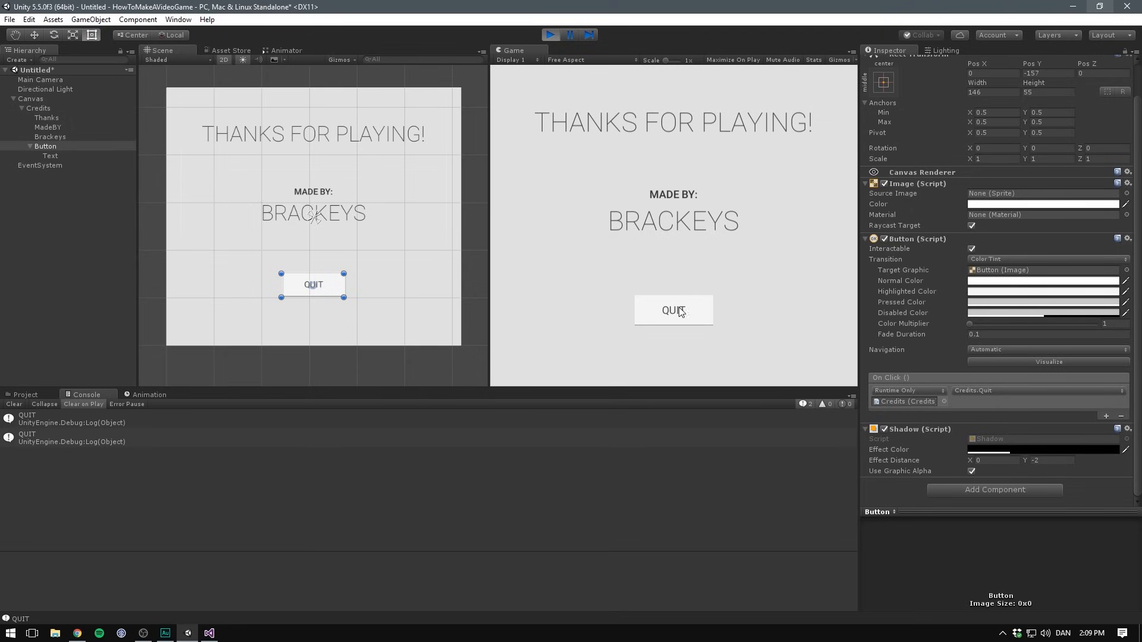
left_click(672, 309)
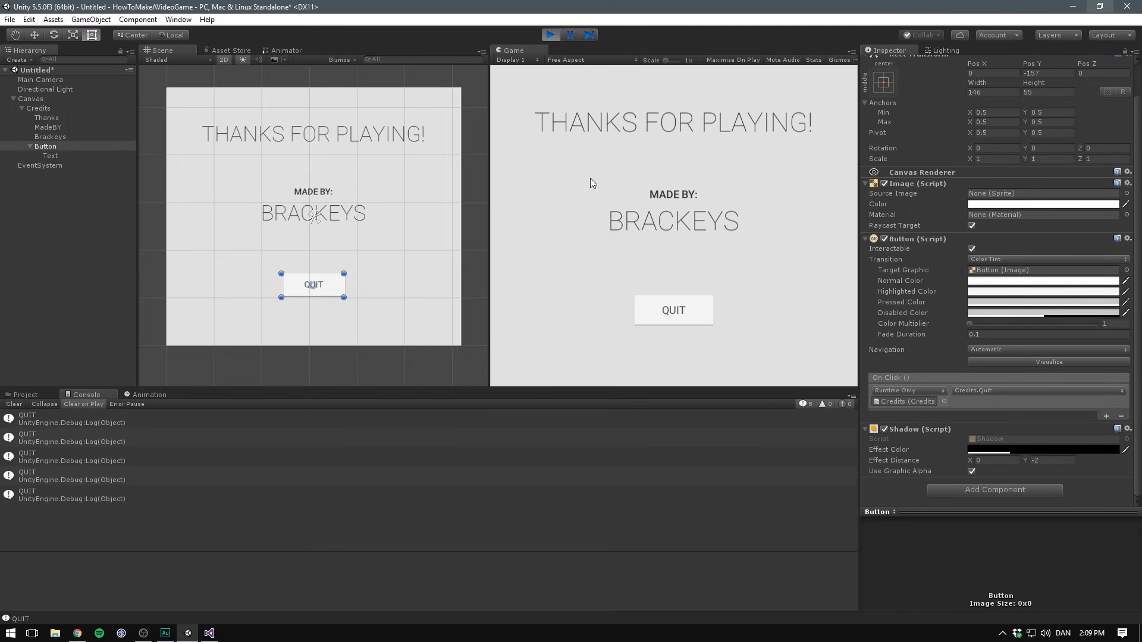
mouse_move(650, 236)
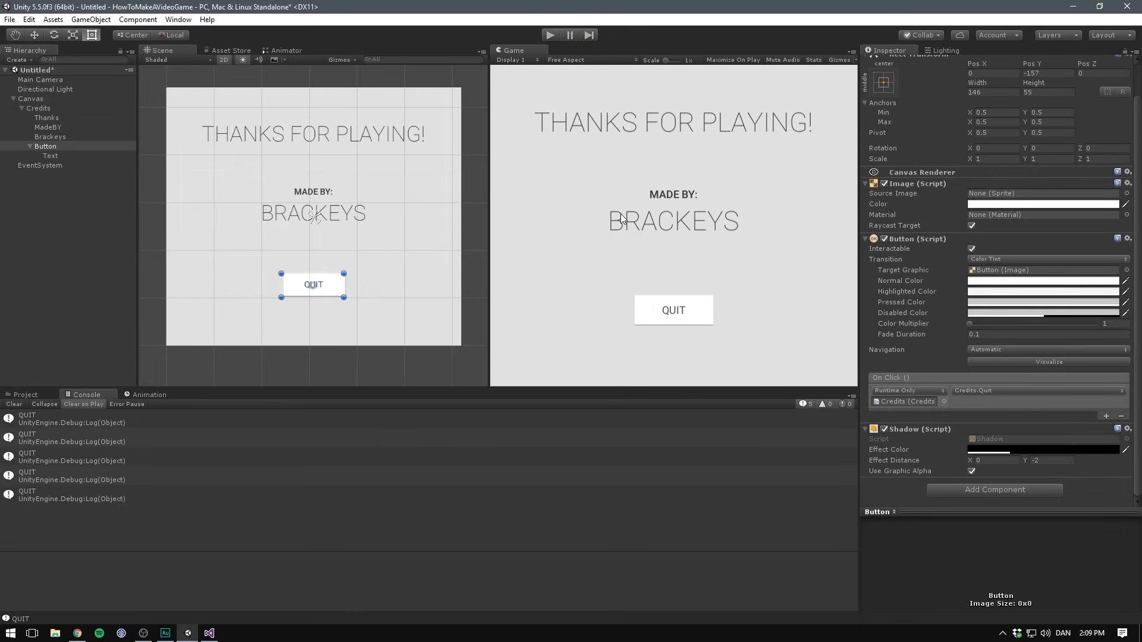
left_click(28, 394)
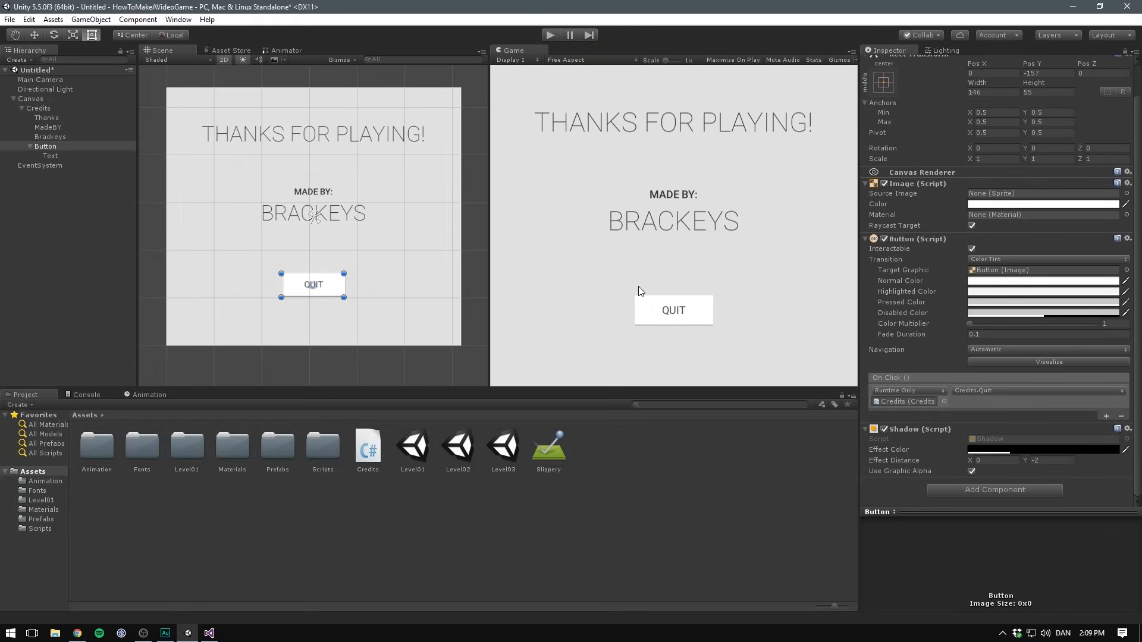
- Save the scene as Credits, duplicate it as Menu and open the Menu scene
left_click(492, 521)
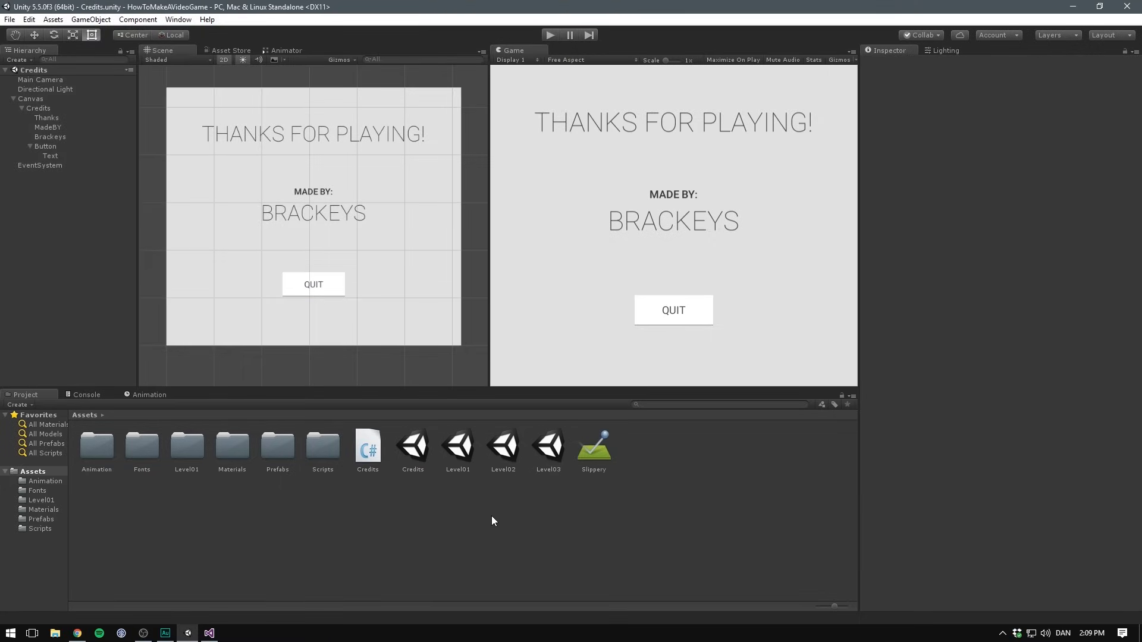
left_click(457, 446)
type("Menu")
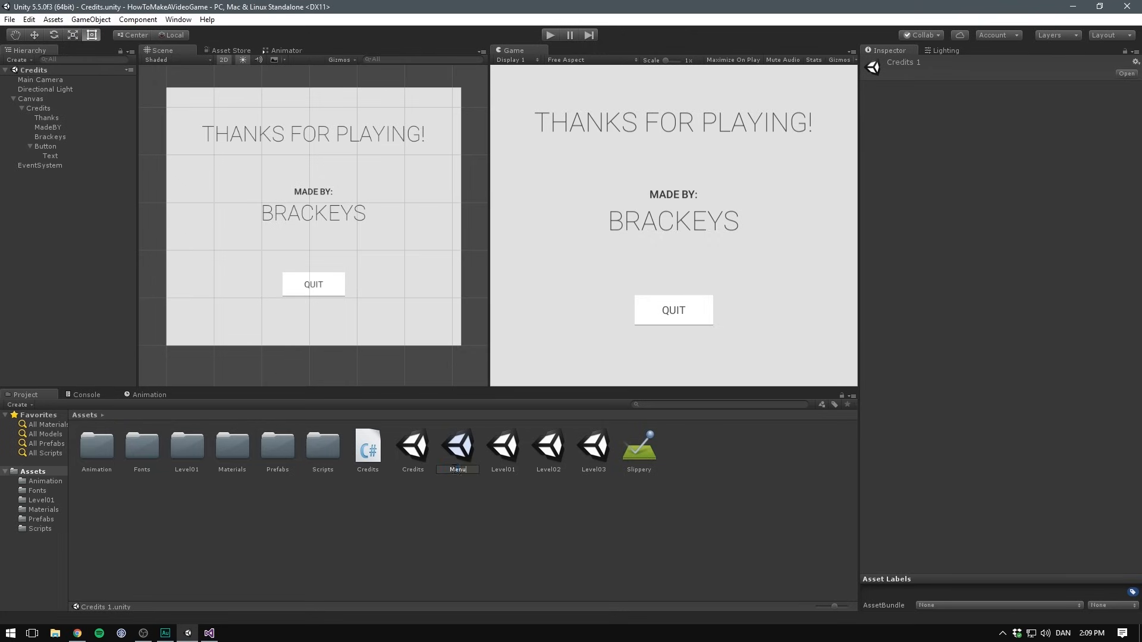
double_click(593, 445)
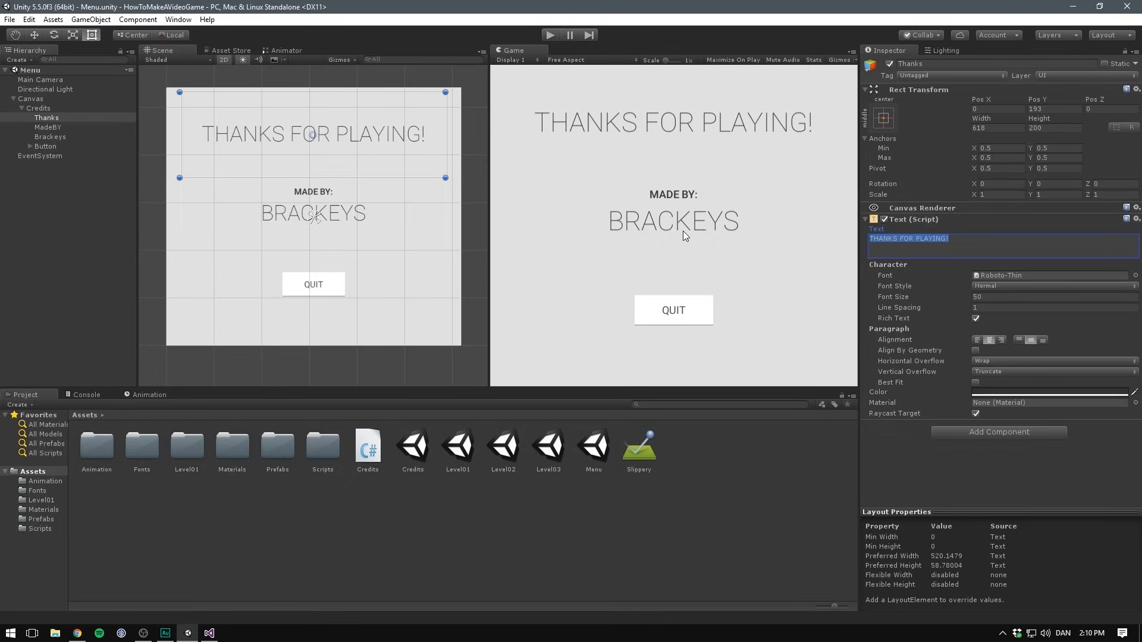
- Replace the credit texts with a large red CUBETHON title under WELCOME TO
left_click(50, 136)
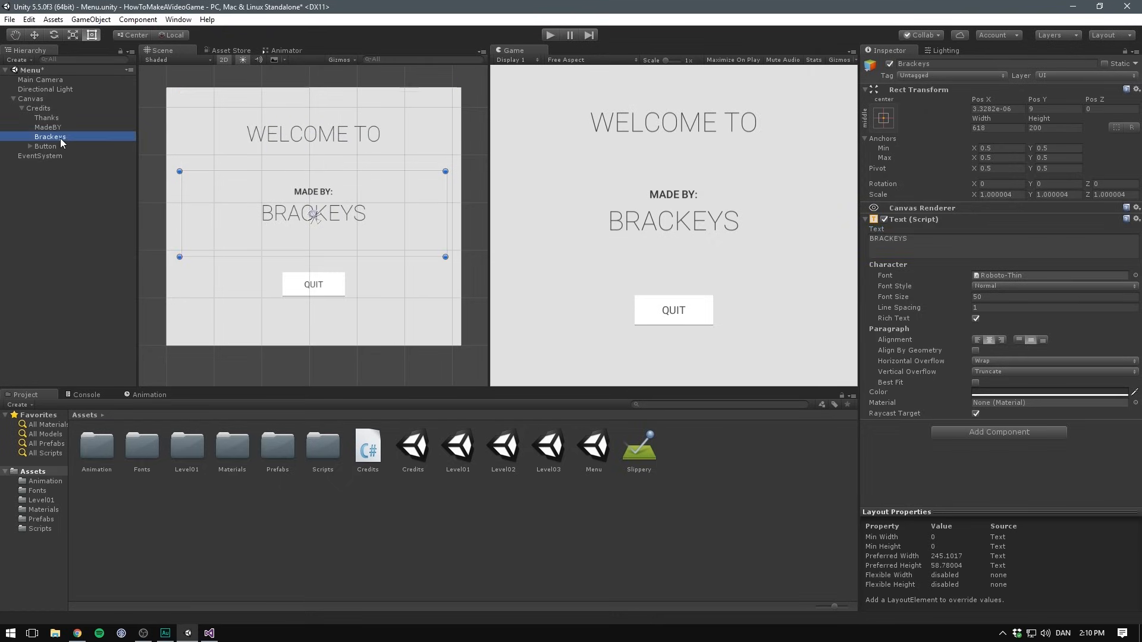
left_click(47, 128)
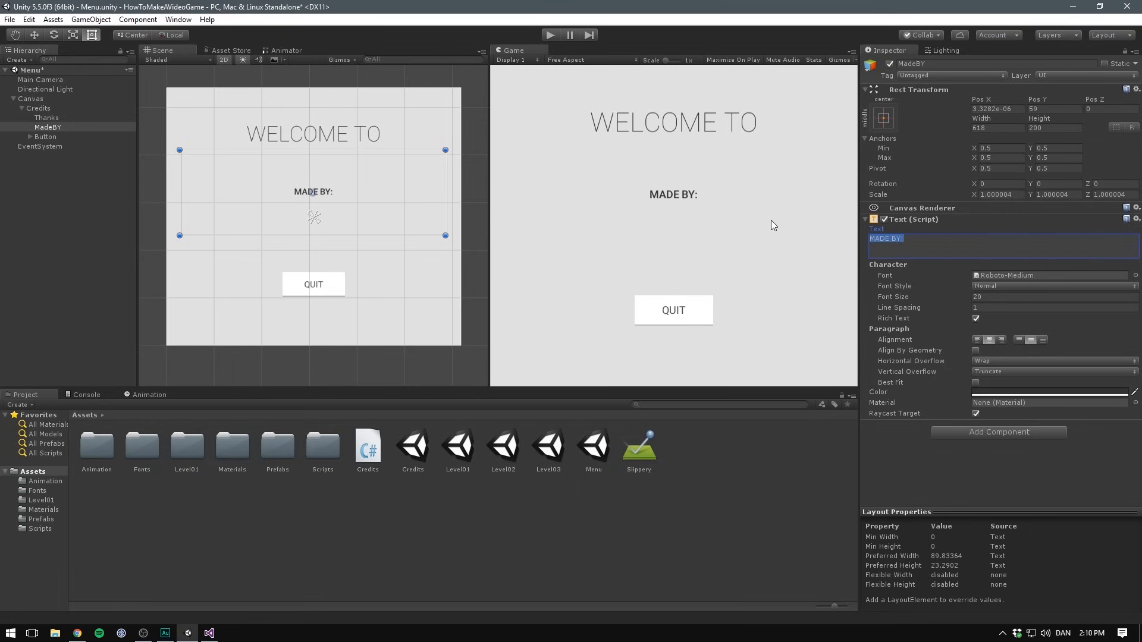
type("CUBETASTIC")
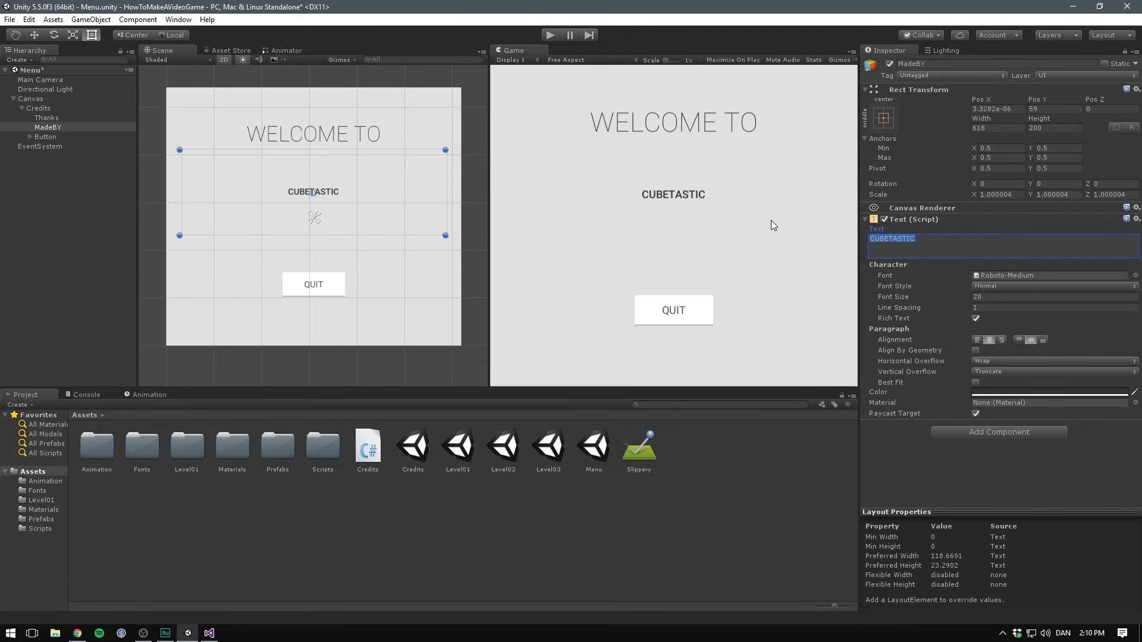
type("CU")
left_click(1053, 296)
type("74")
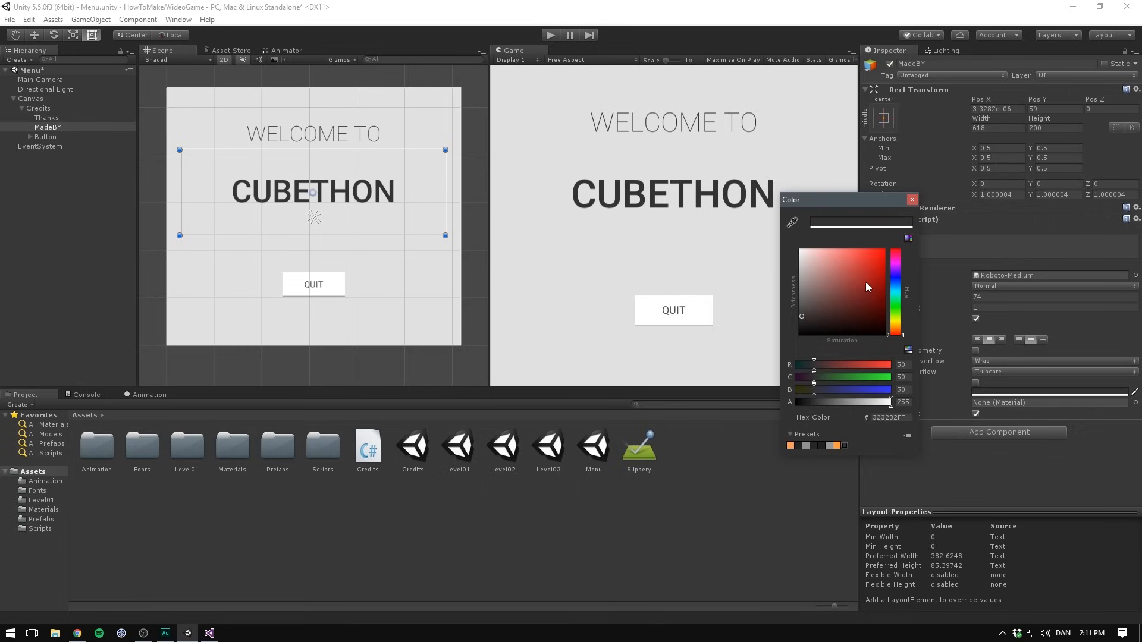
left_click(912, 198)
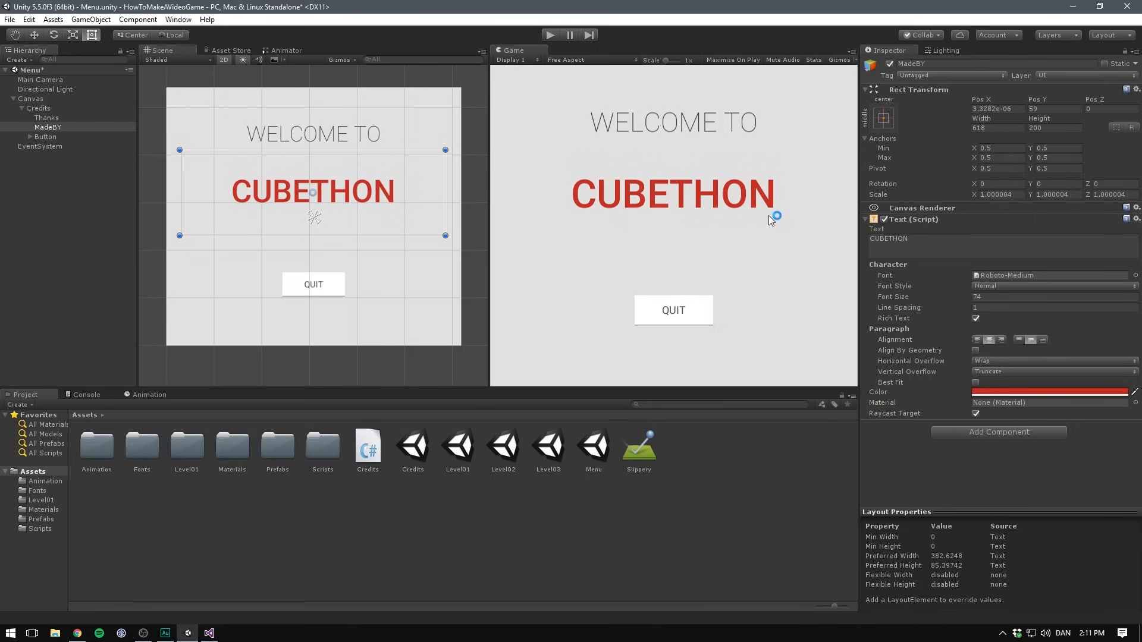
left_click(47, 118)
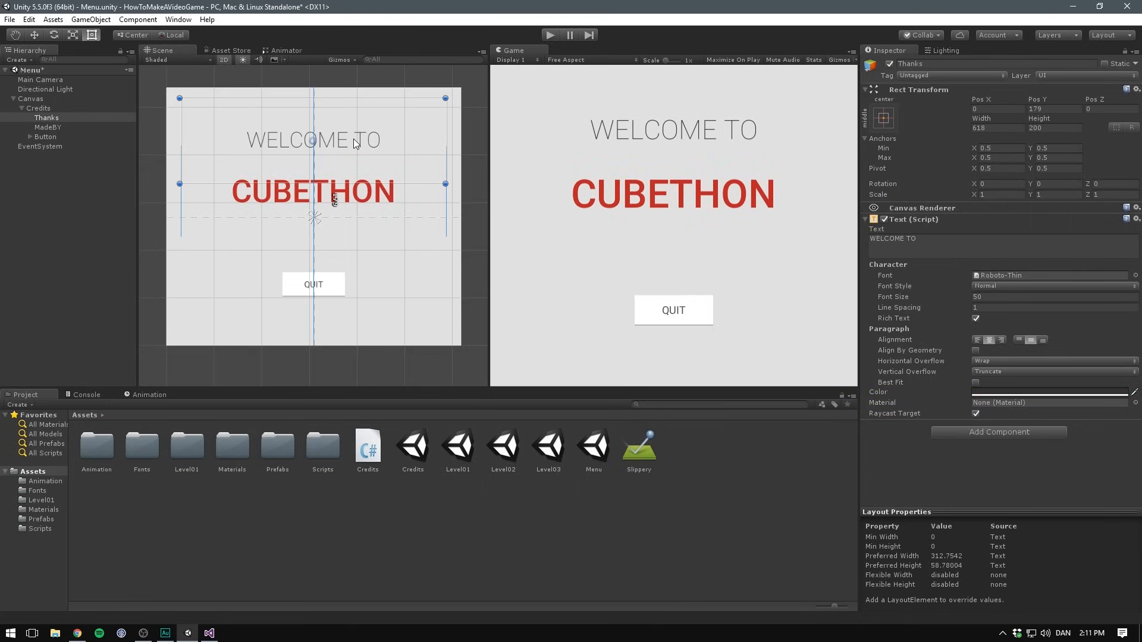
- Rename the text object to WelcomeTo and change the button label from QUIT to START
left_click(45, 137)
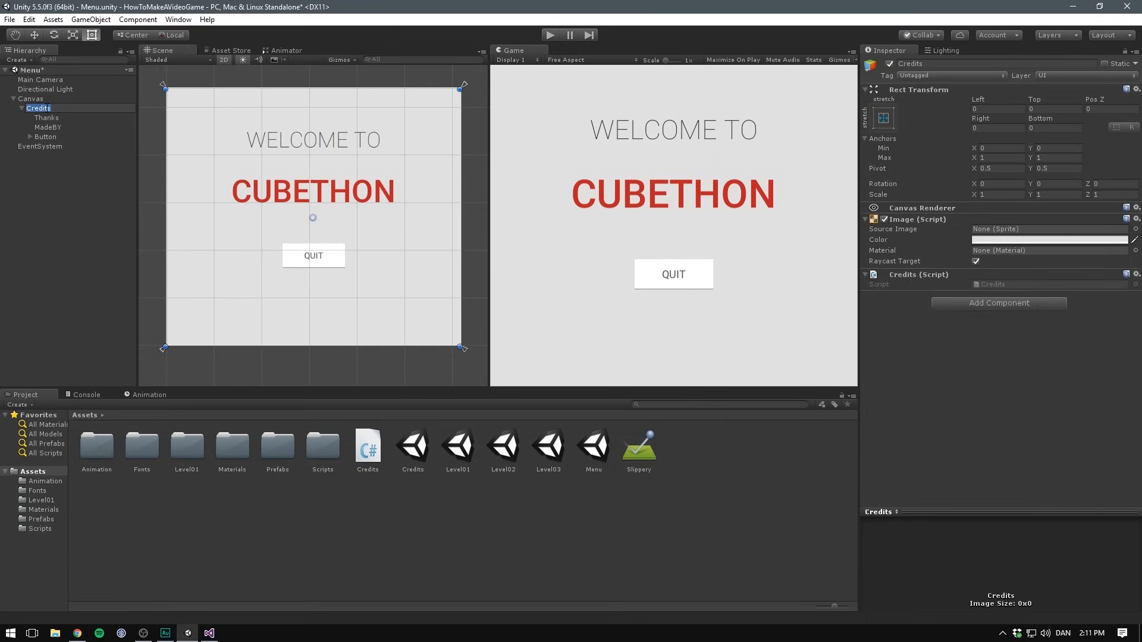
left_click(46, 117)
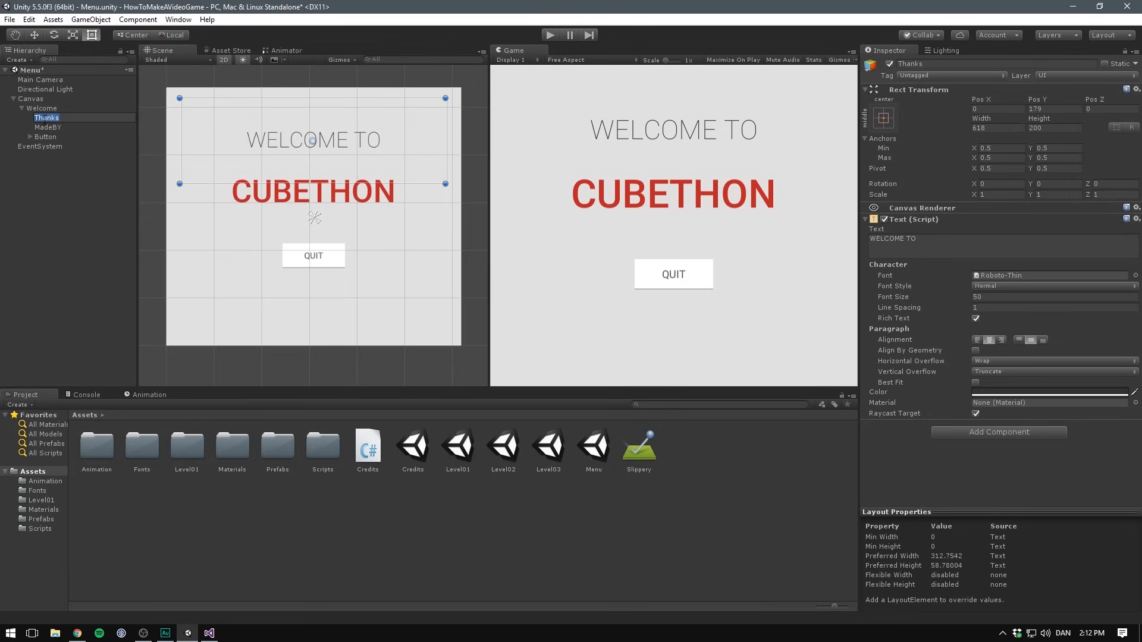
type("WelcomeTo")
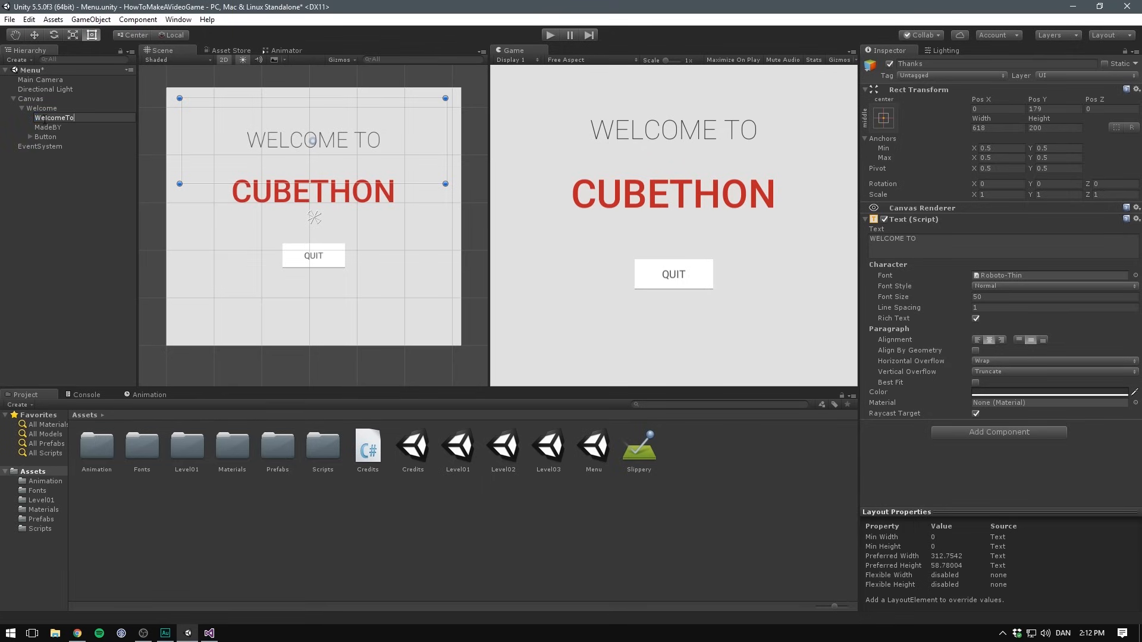
left_click(48, 127)
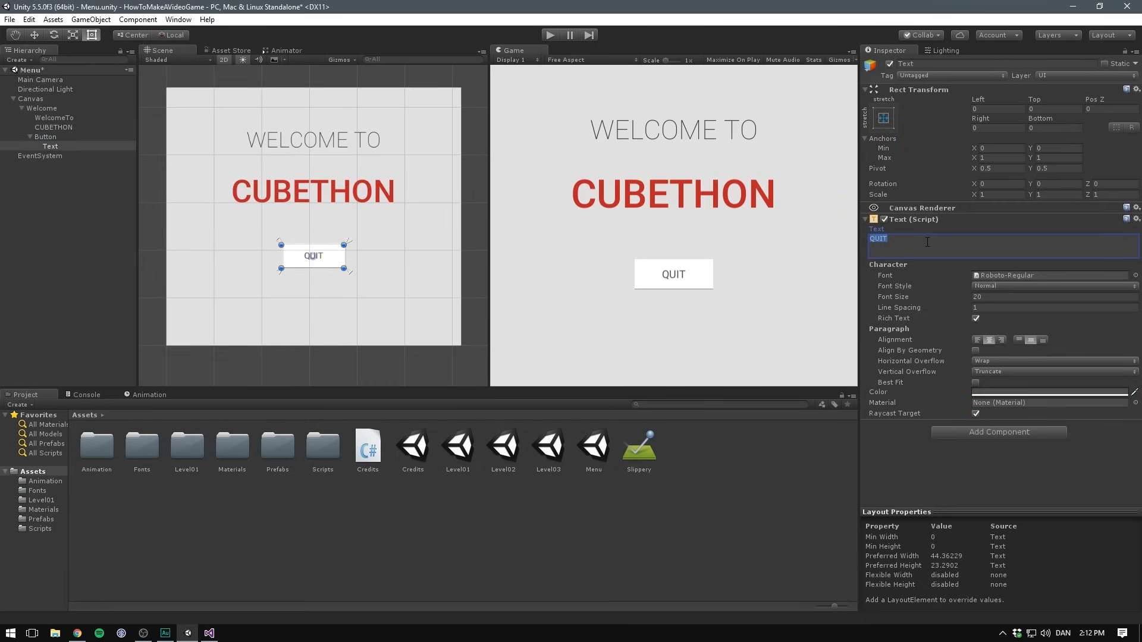
type("START")
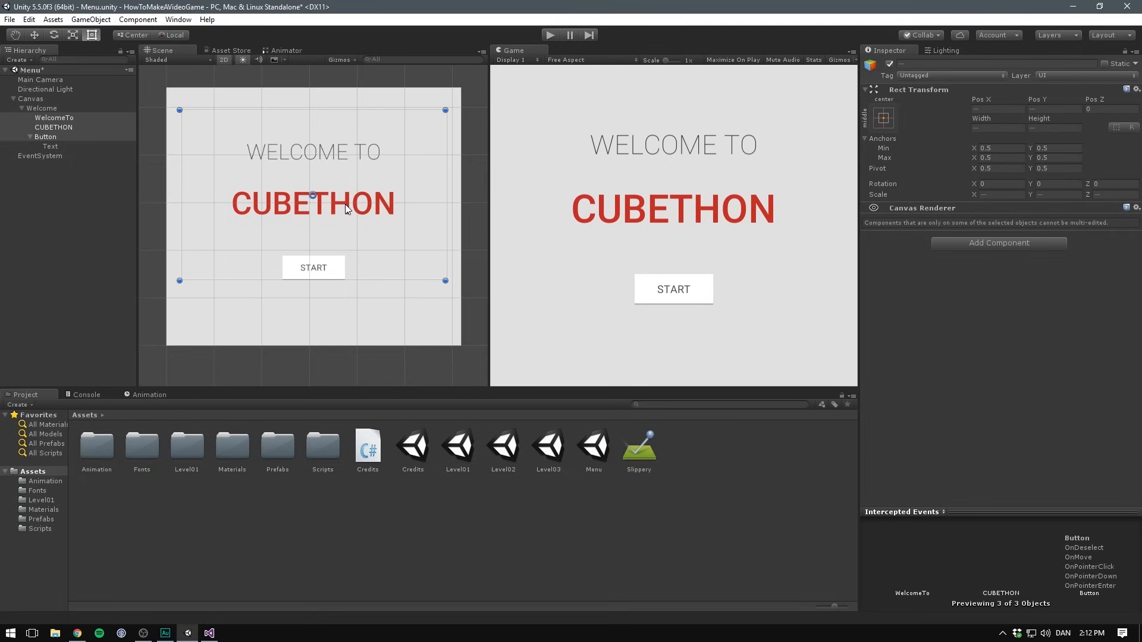
left_click(42, 108)
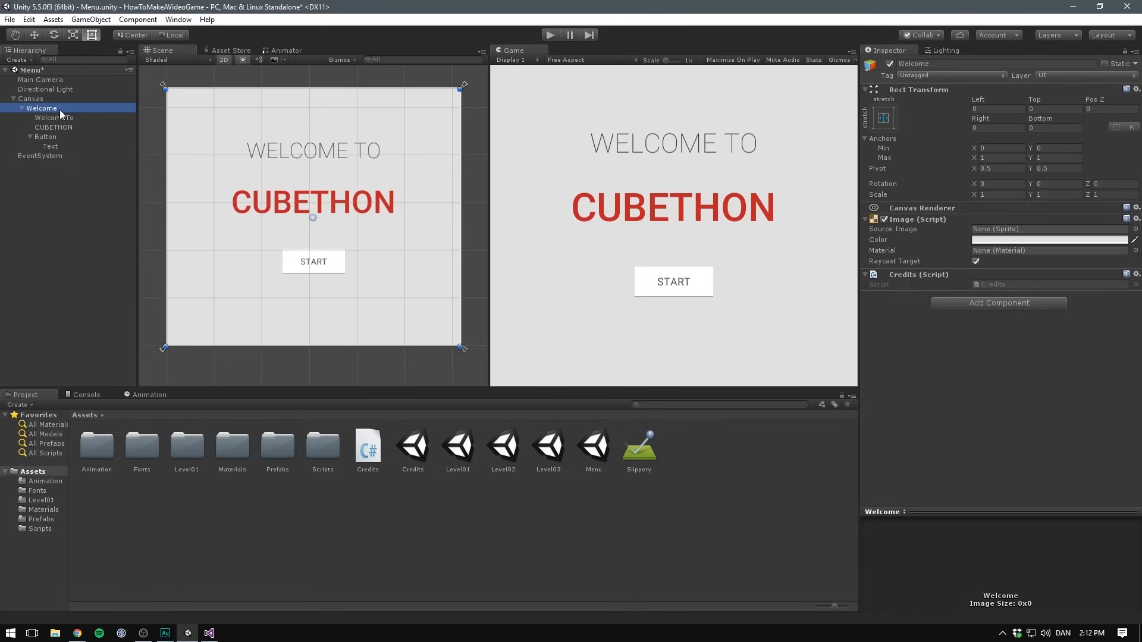
mouse_move(947, 292)
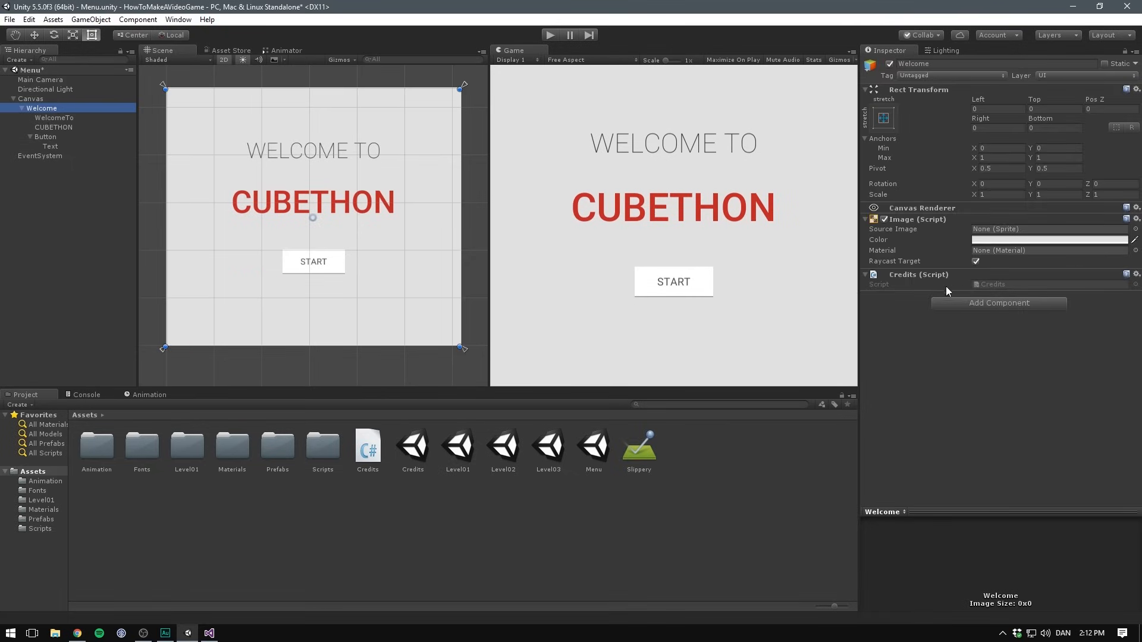
- Attach a new script named Menu to the Welcome panel
left_click(998, 303)
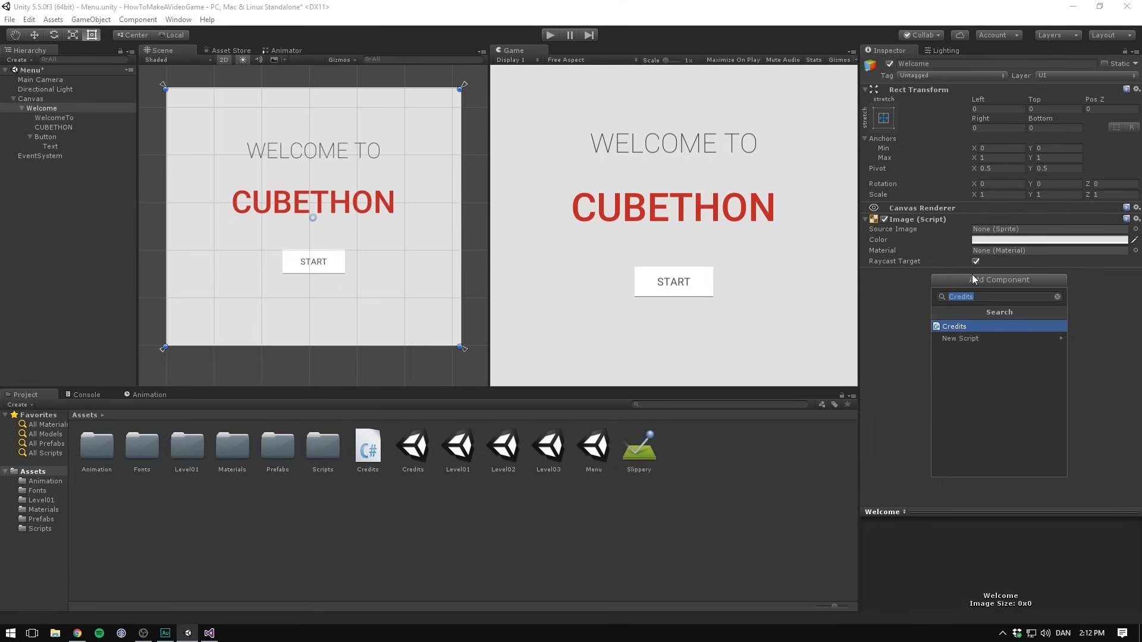
type("Menu")
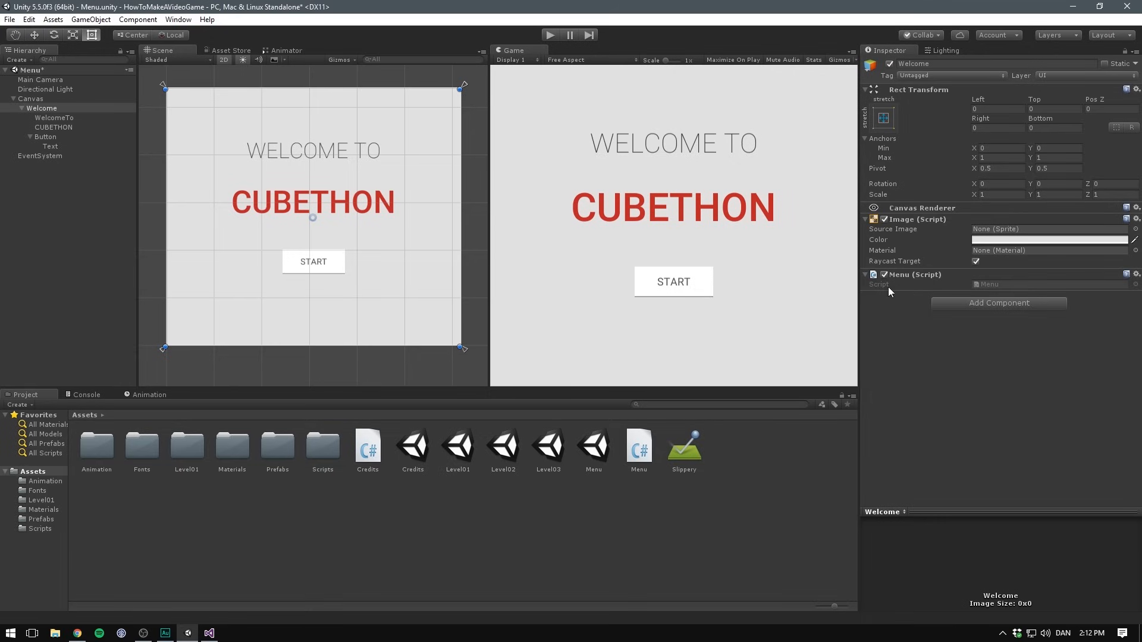
mouse_move(954, 328)
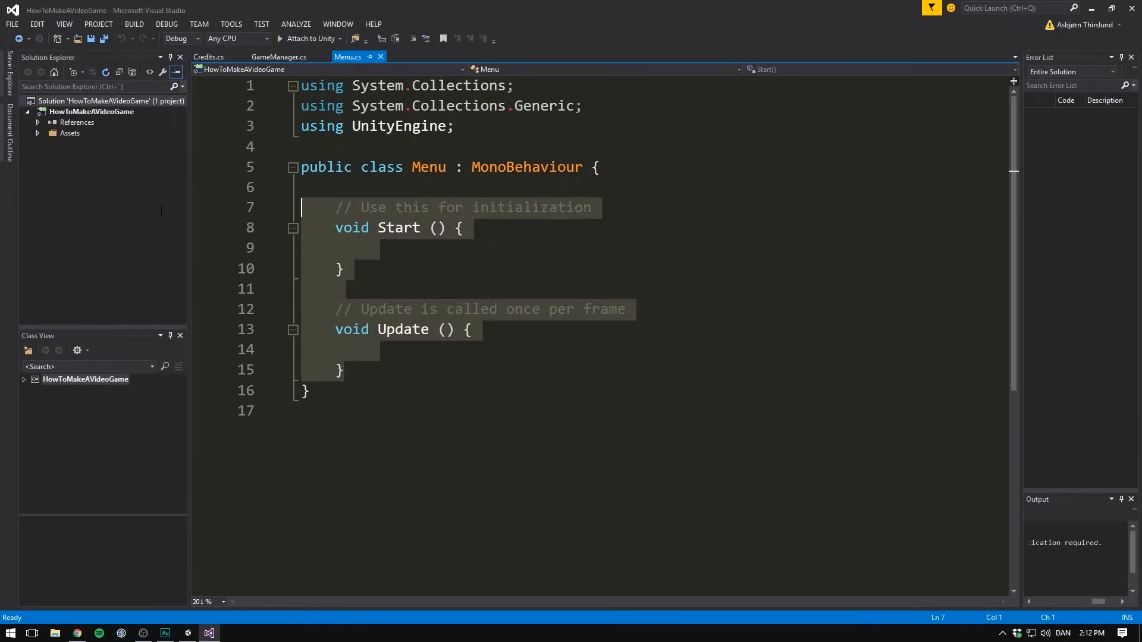
- Add using UnityEngine.SceneManagement and declare a public StartGame method in Menu.cs
type("pubnl")
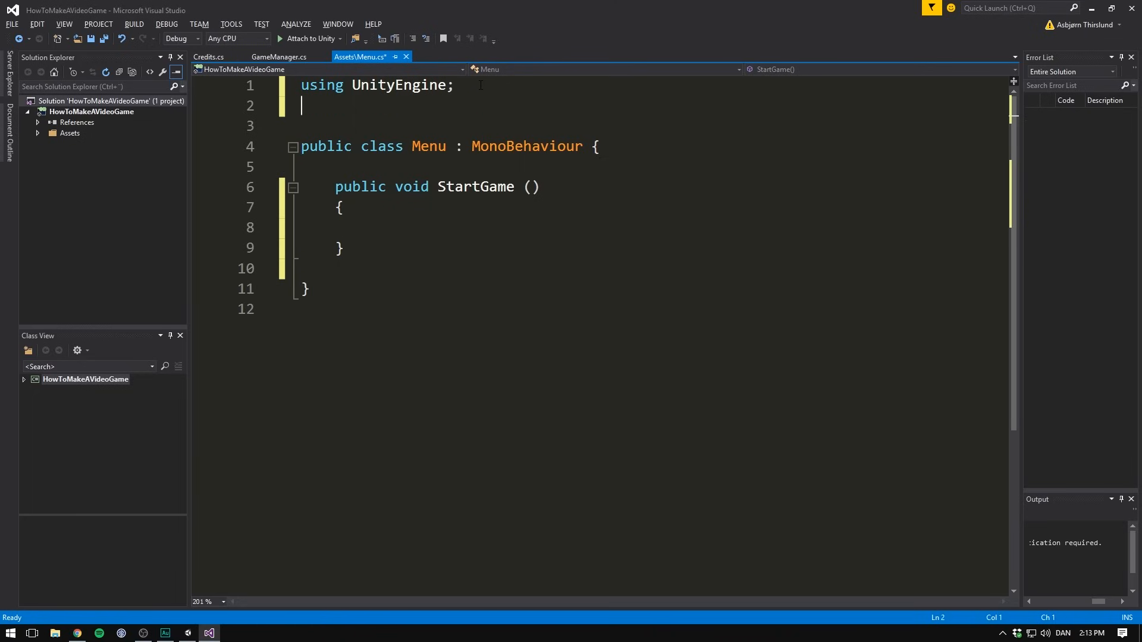
type("using Unity")
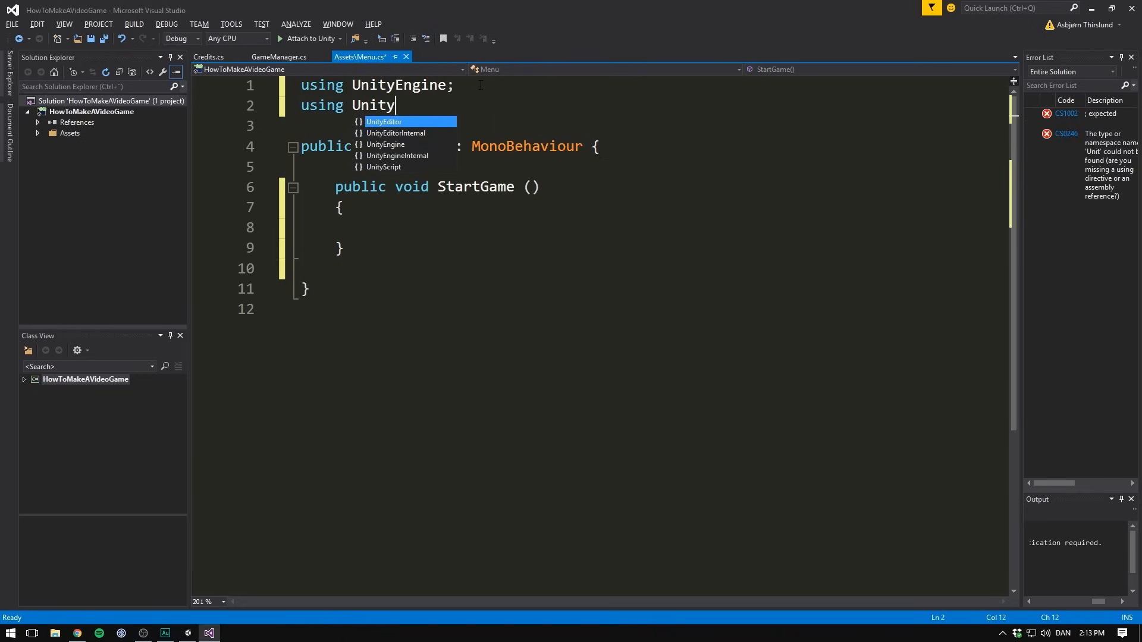
type("Engine.SceneManagement;")
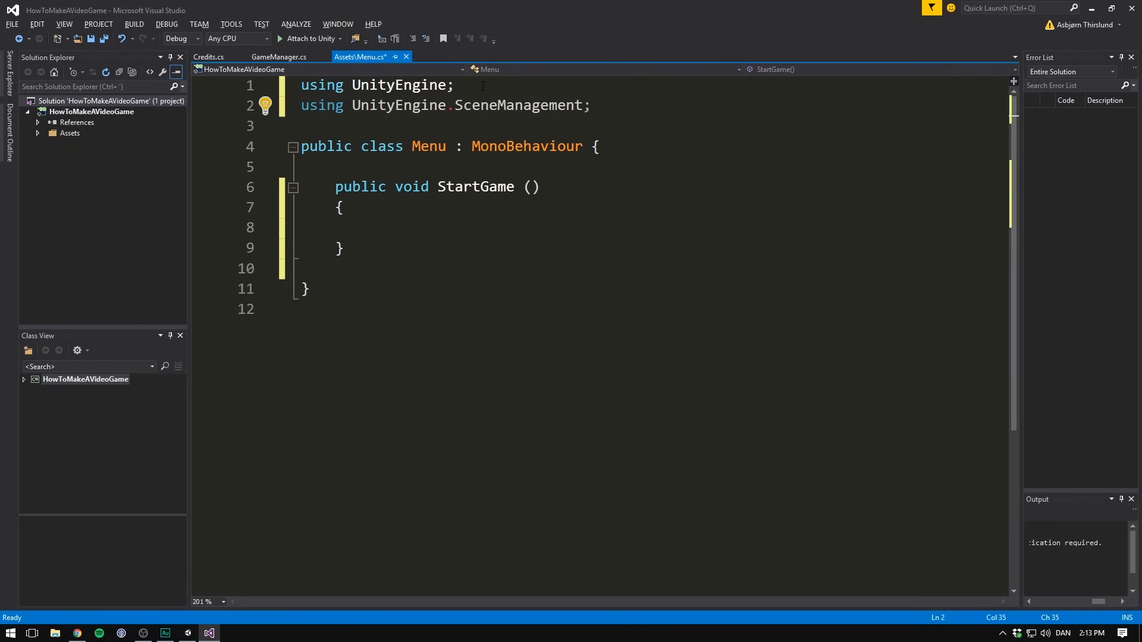
- Make StartGame call SceneManager.LoadScene with the active scene's buildIndex + 1
type("SceM")
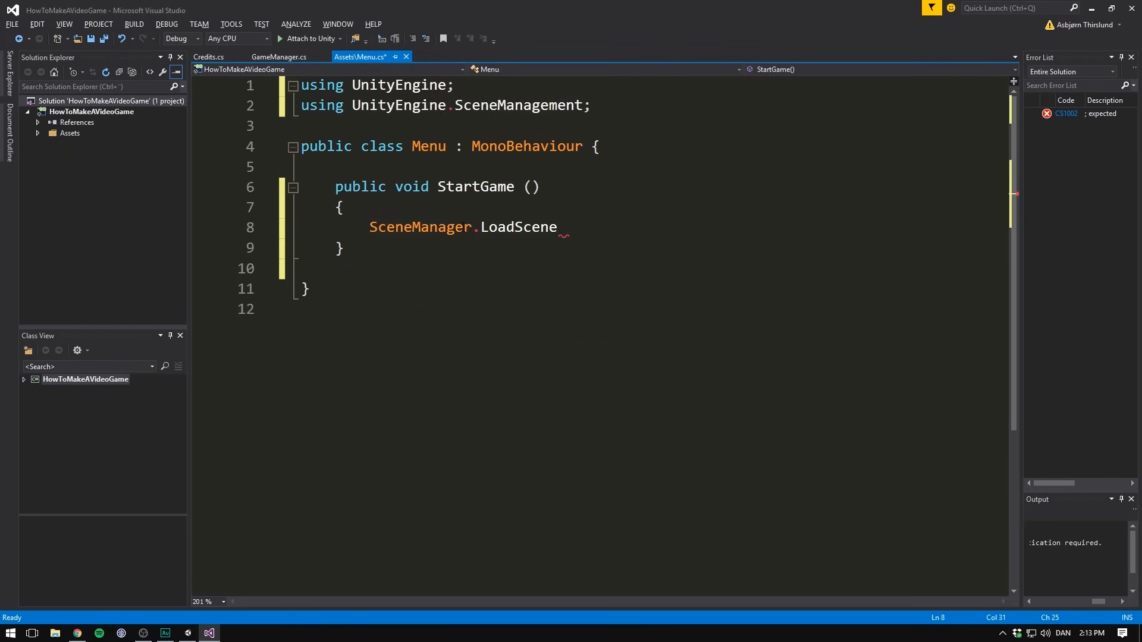
type("(")
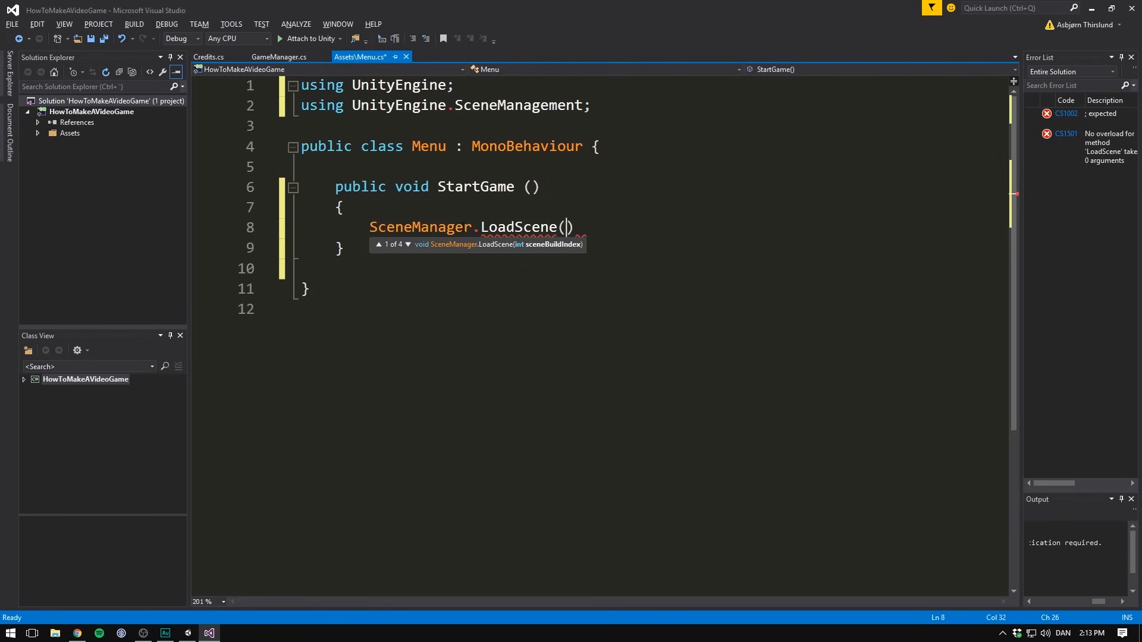
type("SceneM")
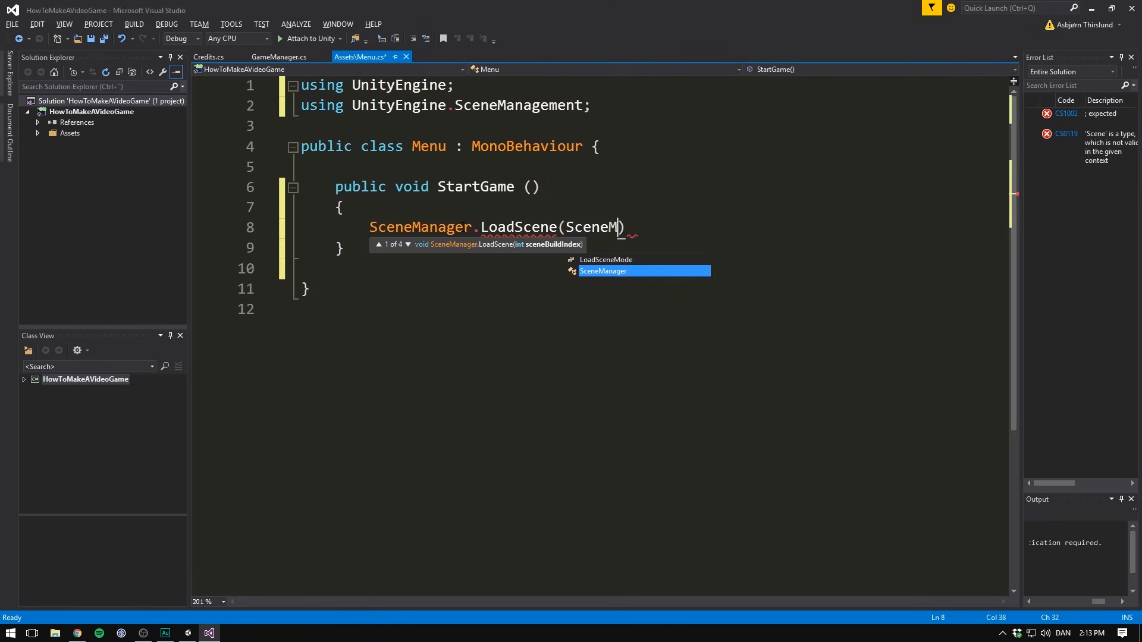
type("anager.GetActiveScene(")
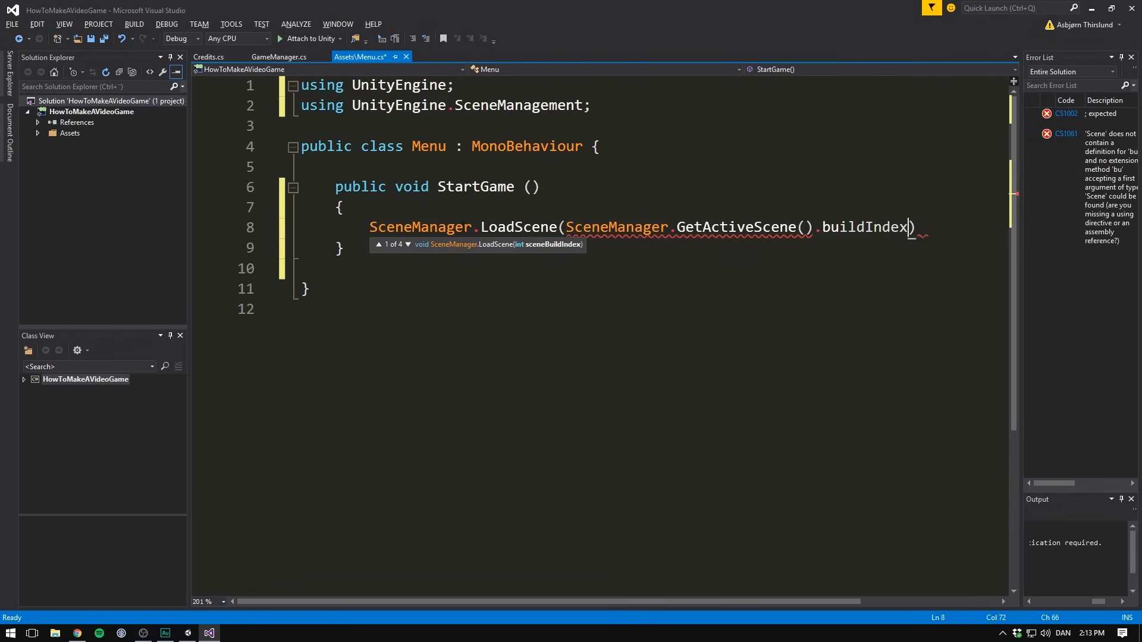
type("+ 1);")
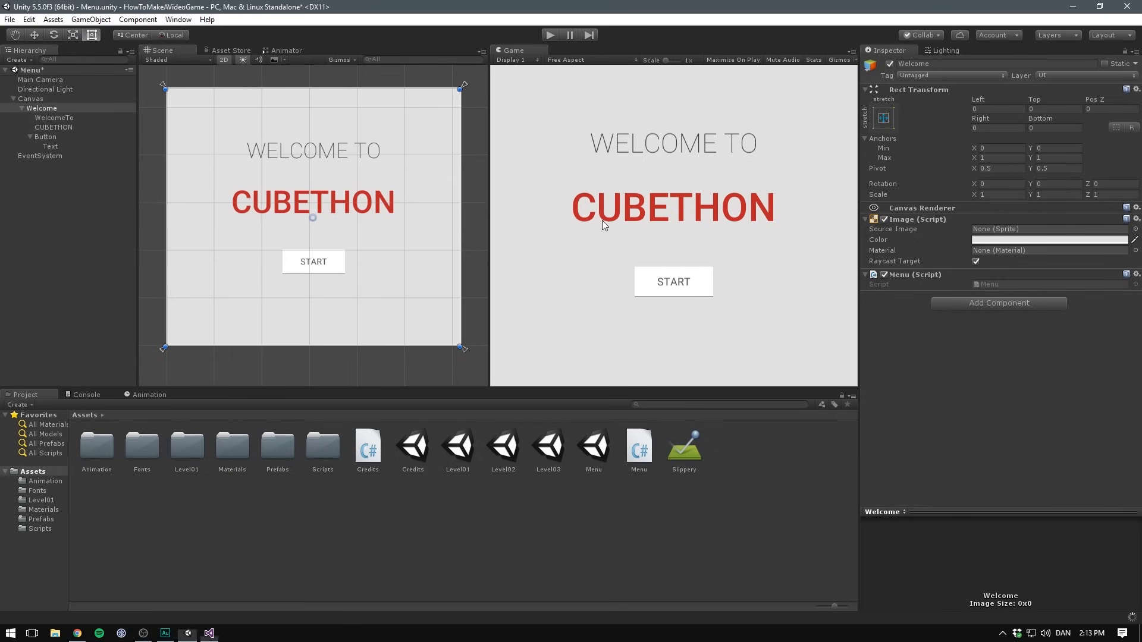
- Set the START button's On Click to Menu > StartGame on Welcome and save the scene
left_click(45, 137)
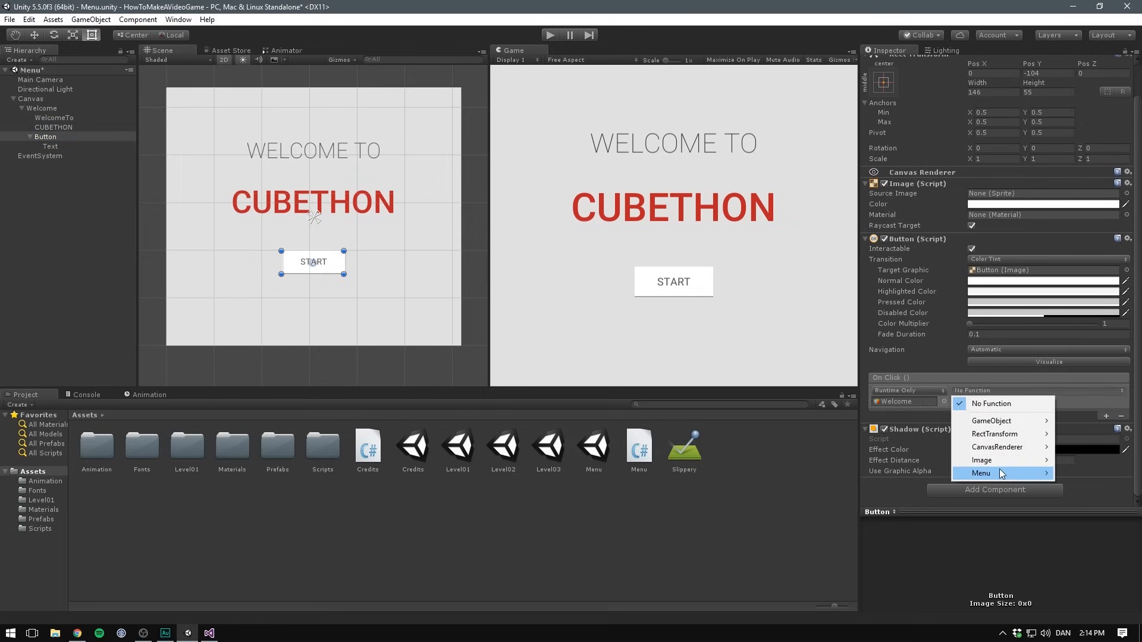
left_click(1020, 472)
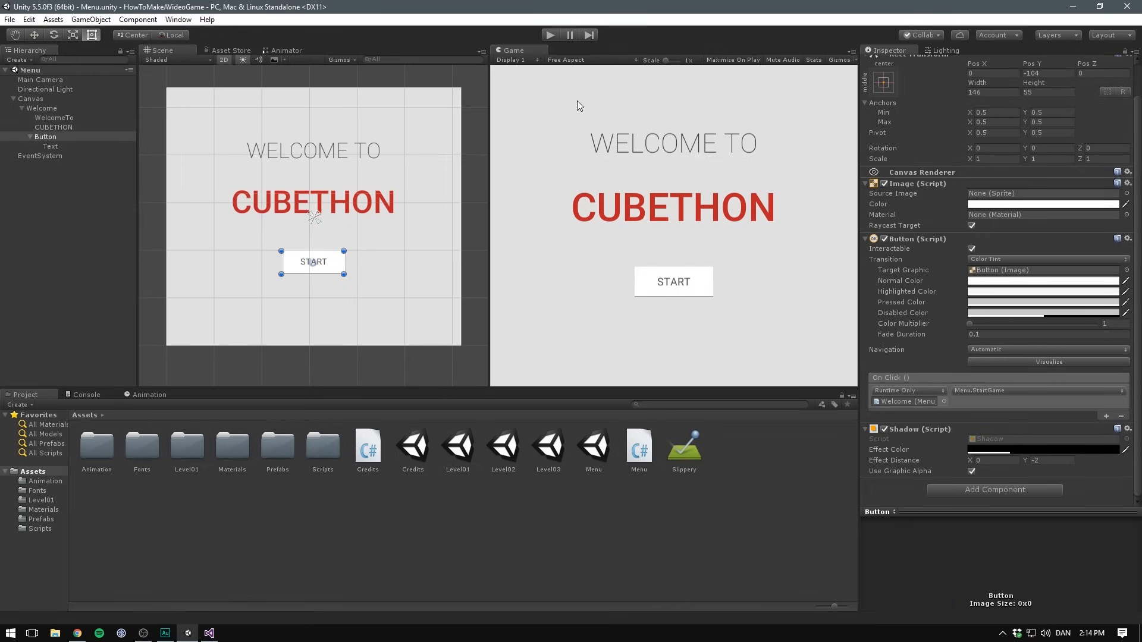
left_click(9, 19)
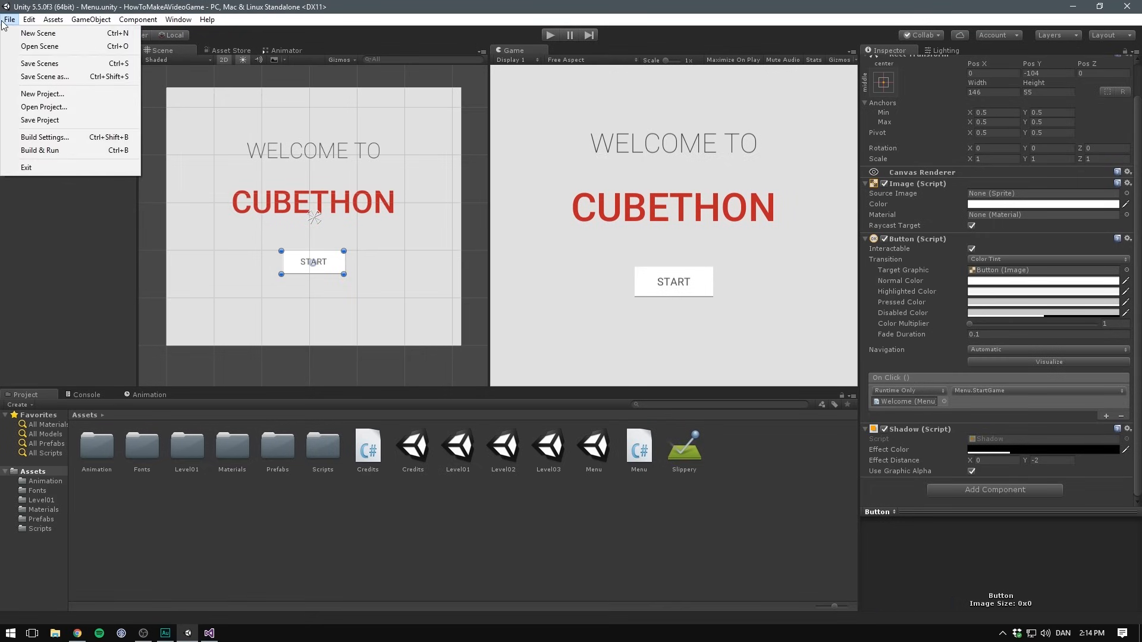
- Add the Menu scene to Scenes In Build, order it first ahead of Level01-03, and close Build Settings
left_click(44, 137)
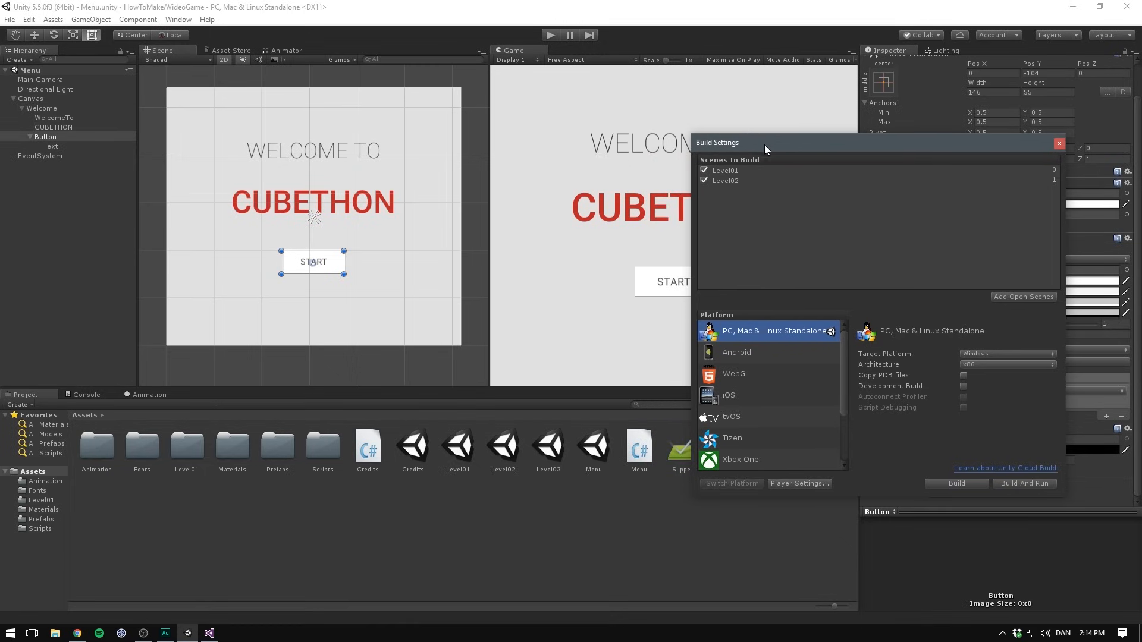
left_click(725, 180)
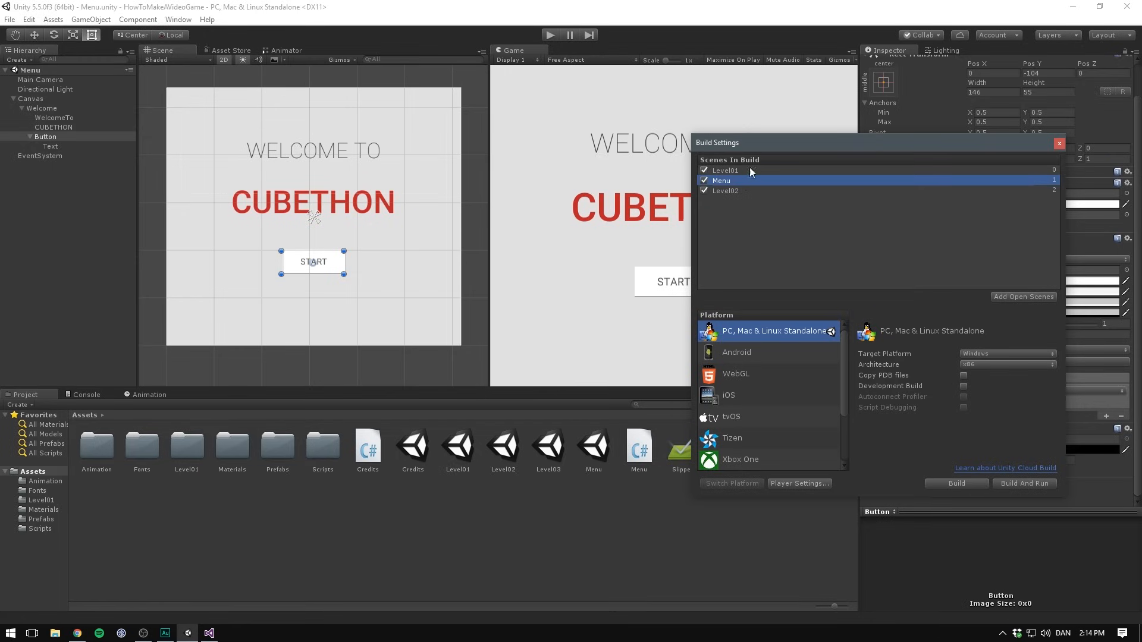
left_click_drag(750, 180, 750, 170)
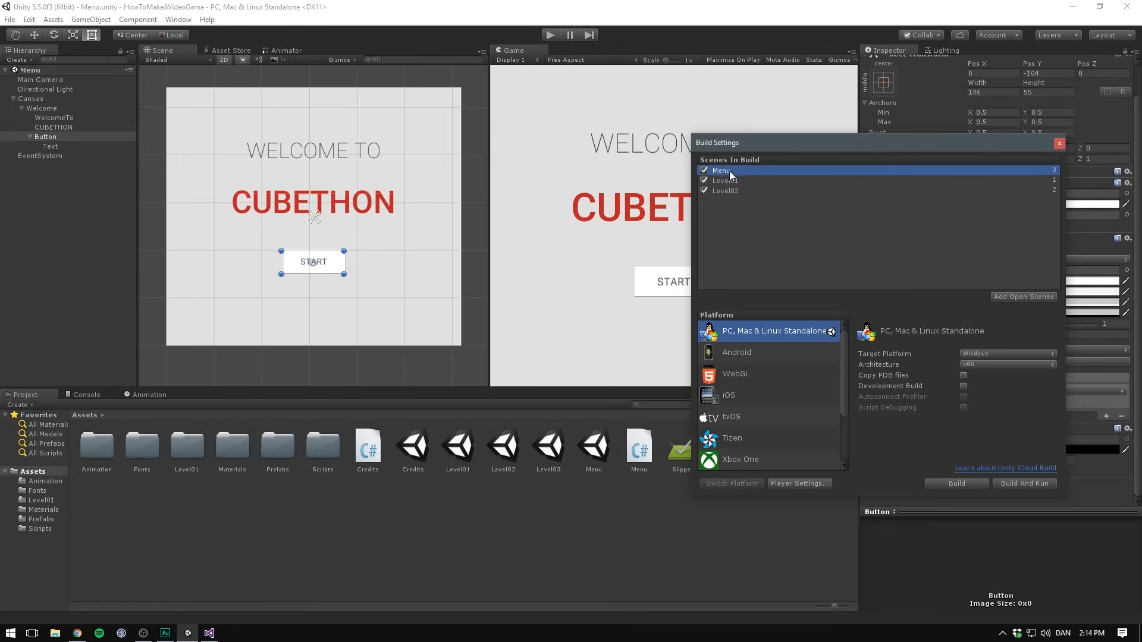
mouse_move(724, 232)
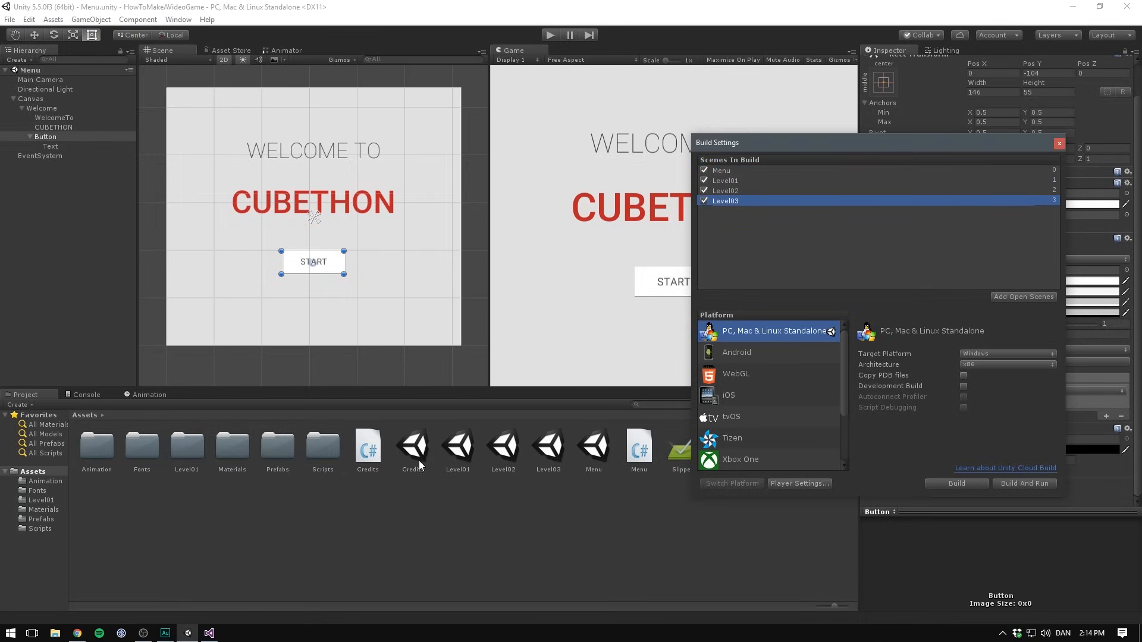
left_click(1058, 142)
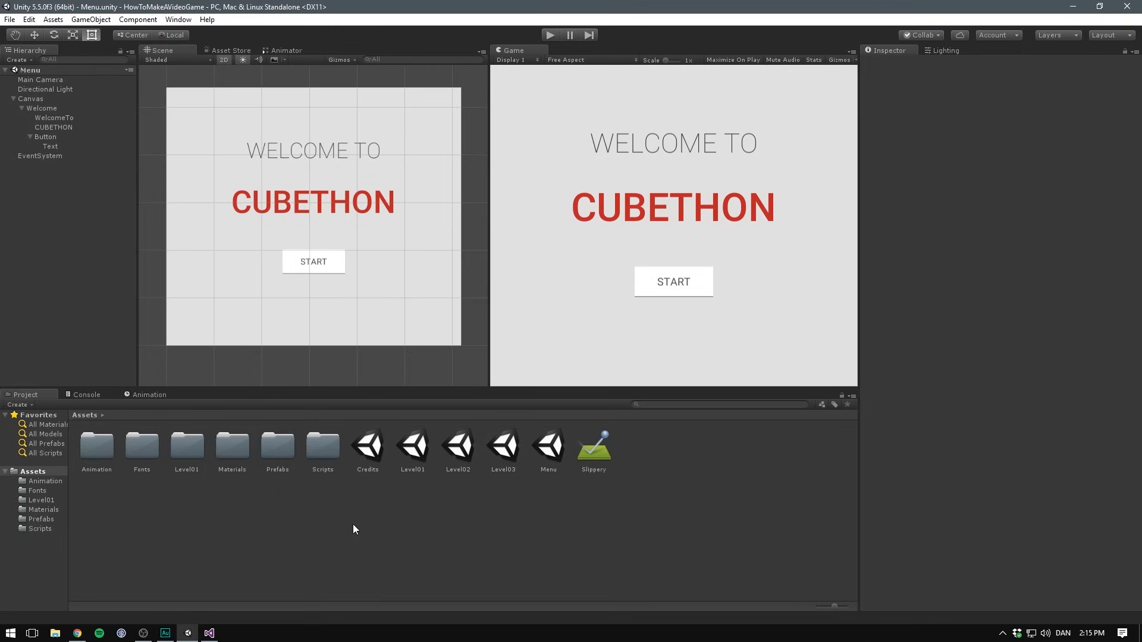
mouse_move(570, 163)
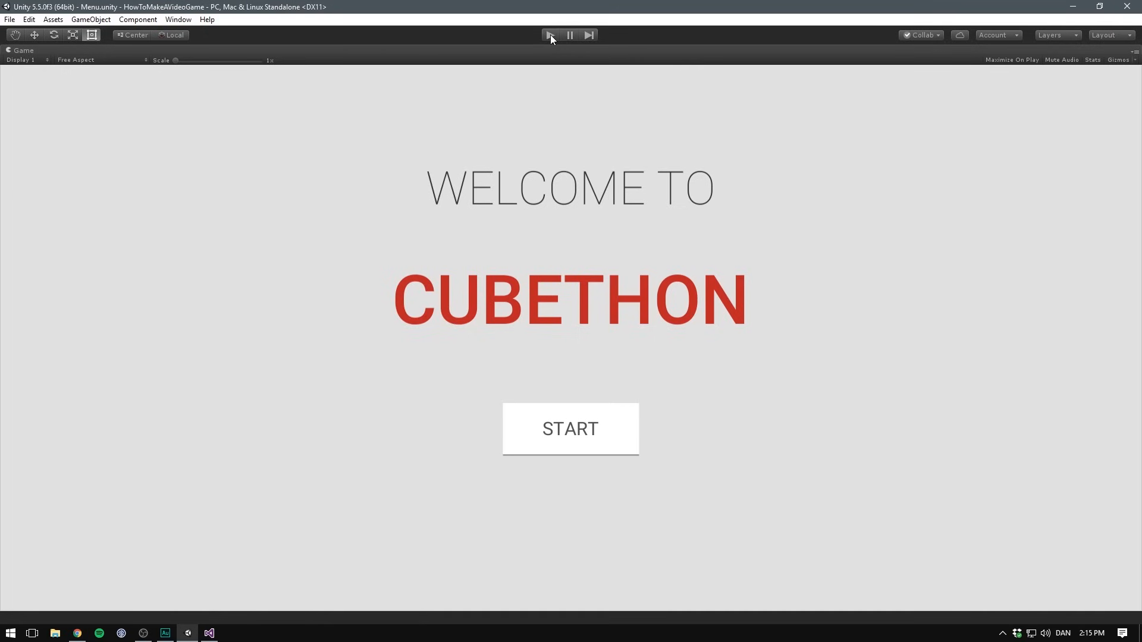
- Enter Play mode and hit START on the welcome menu to run the game through to the credits
left_click(551, 34)
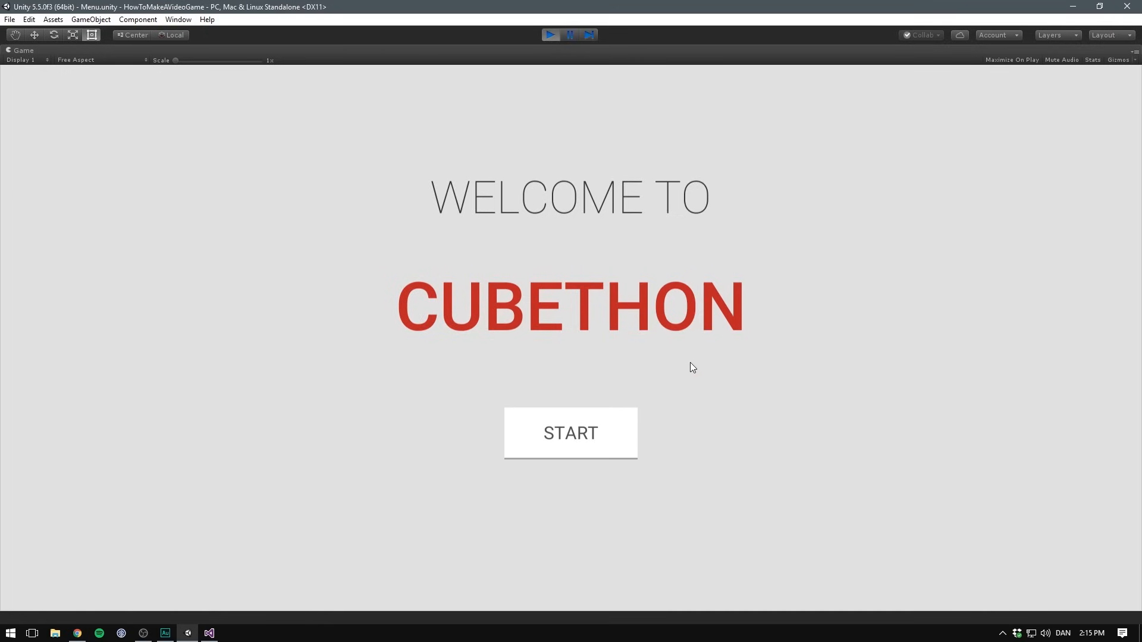
left_click(570, 433)
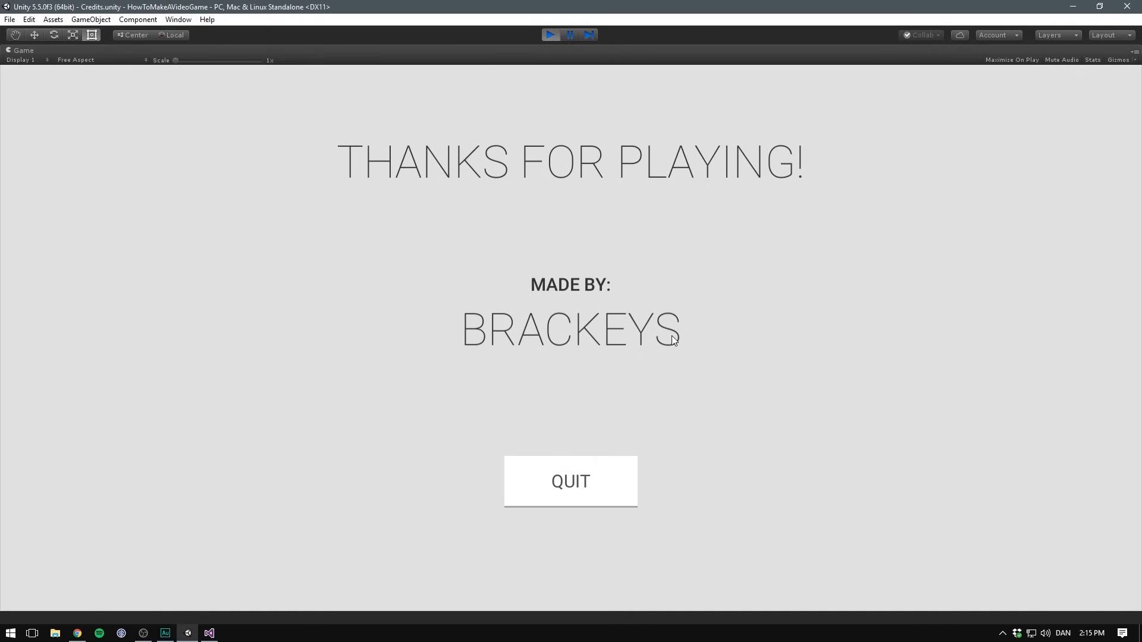
mouse_move(635, 229)
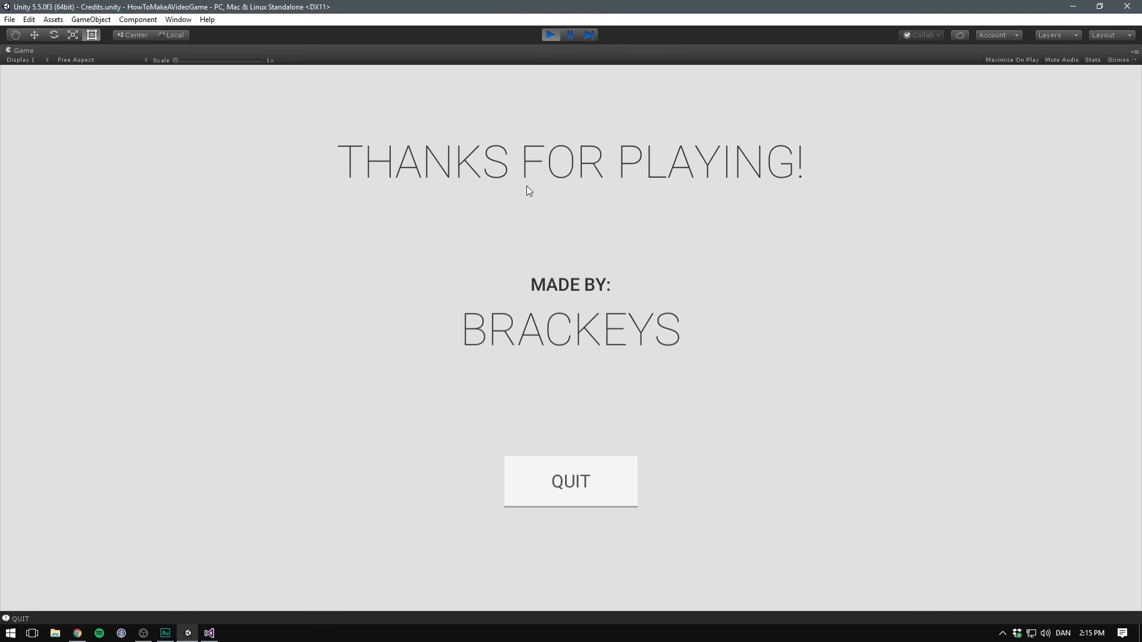
mouse_move(524, 185)
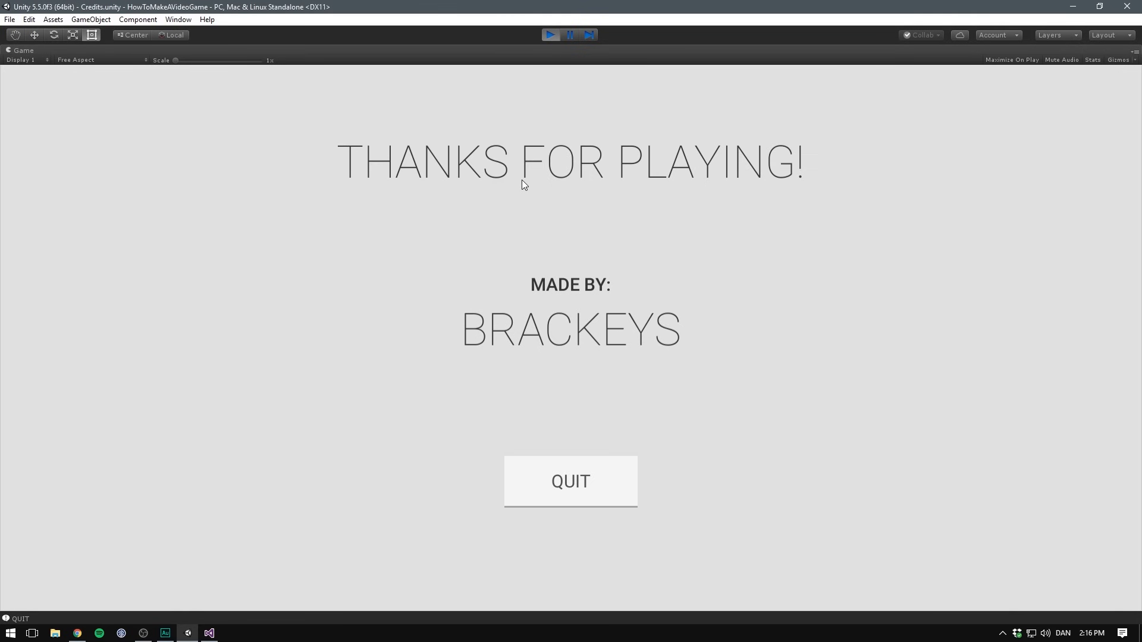